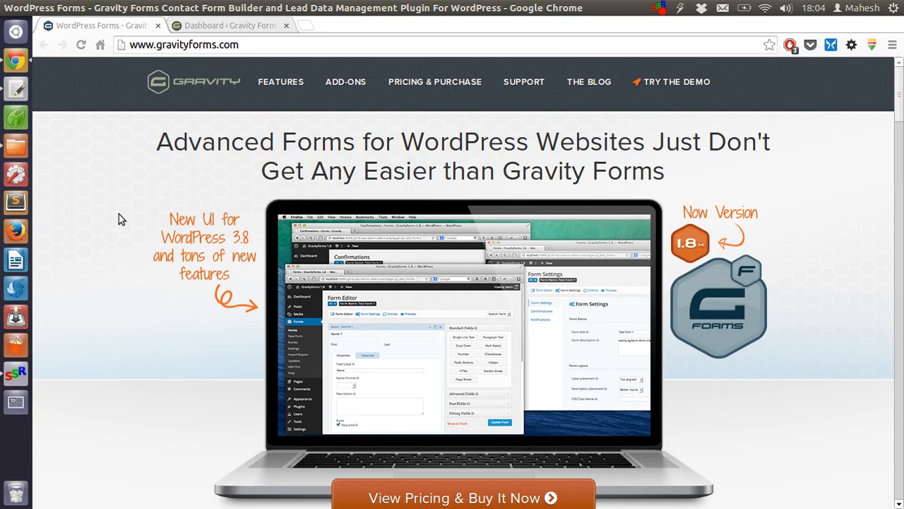
pyautogui.moveTo(246, 243)
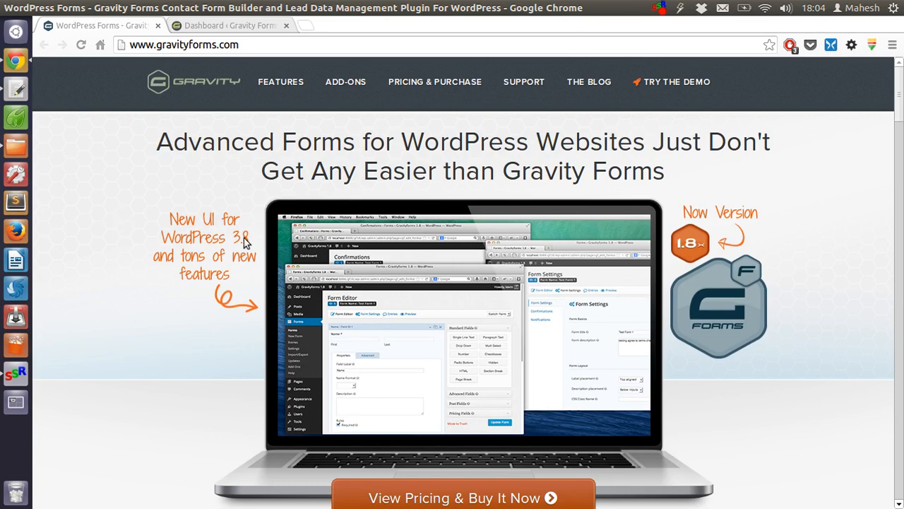
# Scroll through the current page, then switch to the demo site's WordPress dashboard tab
pyautogui.scroll(-3)
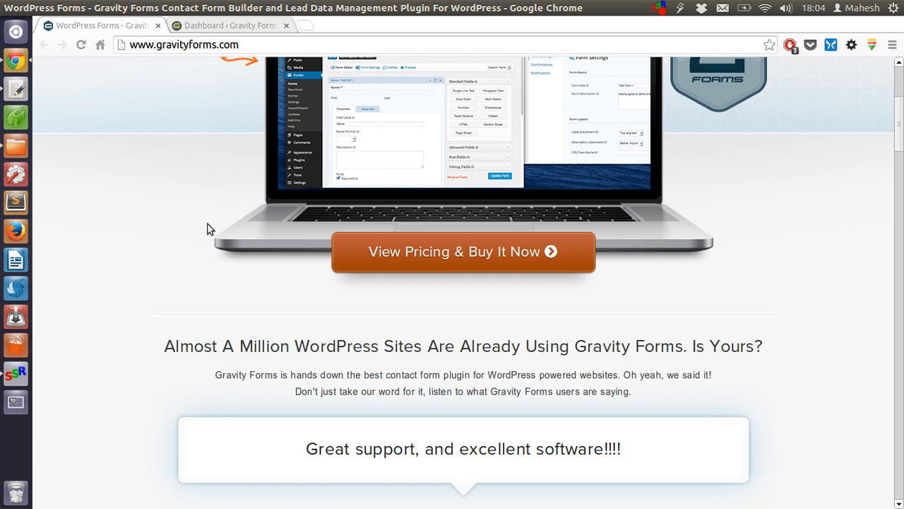
pyautogui.scroll(-3)
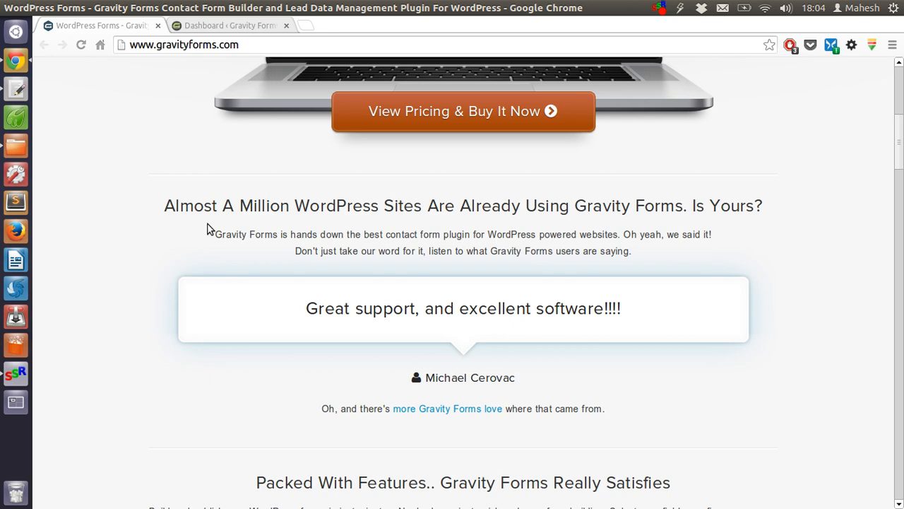
pyautogui.scroll(-3)
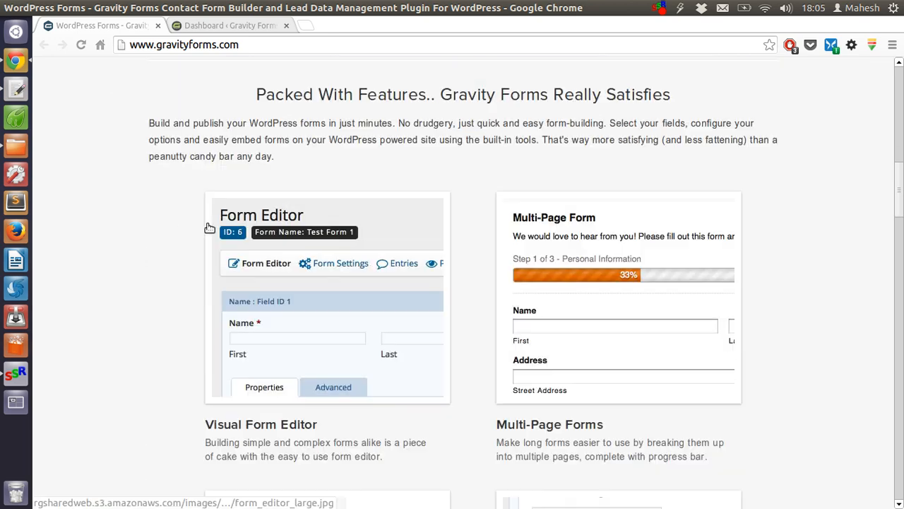
pyautogui.scroll(-3)
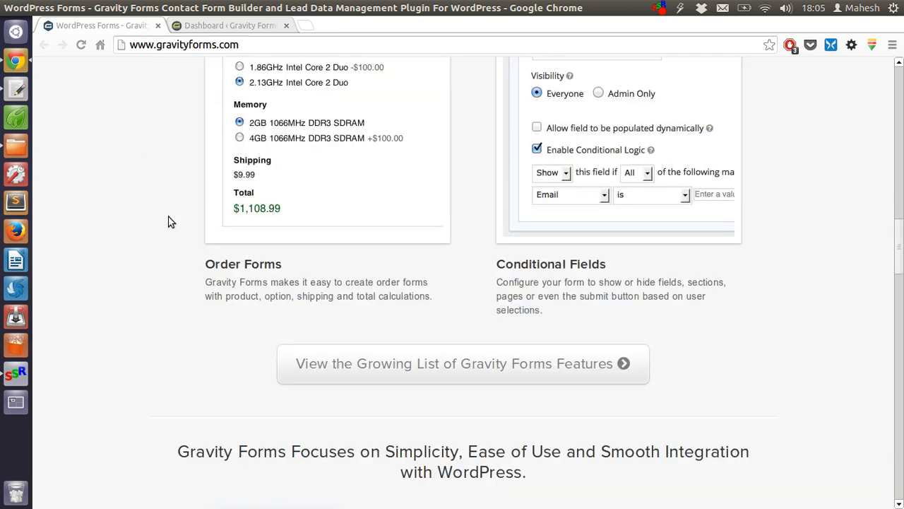
pyautogui.scroll(-3)
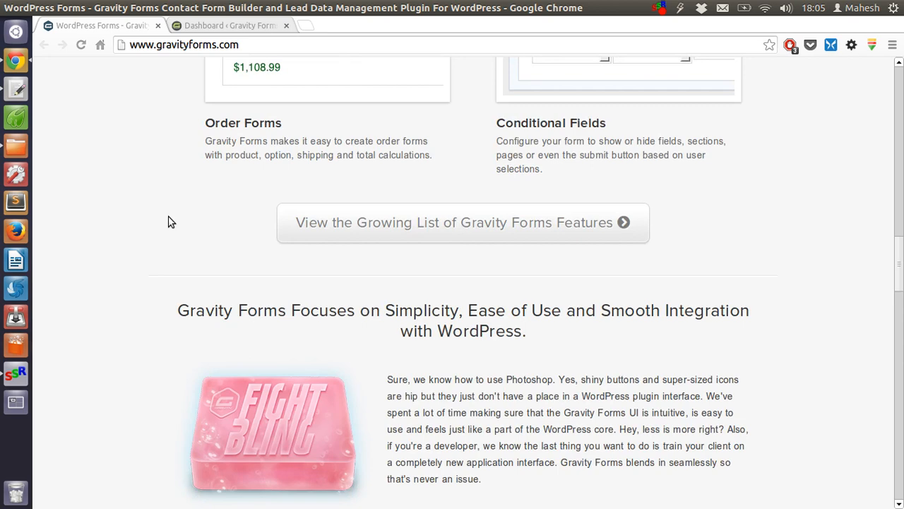
pyautogui.scroll(-3)
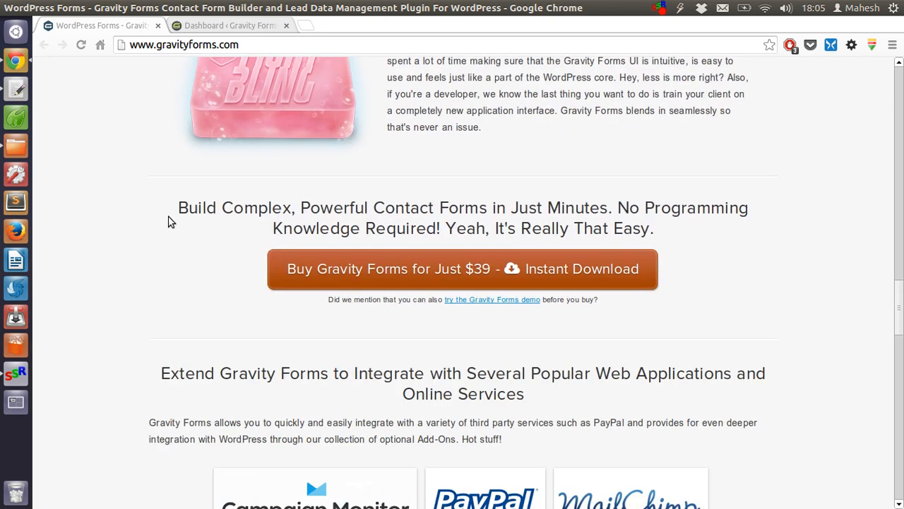
pyautogui.scroll(-3)
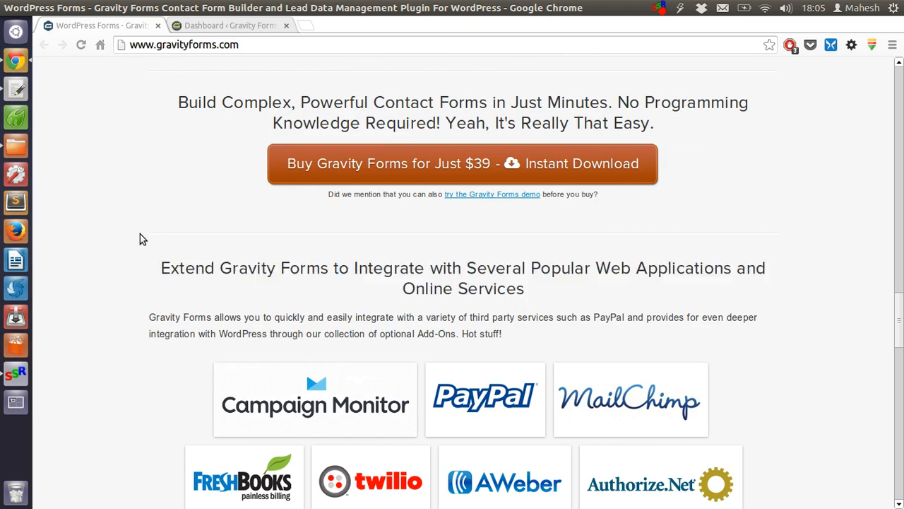
pyautogui.scroll(-3)
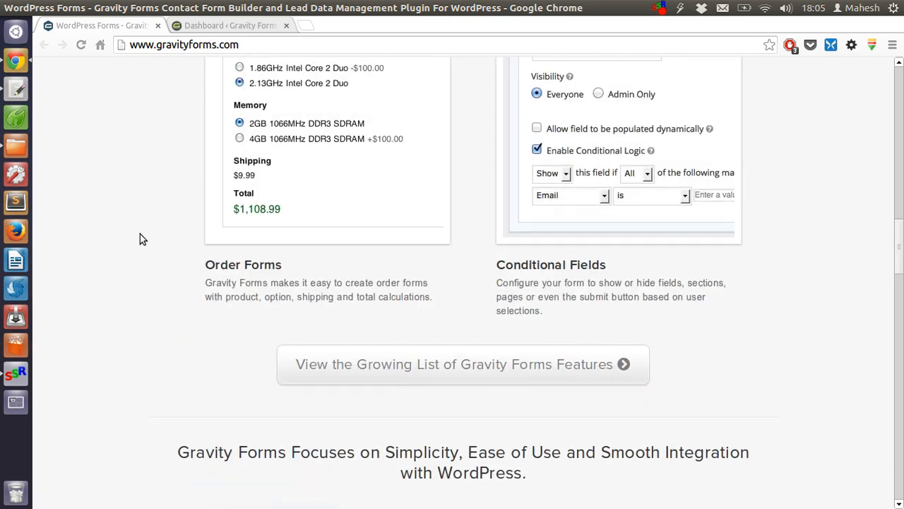
pyautogui.scroll(3)
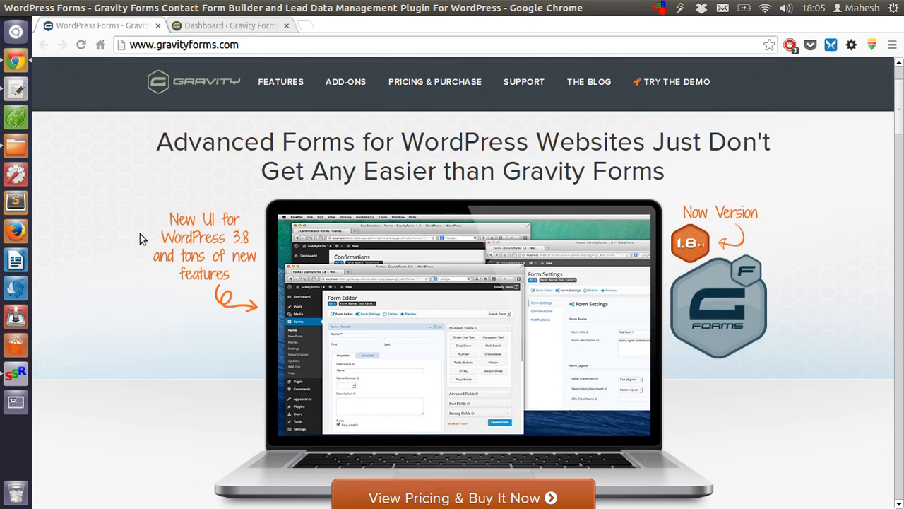
pyautogui.moveTo(278, 130)
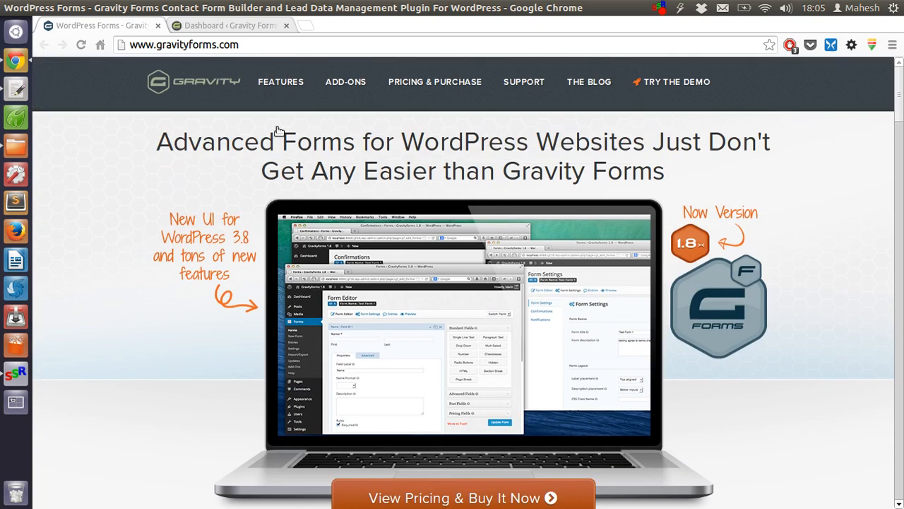
pyautogui.moveTo(155, 219)
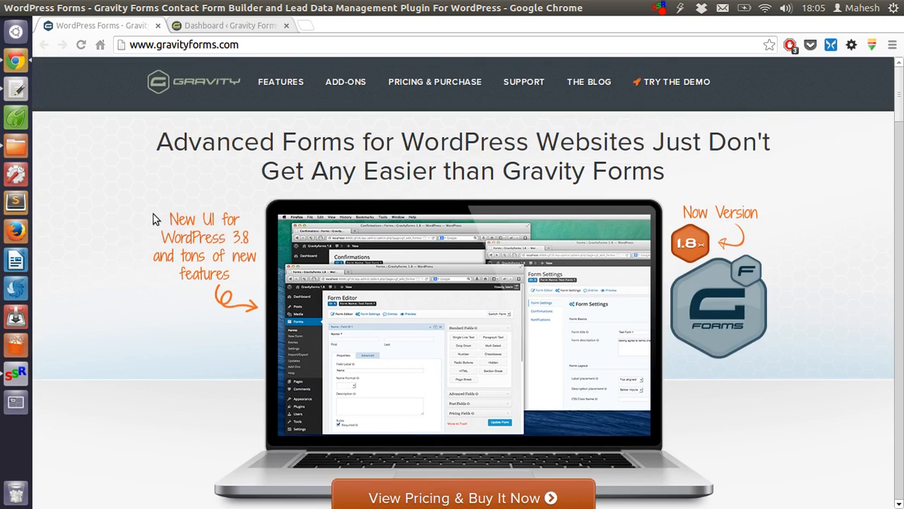
pyautogui.moveTo(154, 201)
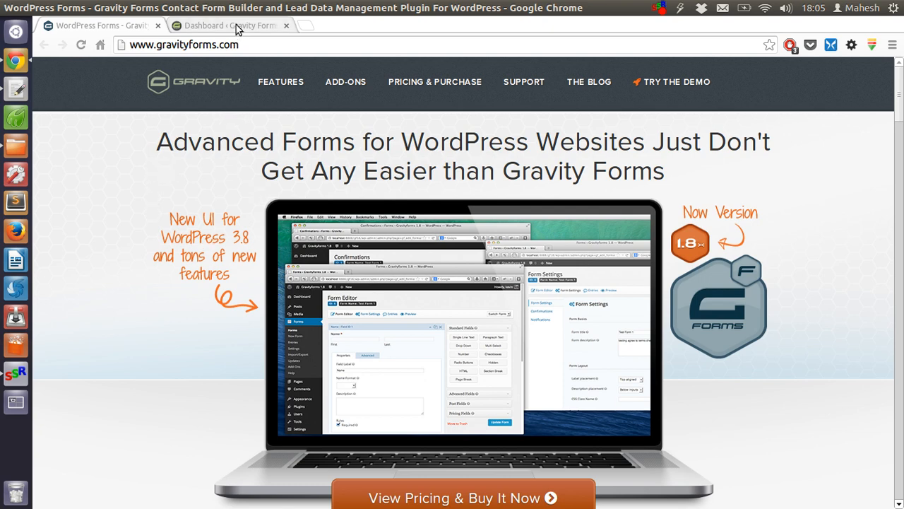
pyautogui.click(226, 25)
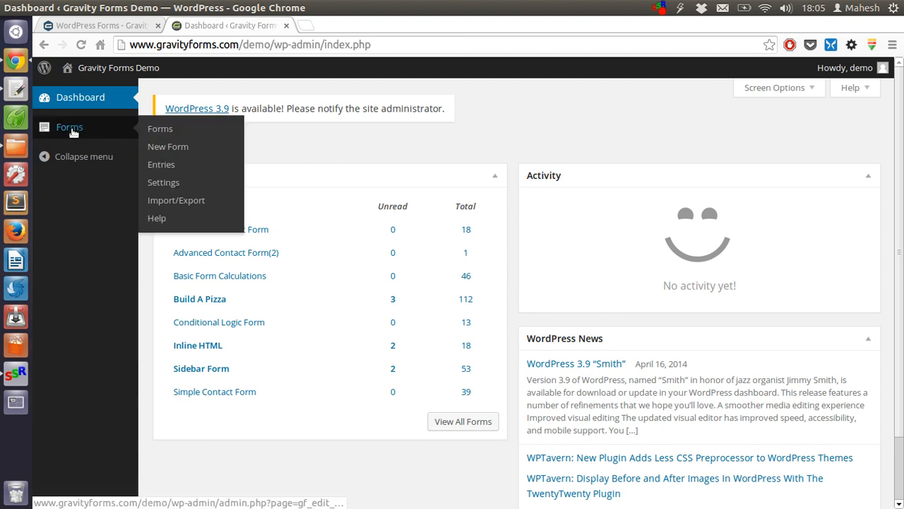
pyautogui.moveTo(160, 128)
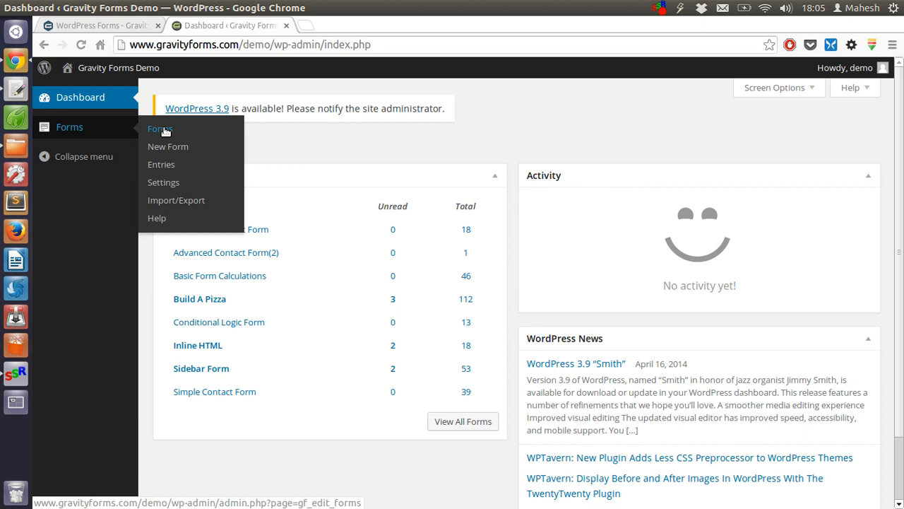
pyautogui.moveTo(231, 130)
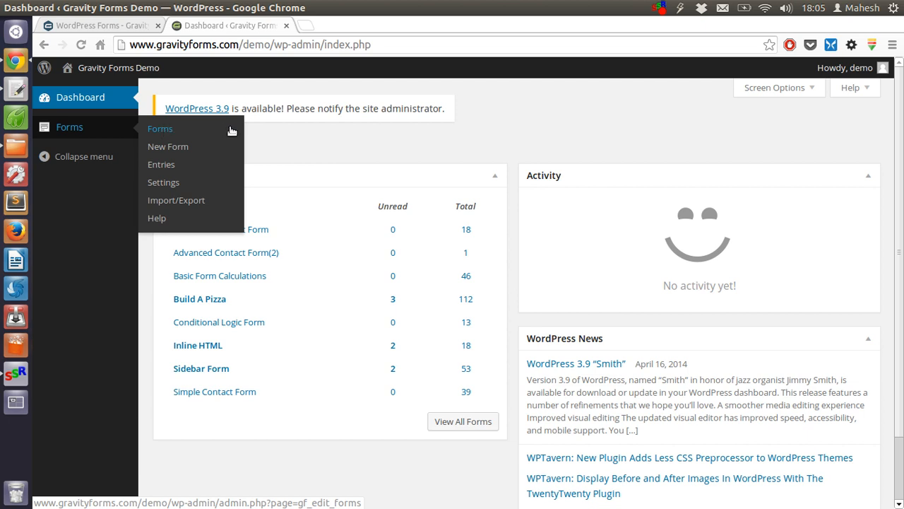
pyautogui.moveTo(222, 130)
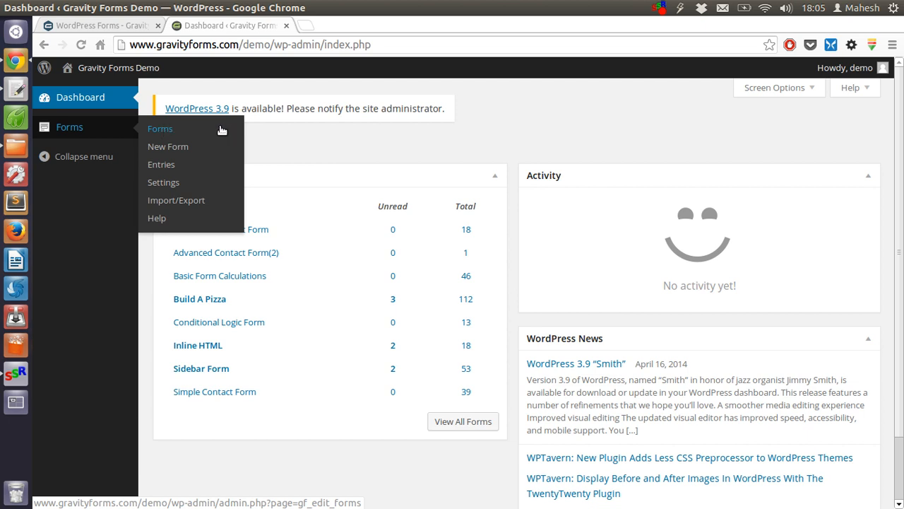
pyautogui.moveTo(168, 146)
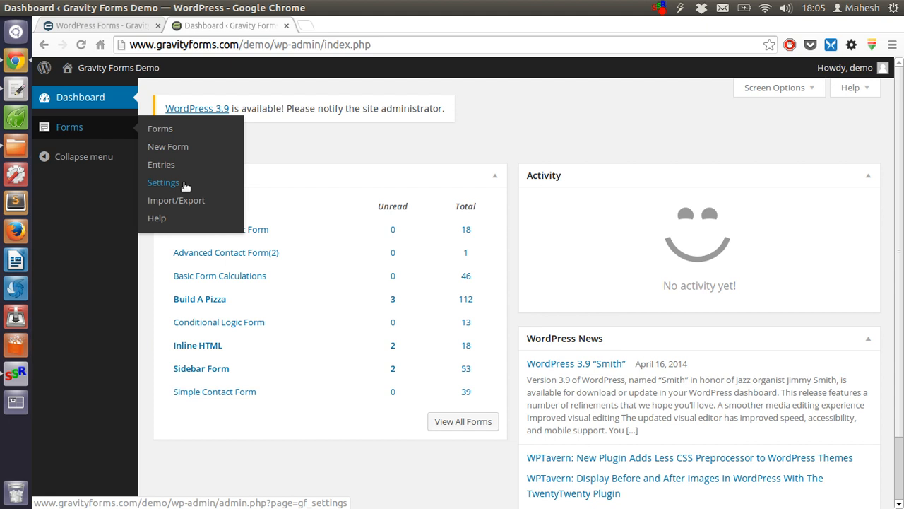
pyautogui.moveTo(184, 186)
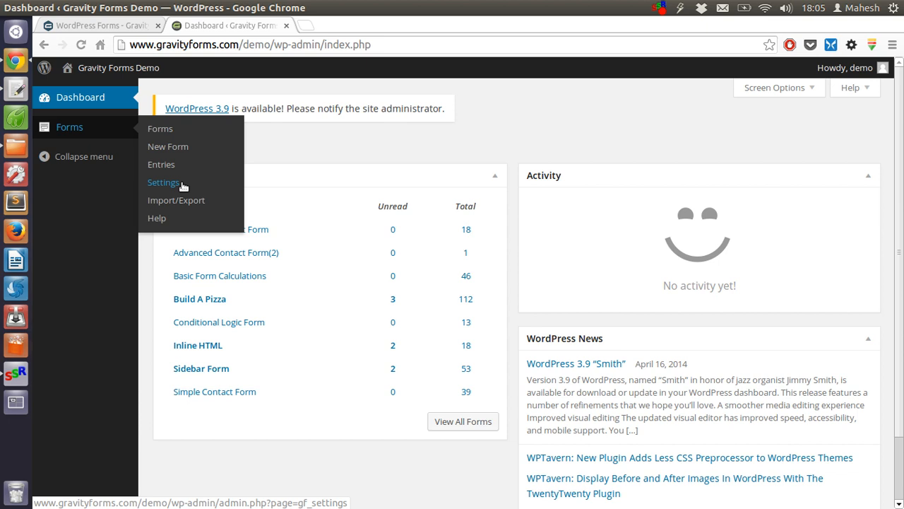
pyautogui.moveTo(182, 187)
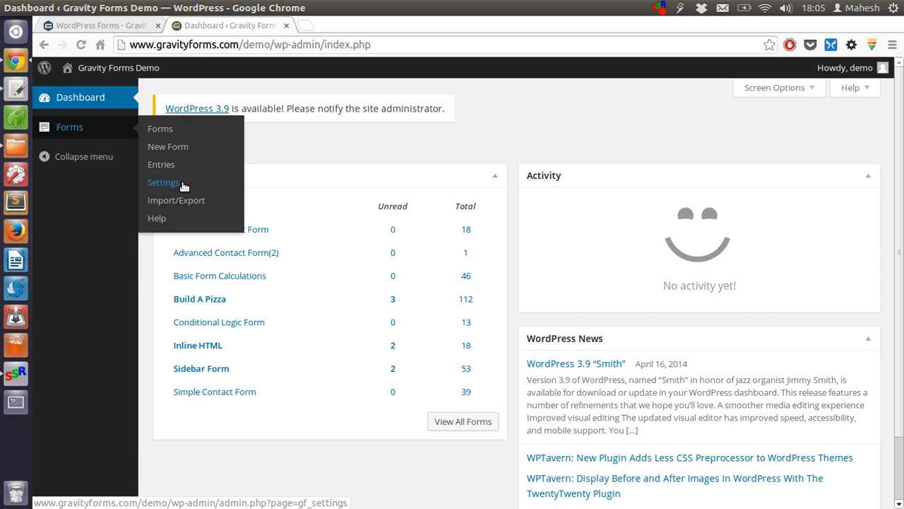
pyautogui.moveTo(175, 201)
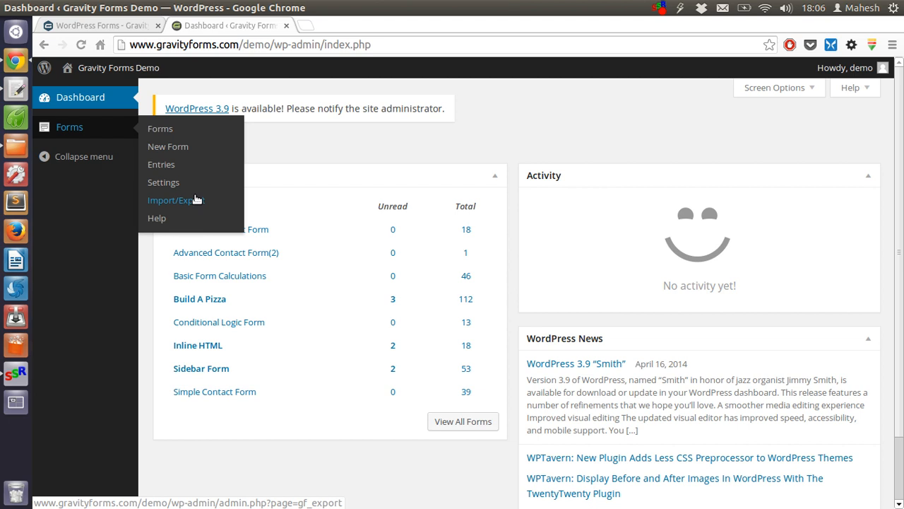
pyautogui.moveTo(196, 200)
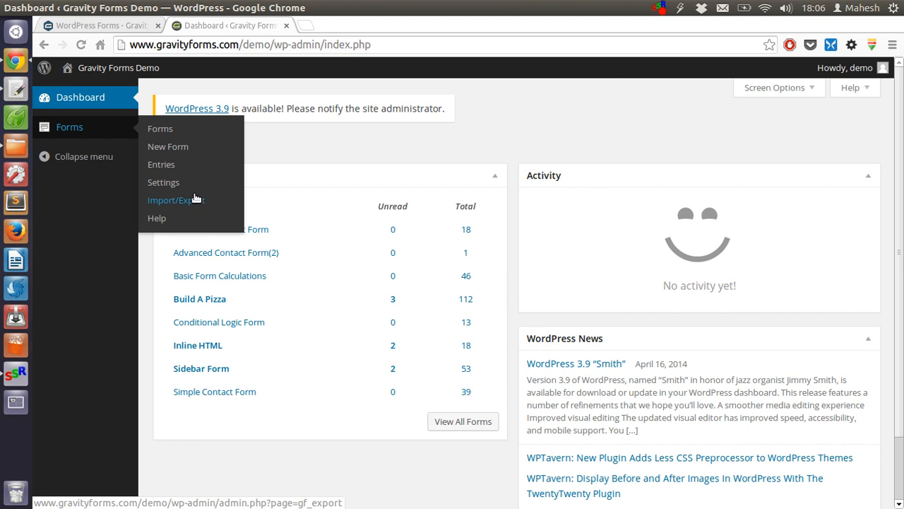
pyautogui.moveTo(157, 218)
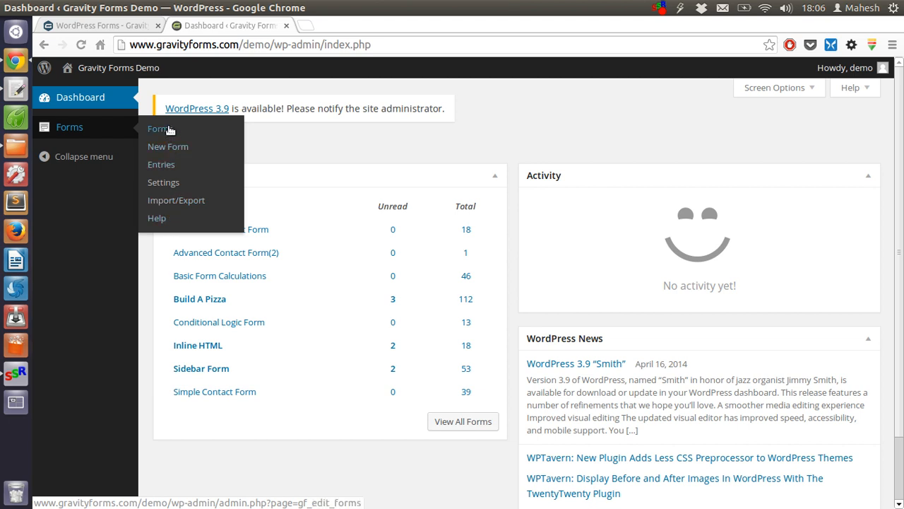
# Show the Forms list with the demo's eight forms, their views, entries and conversion rates
pyautogui.click(160, 128)
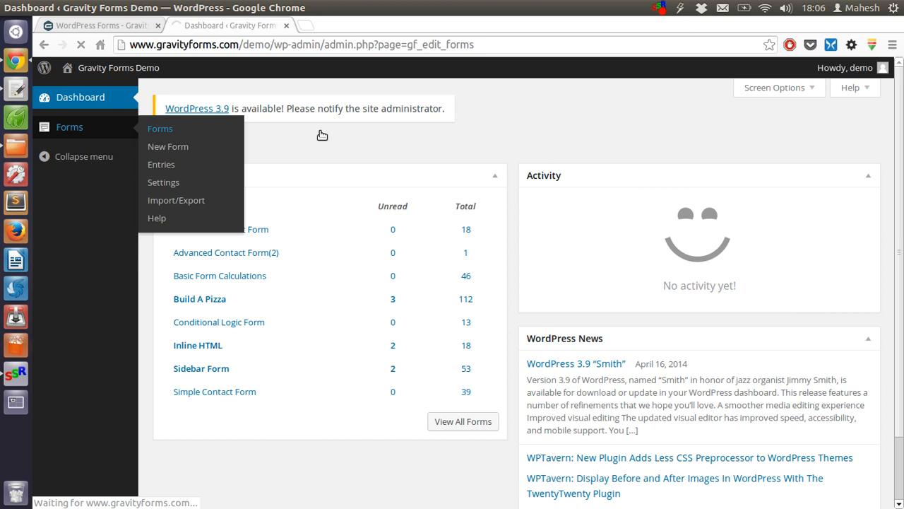
pyautogui.click(159, 127)
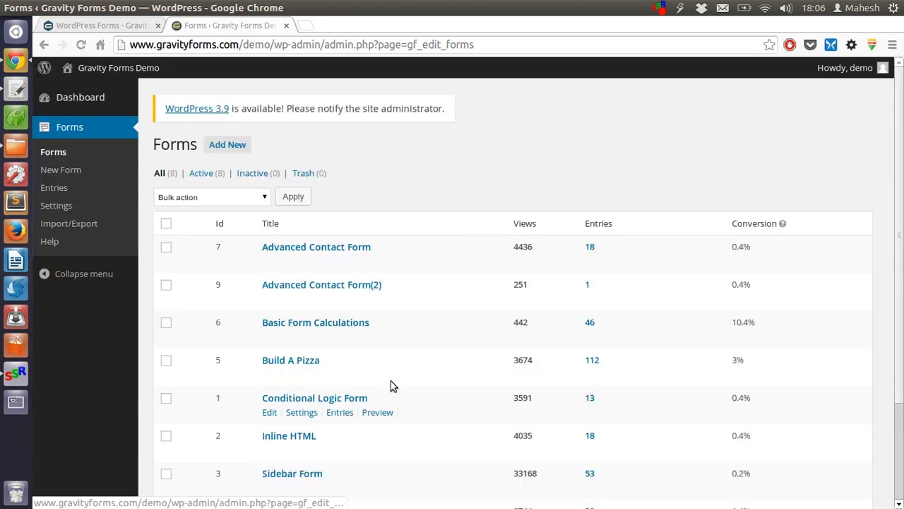
pyautogui.scroll(-3)
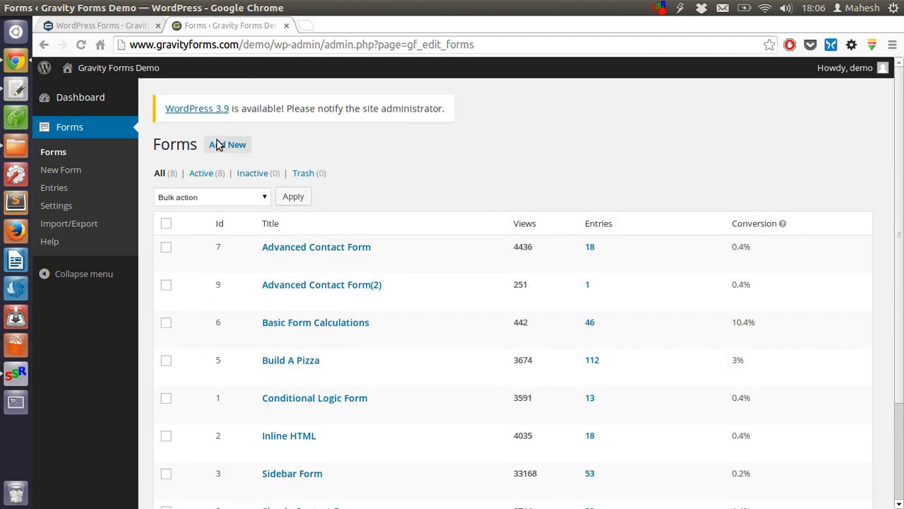
pyautogui.moveTo(228, 144)
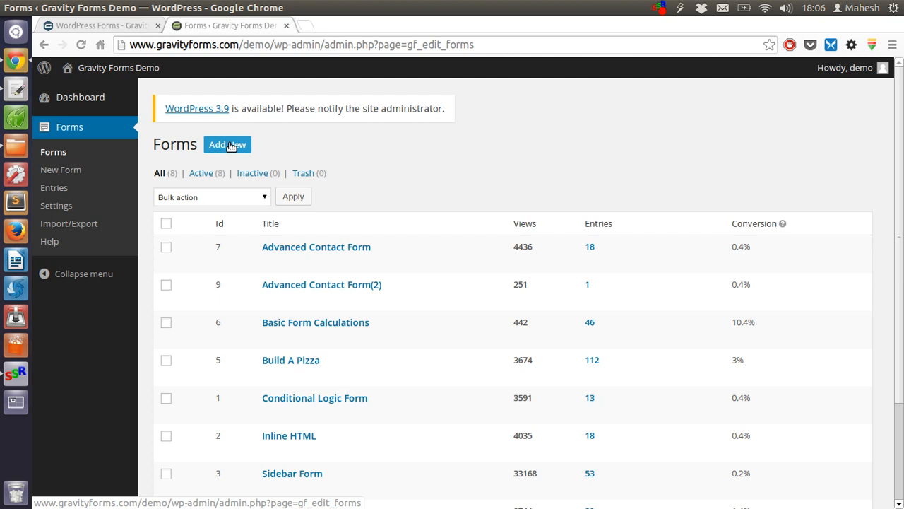
# Submit a new form titled 'Guestbook' and dismiss the demo's creation-disabled alert
pyautogui.click(227, 144)
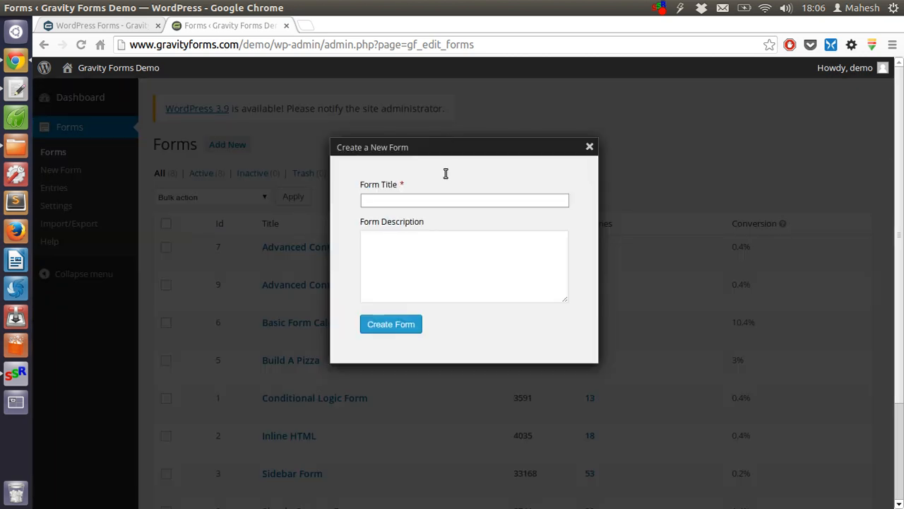
pyautogui.click(463, 200)
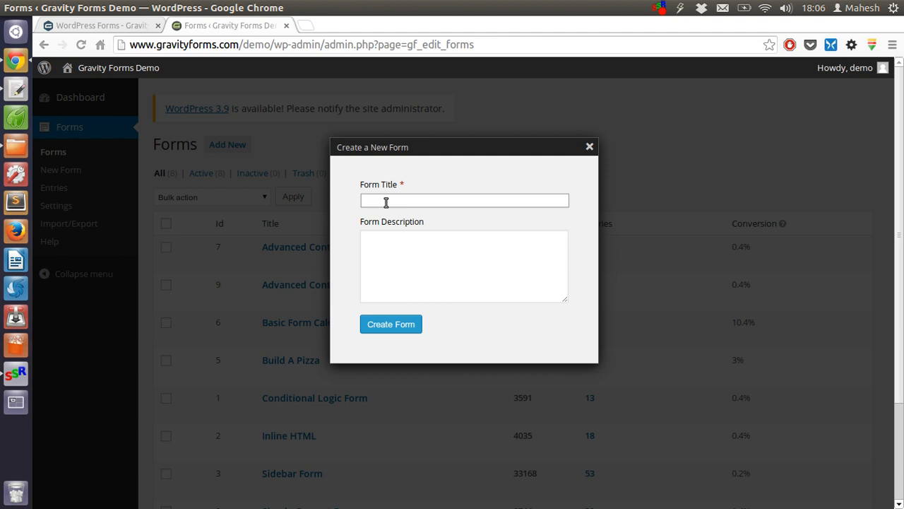
pyautogui.write('Guestf')
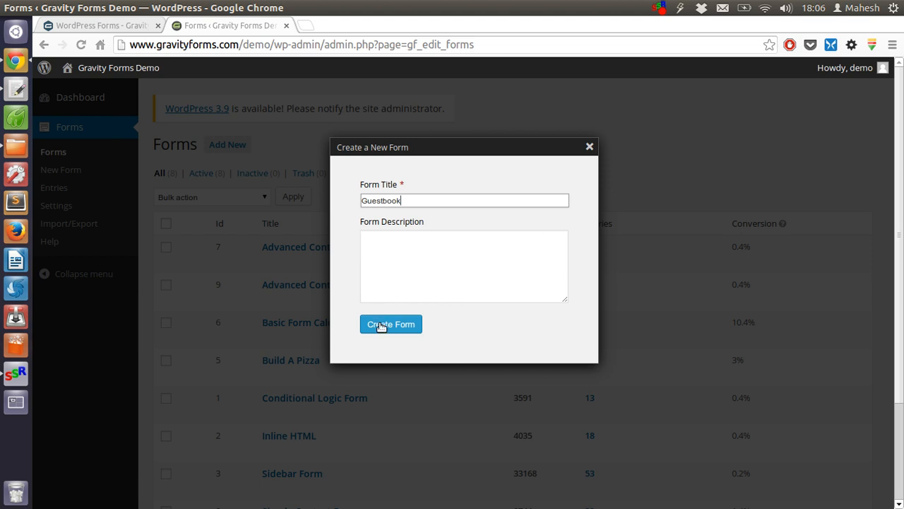
pyautogui.click(390, 323)
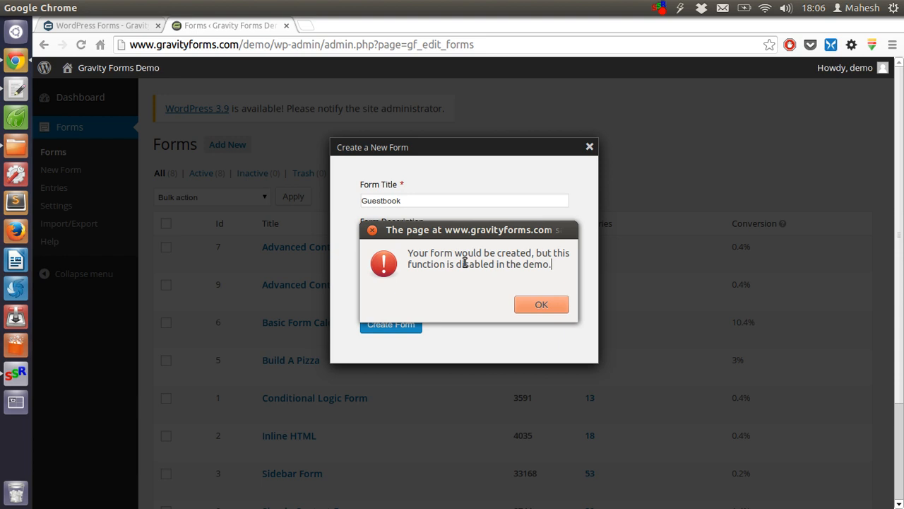
pyautogui.moveTo(542, 305)
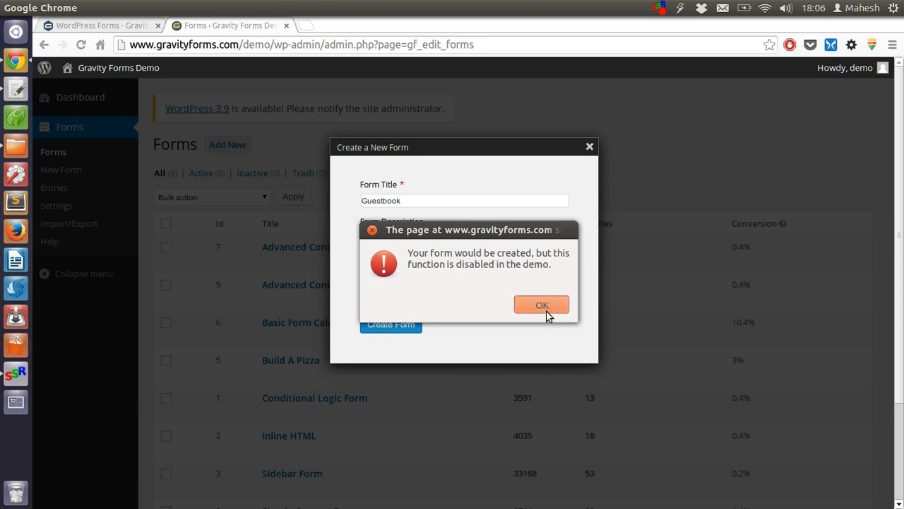
pyautogui.click(542, 305)
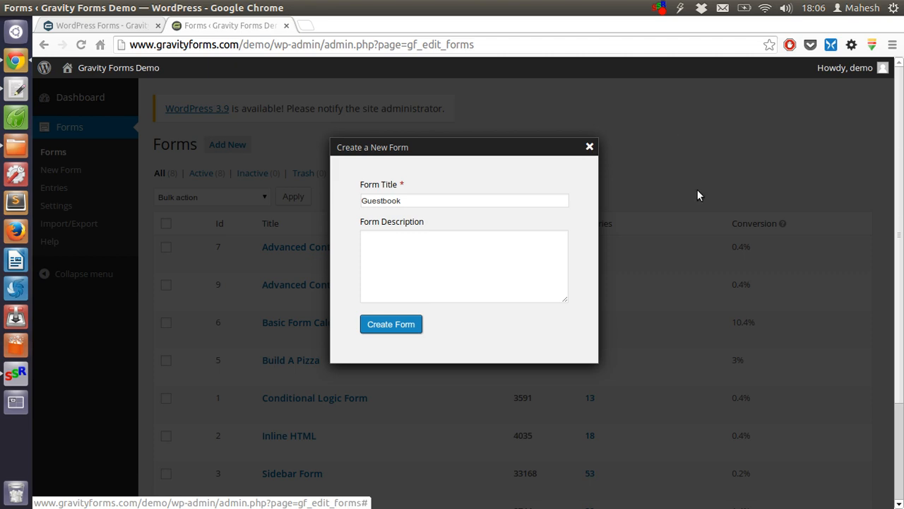
# Close the Create a New Form dialog and open Simple Contact Form in the editor
pyautogui.click(589, 145)
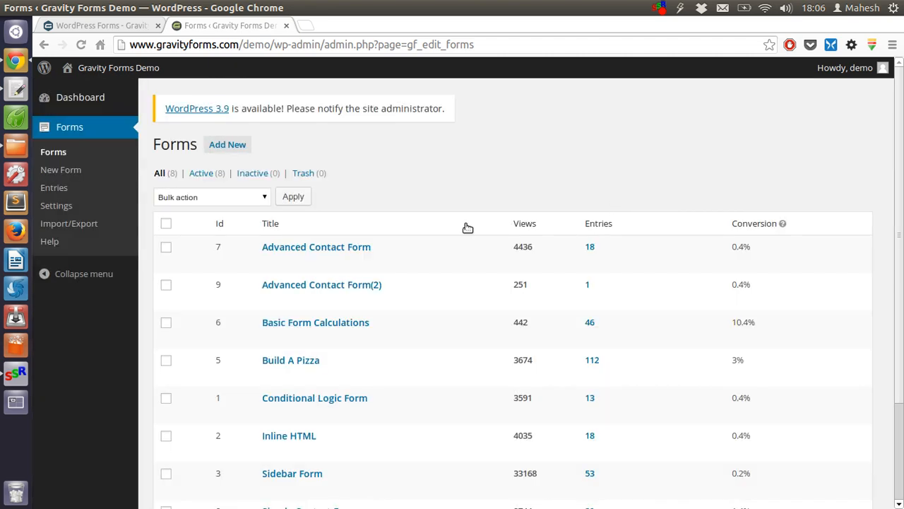
pyautogui.scroll(-3)
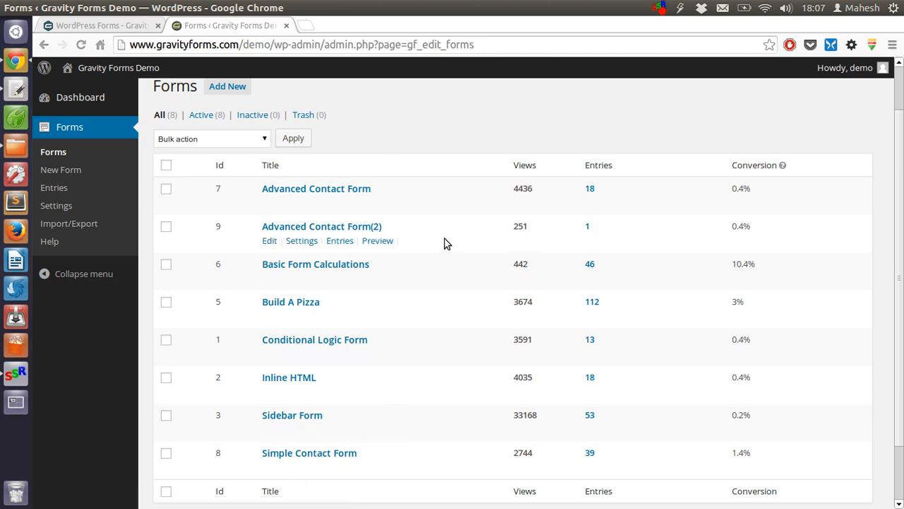
pyautogui.scroll(-3)
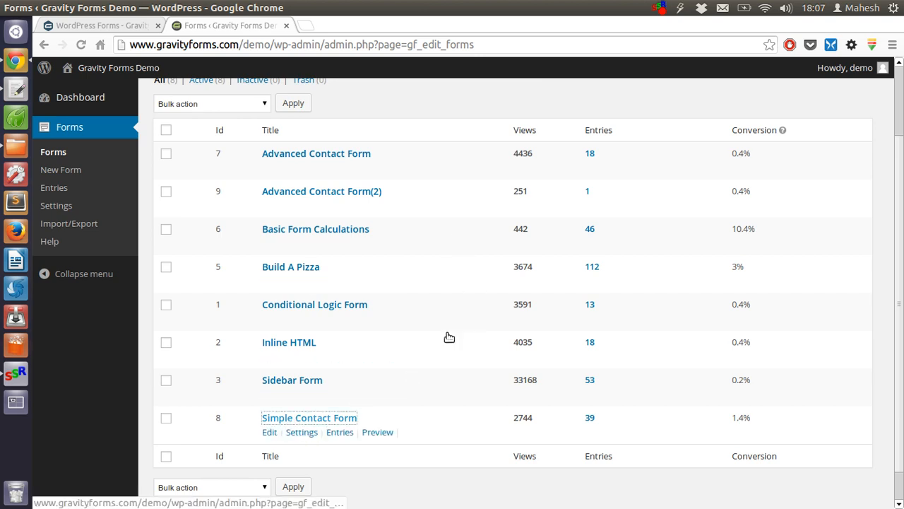
pyautogui.click(308, 419)
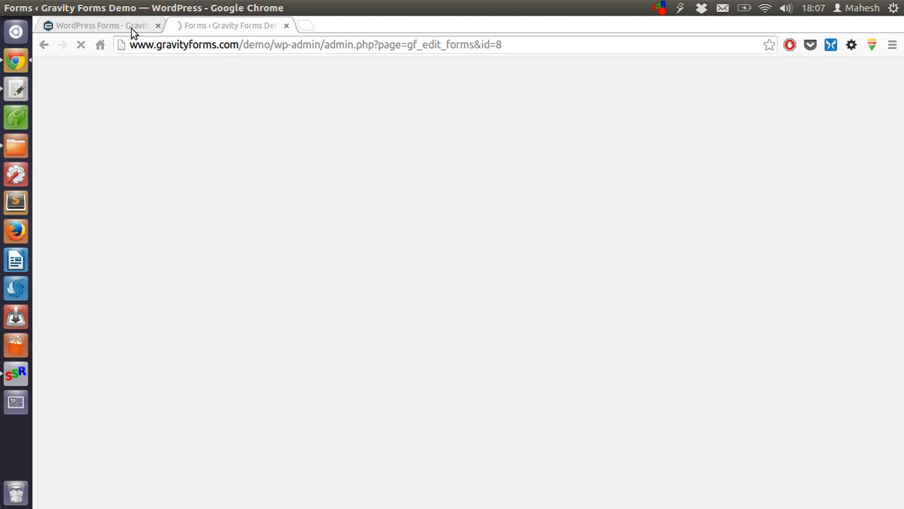
# Head to the Add-Ons page on gravityforms.com, then return to the form admin tab
pyautogui.click(99, 25)
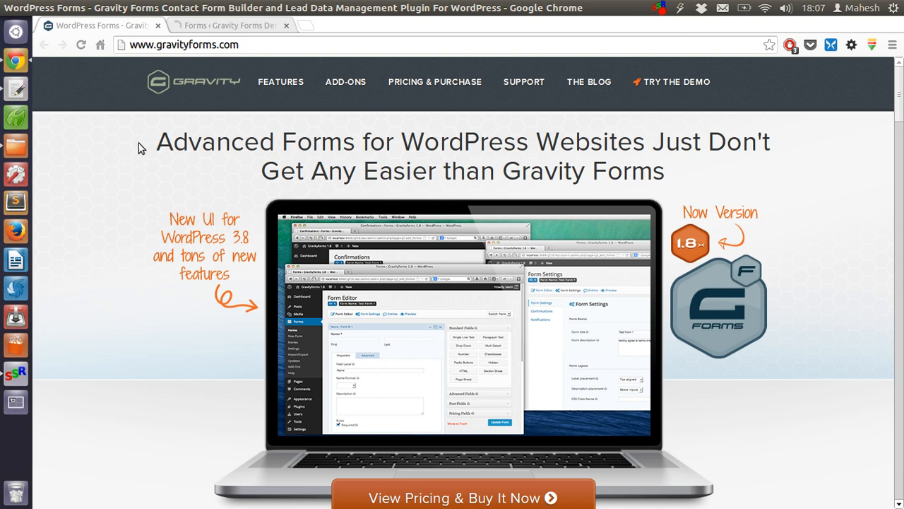
pyautogui.click(345, 80)
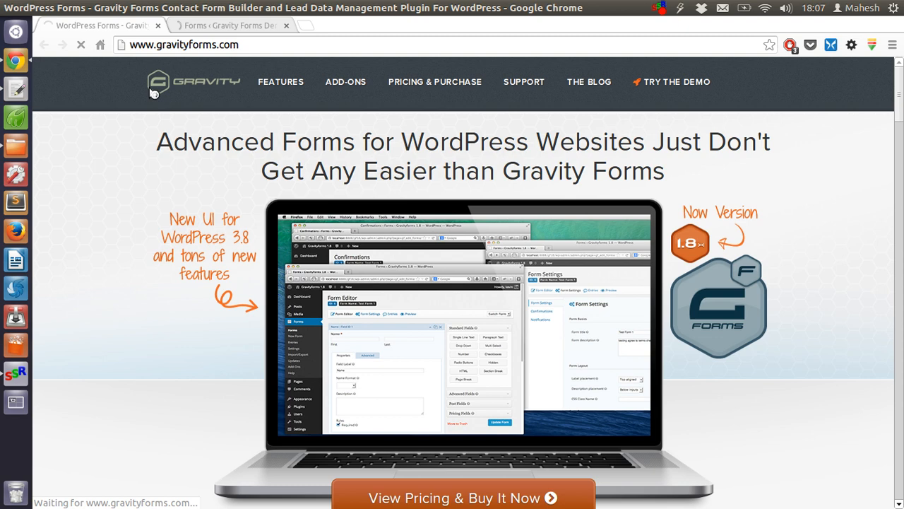
pyautogui.click(229, 25)
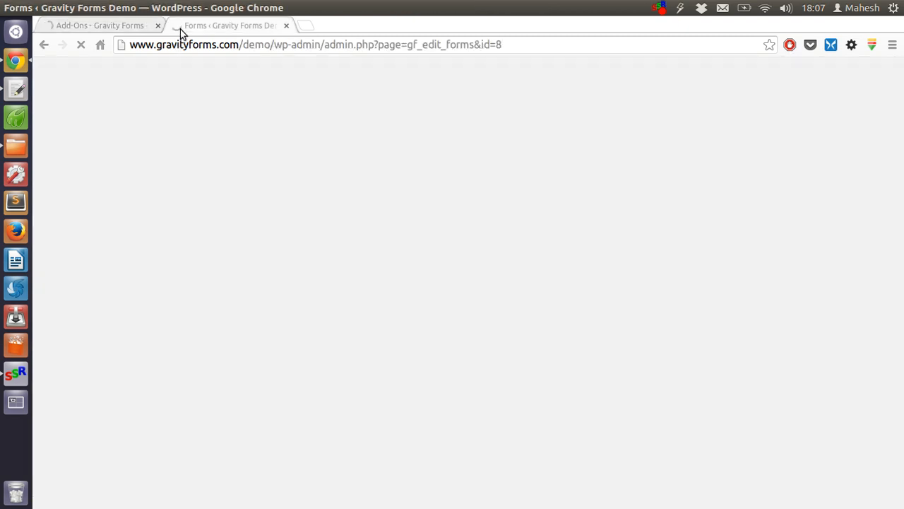
# Scroll the Add-Ons license table through basic and advanced add-ons down to Zapier and back up
pyautogui.click(99, 26)
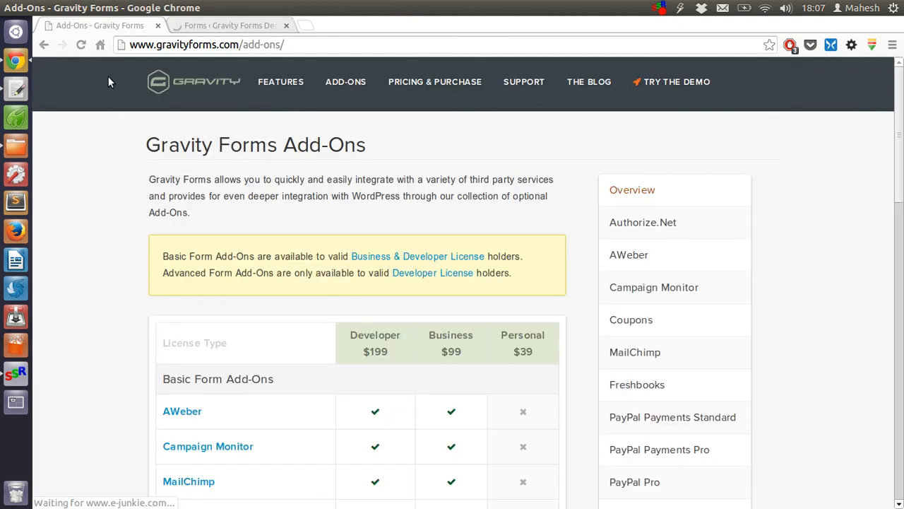
pyautogui.scroll(-3)
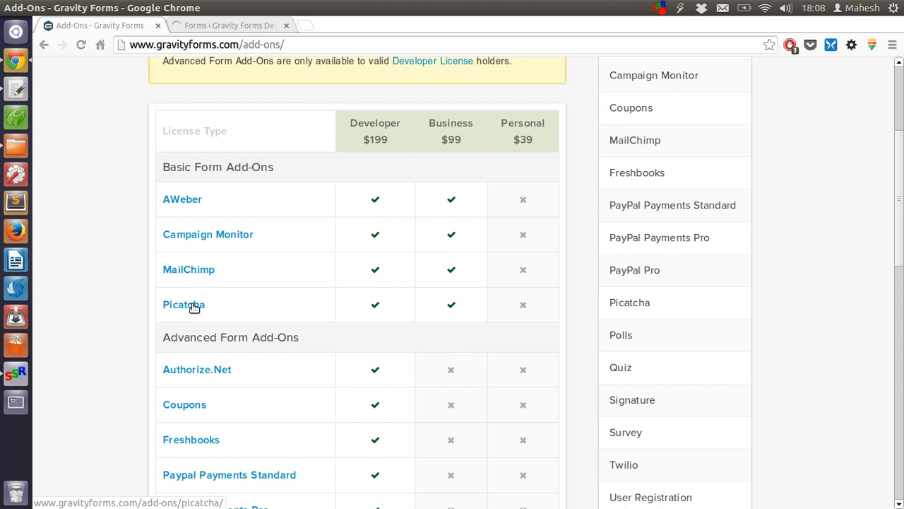
pyautogui.scroll(-3)
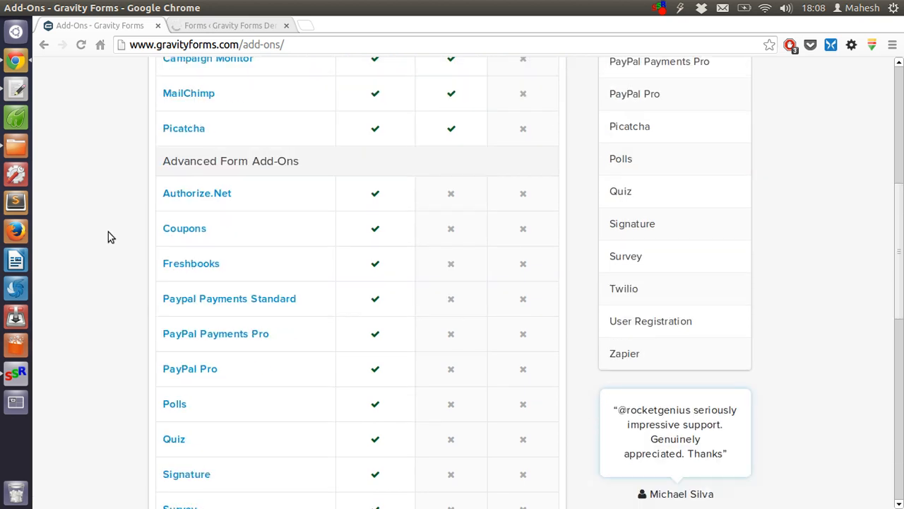
pyautogui.scroll(-3)
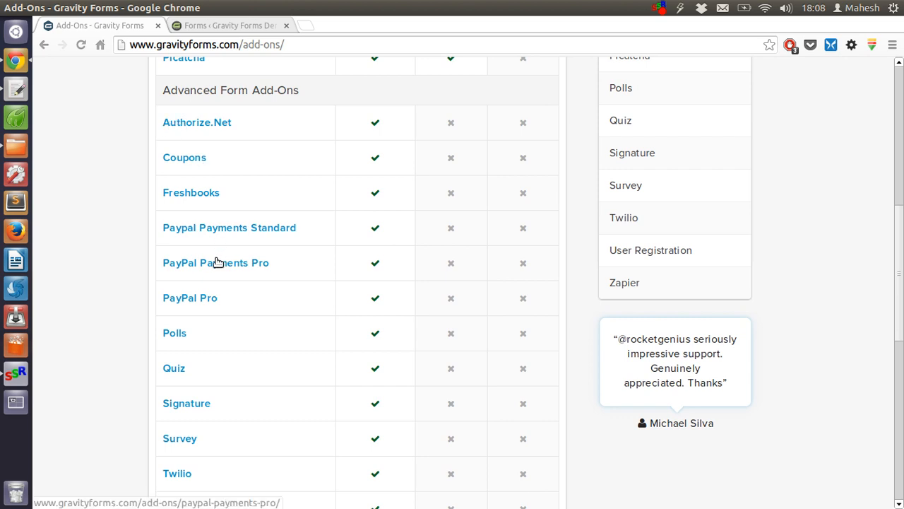
pyautogui.scroll(-3)
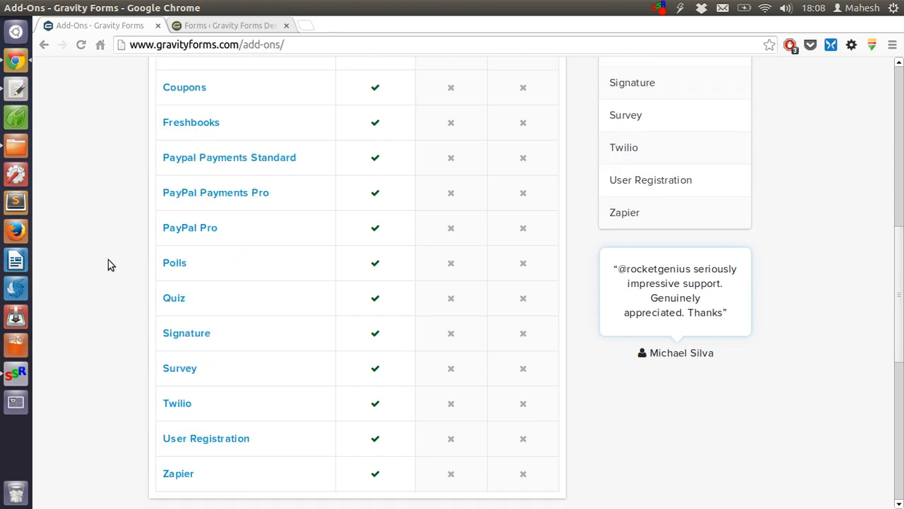
pyautogui.scroll(-3)
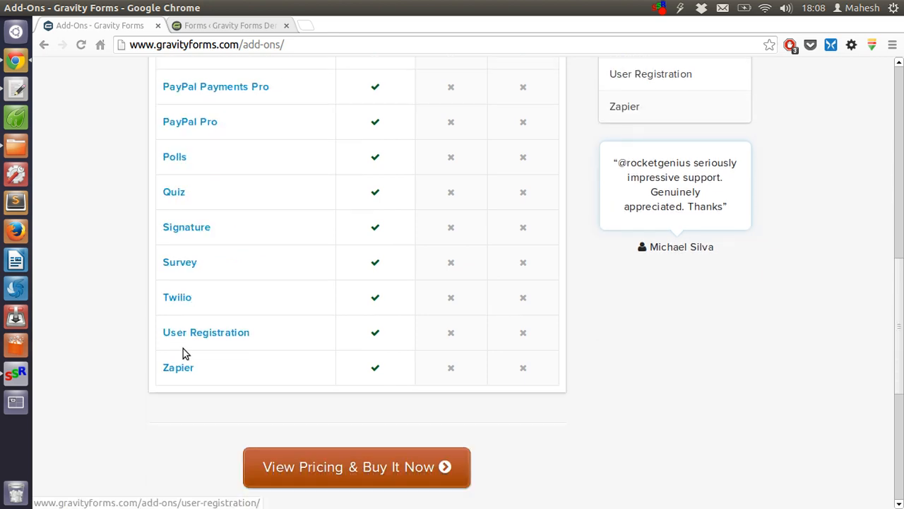
pyautogui.moveTo(178, 296)
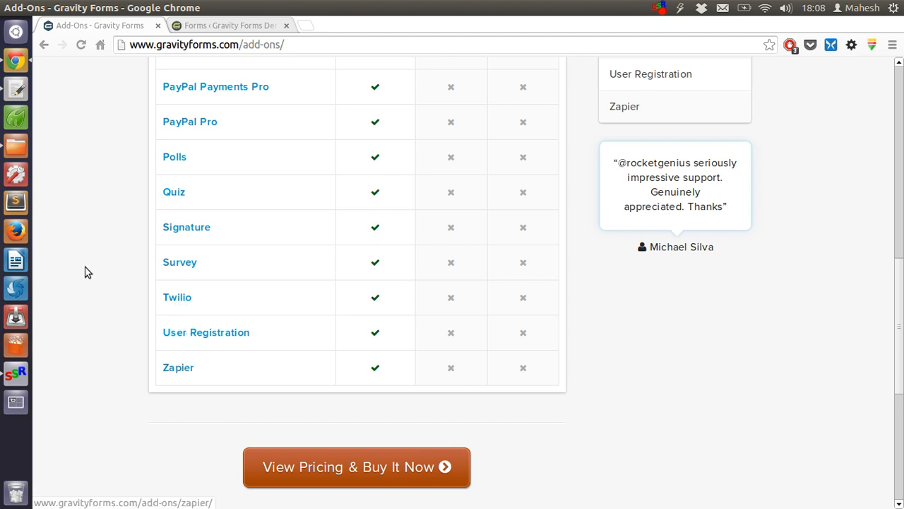
pyautogui.scroll(3)
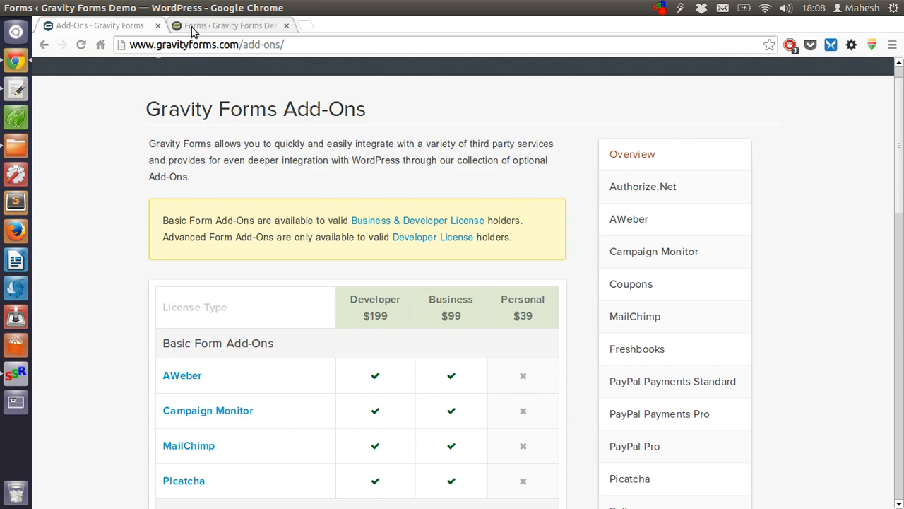
# Back in the form editor, add a Drop Down field and show its properties
pyautogui.click(226, 26)
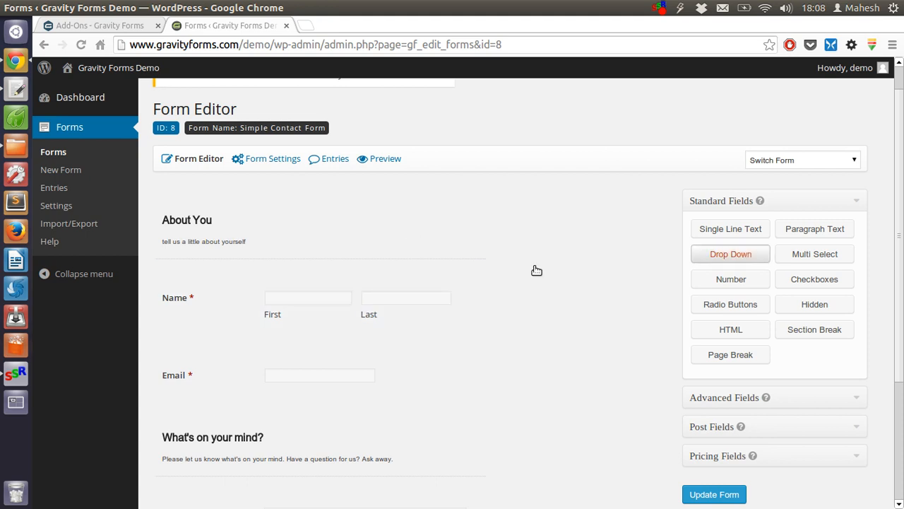
pyautogui.scroll(-3)
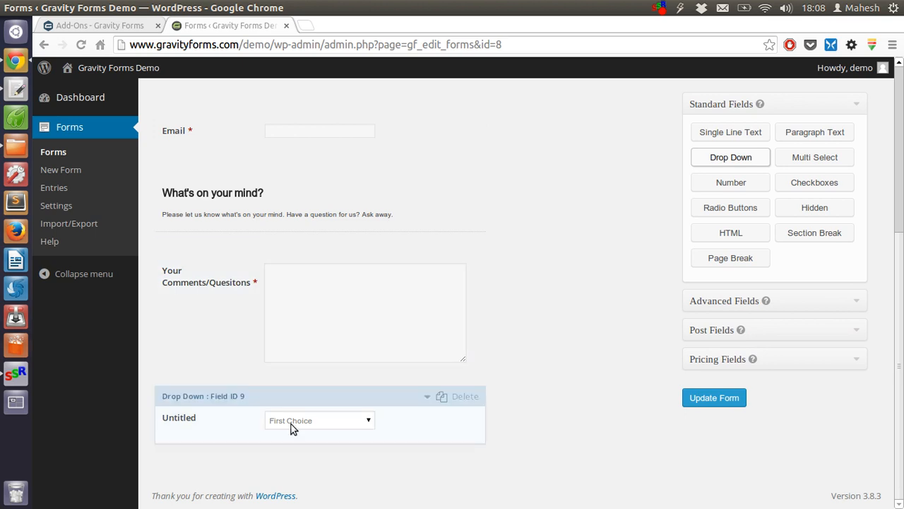
pyautogui.moveTo(316, 426)
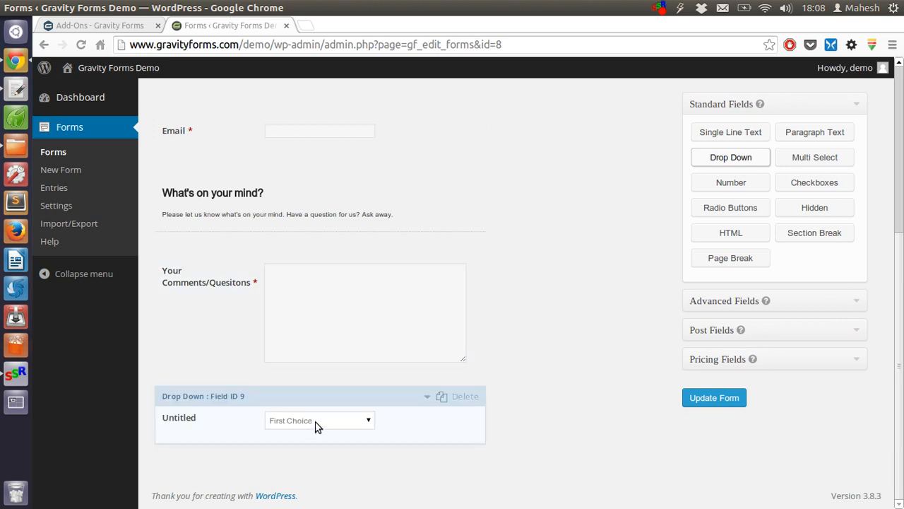
pyautogui.moveTo(294, 420)
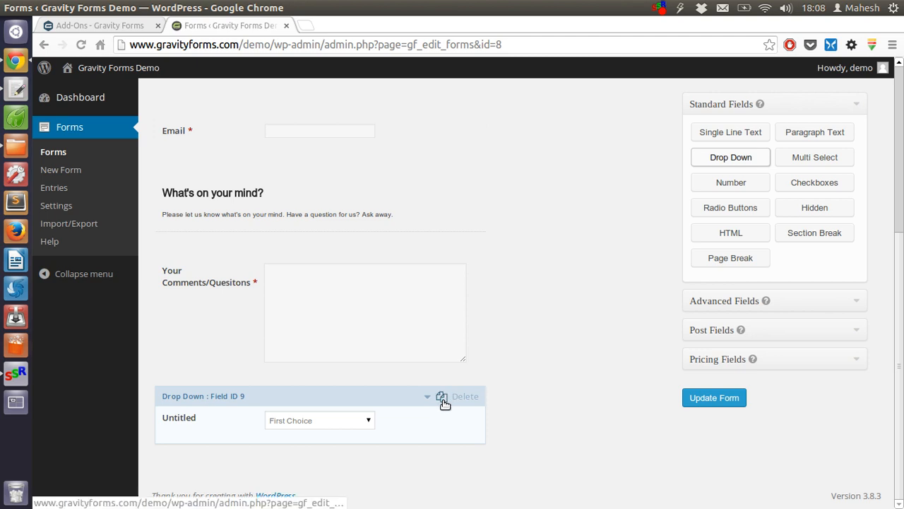
pyautogui.click(441, 396)
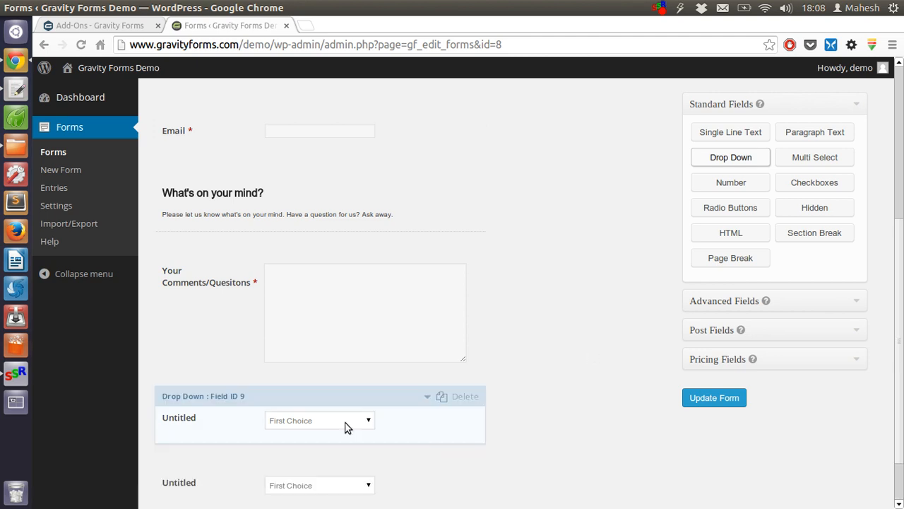
pyautogui.scroll(-3)
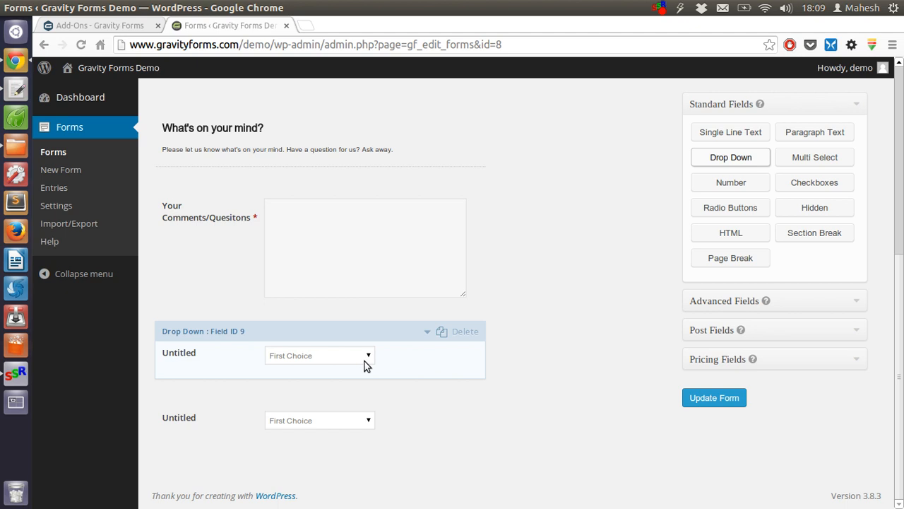
pyautogui.moveTo(430, 336)
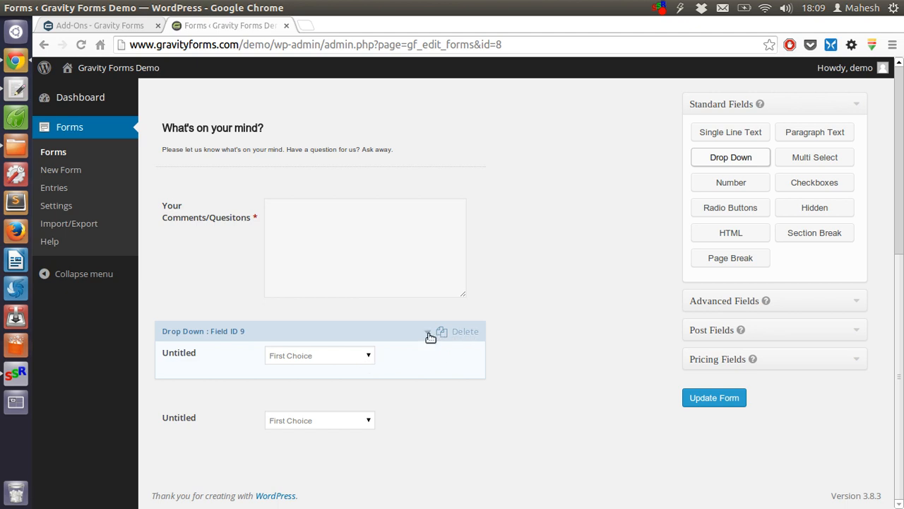
pyautogui.click(429, 331)
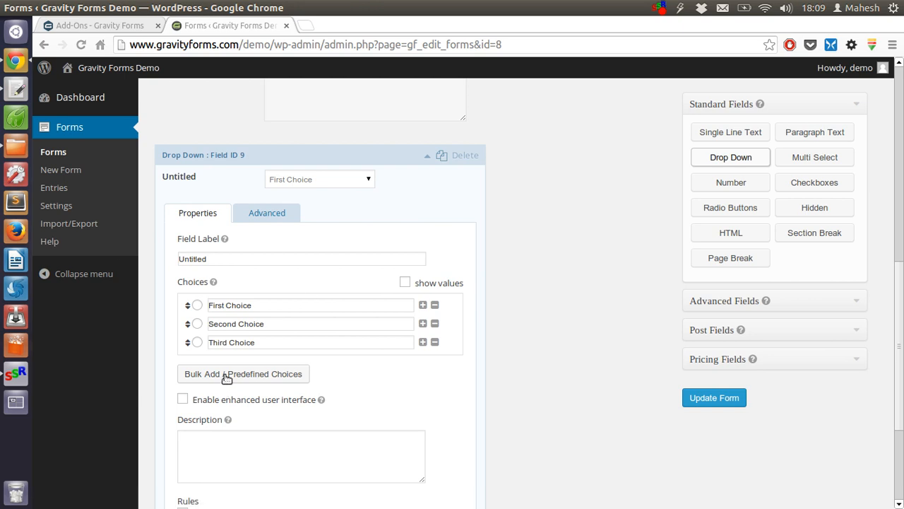
# Attempt to delete the field and dismiss the 'Deleting a field is disabled' alert
pyautogui.scroll(-3)
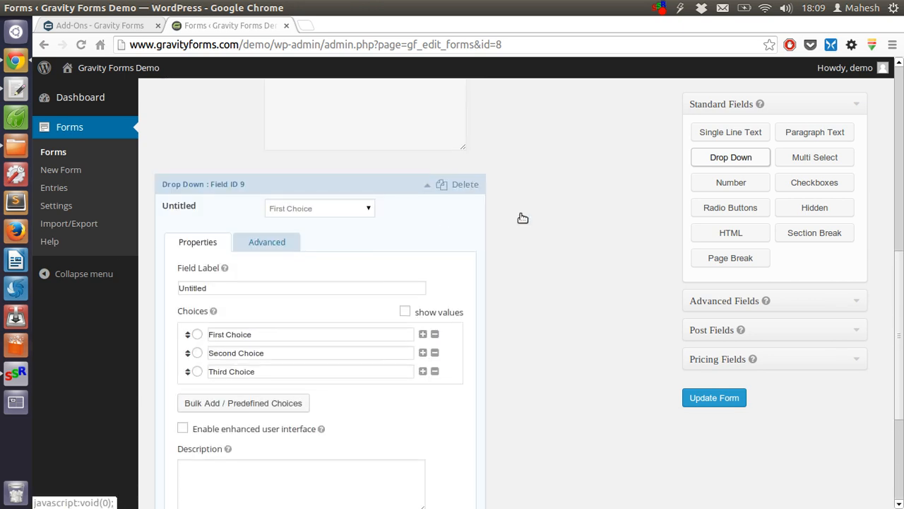
pyautogui.click(464, 183)
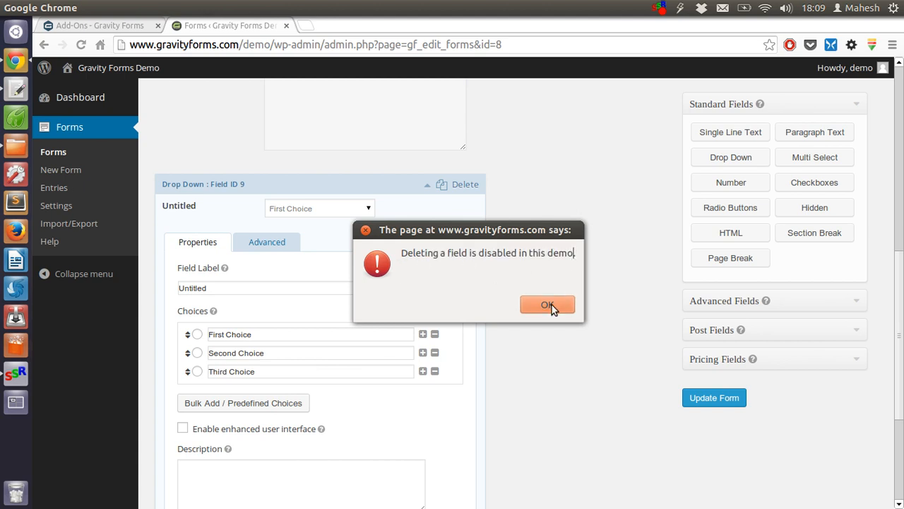
pyautogui.click(548, 305)
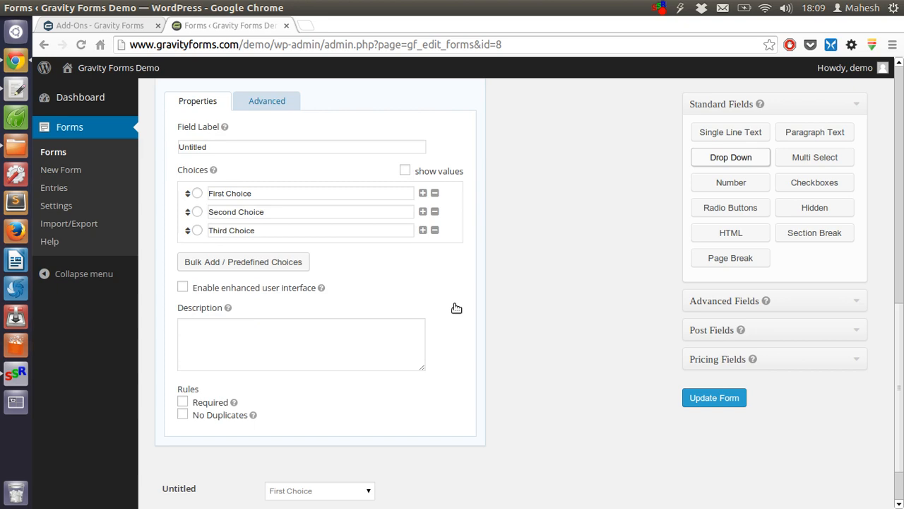
pyautogui.scroll(-3)
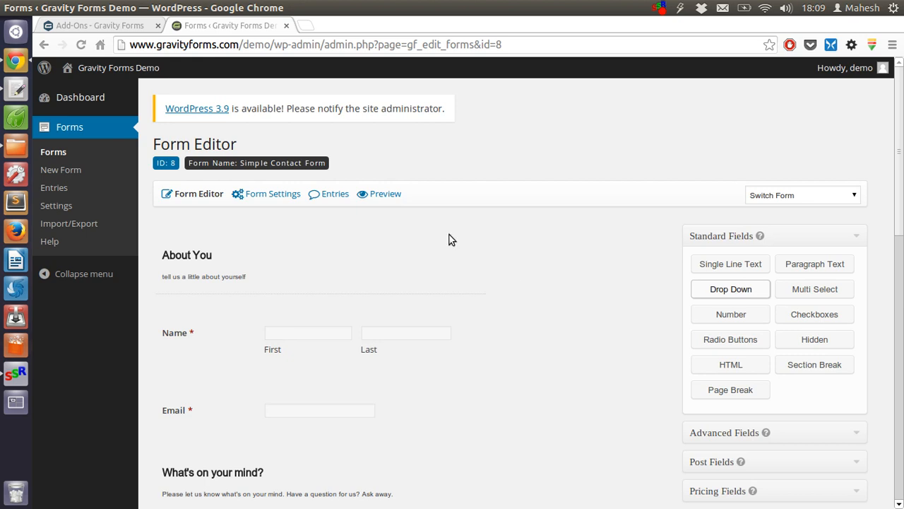
pyautogui.click(385, 194)
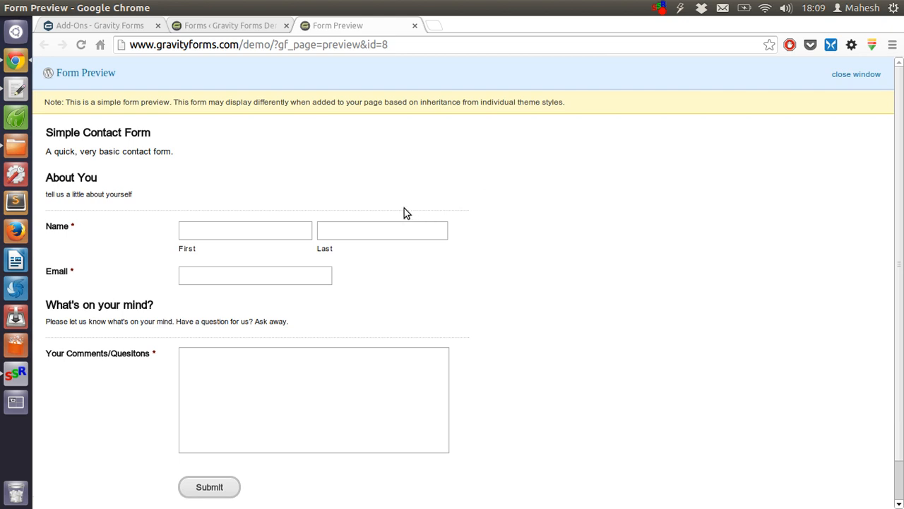
pyautogui.moveTo(120, 137)
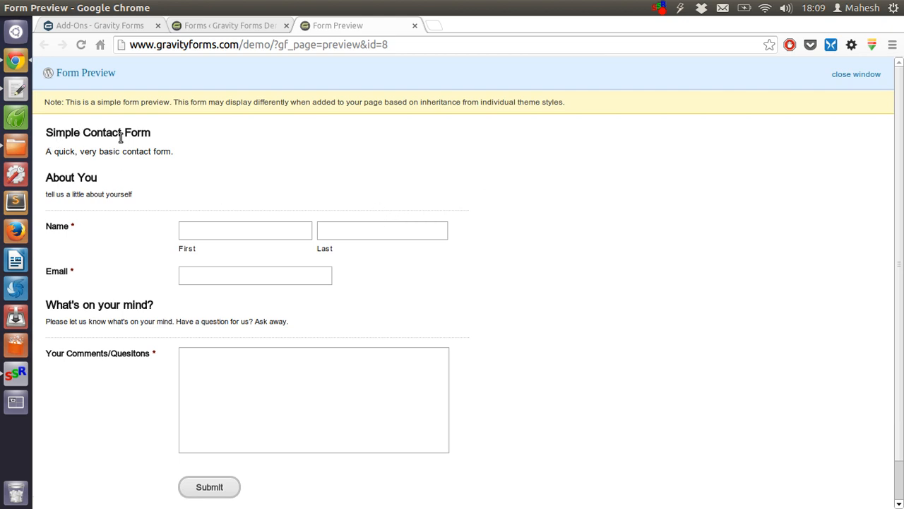
pyautogui.click(255, 276)
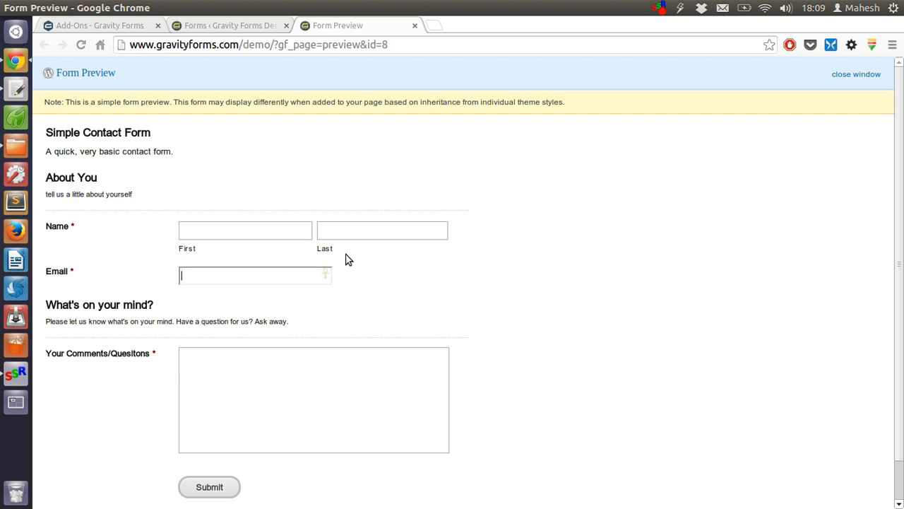
pyautogui.scroll(-3)
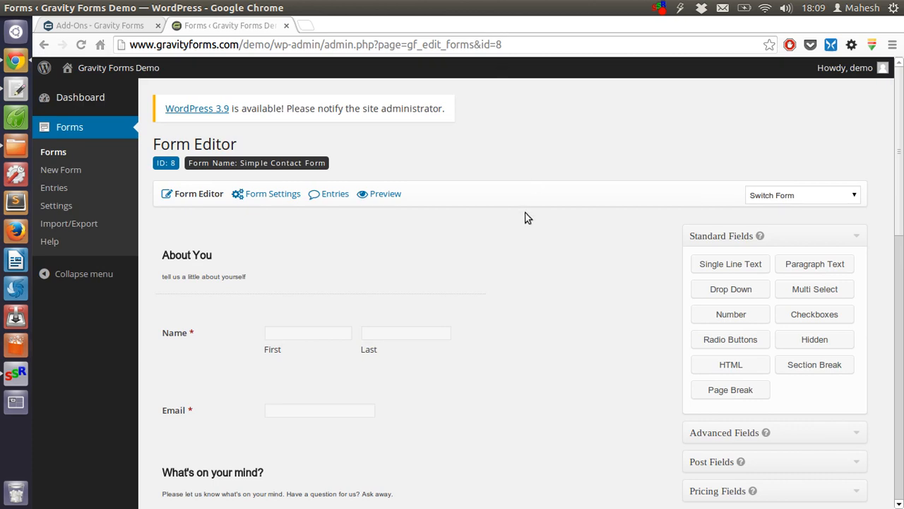
# Expand the Advanced Fields panel and scroll through the post and pricing field types
pyautogui.scroll(-3)
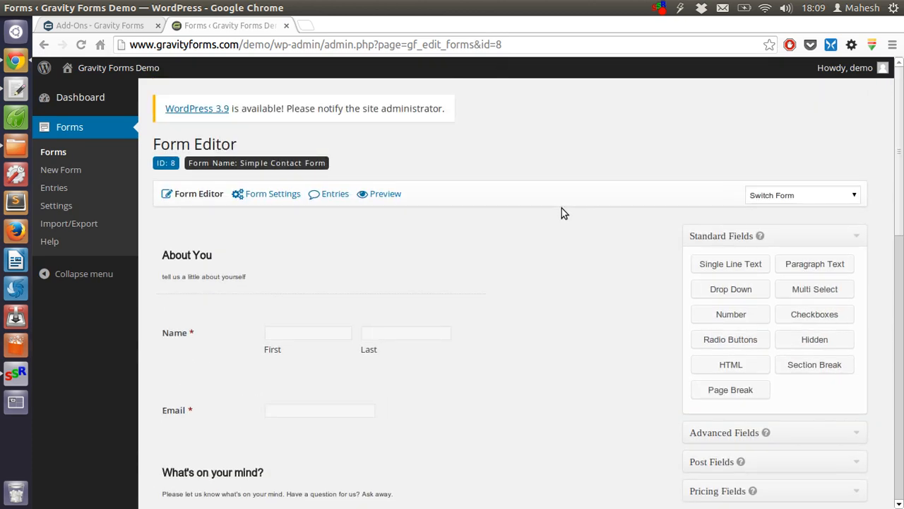
pyautogui.scroll(-3)
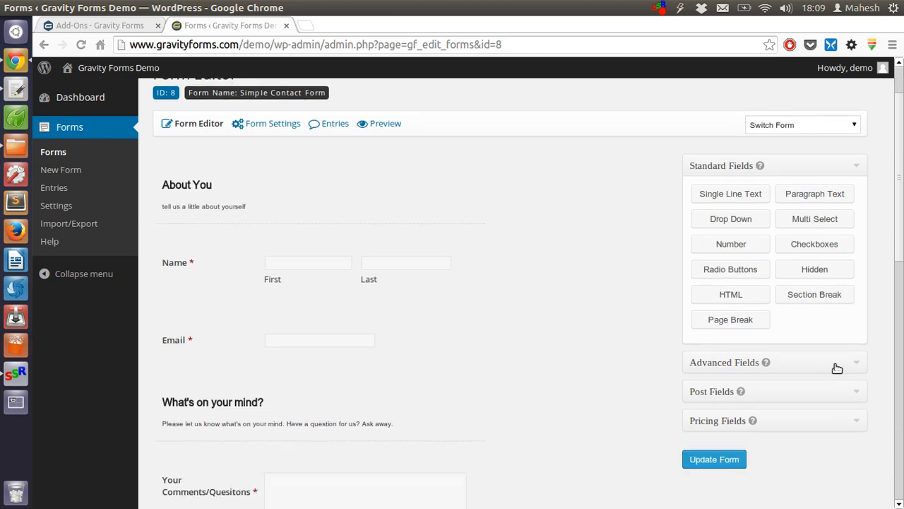
pyautogui.click(723, 361)
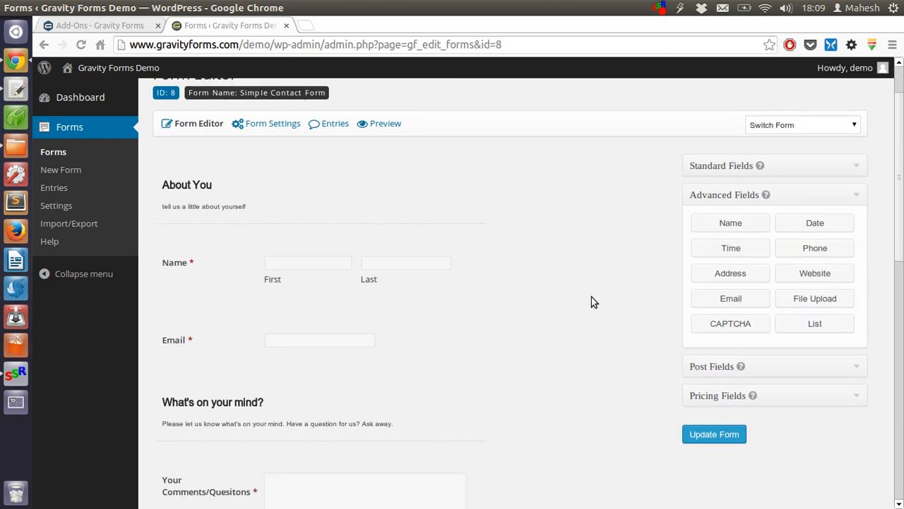
pyautogui.moveTo(813, 248)
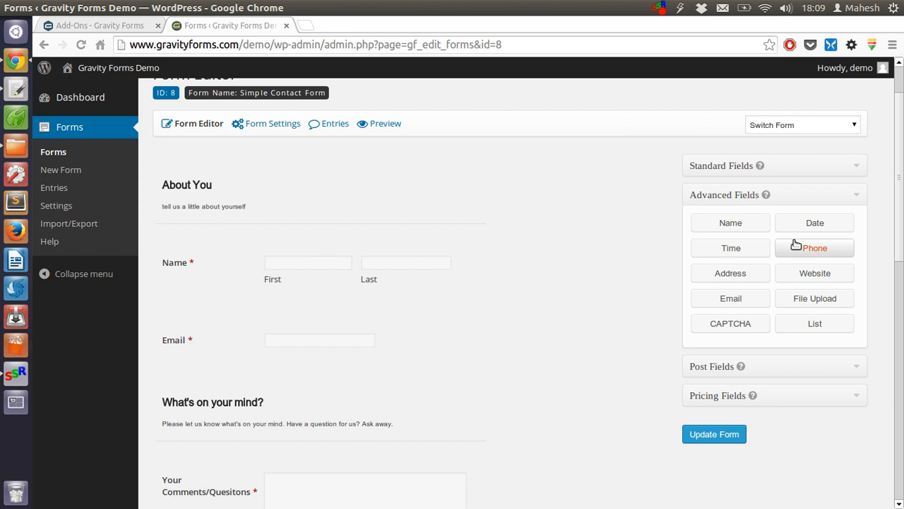
pyautogui.moveTo(851, 377)
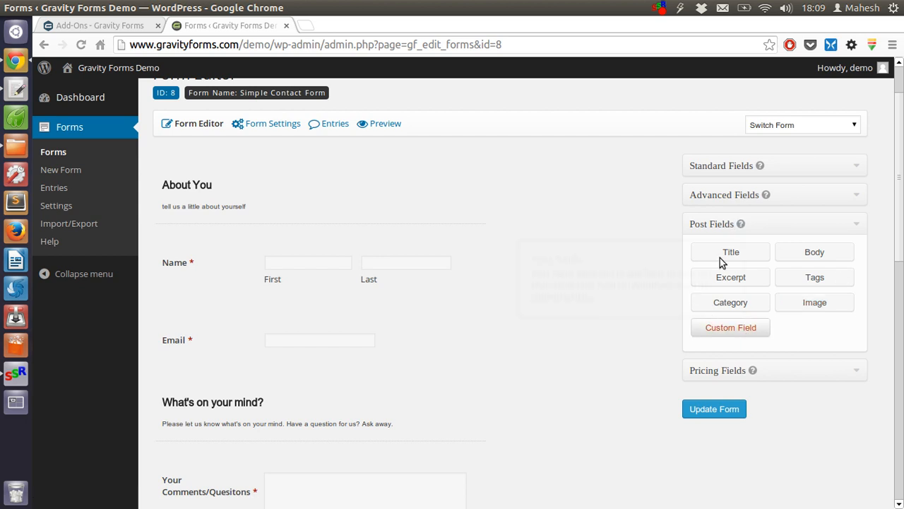
pyautogui.moveTo(743, 223)
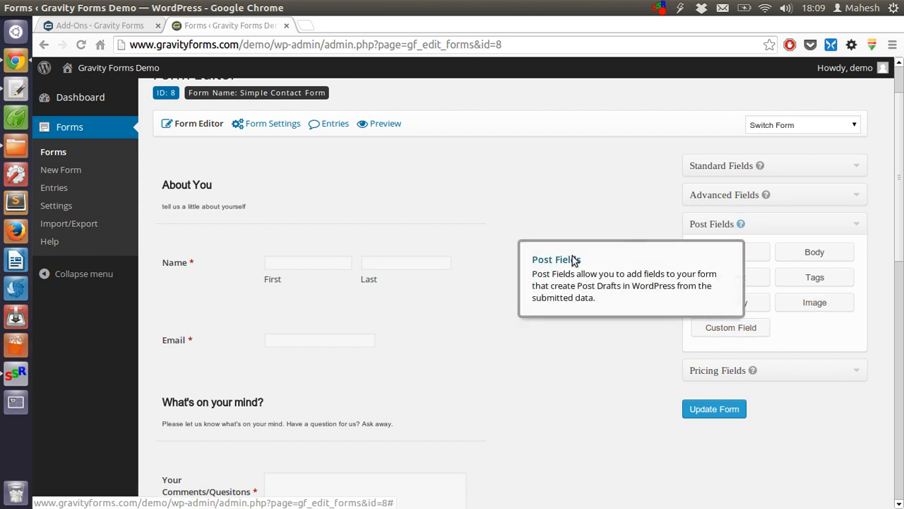
pyautogui.moveTo(865, 366)
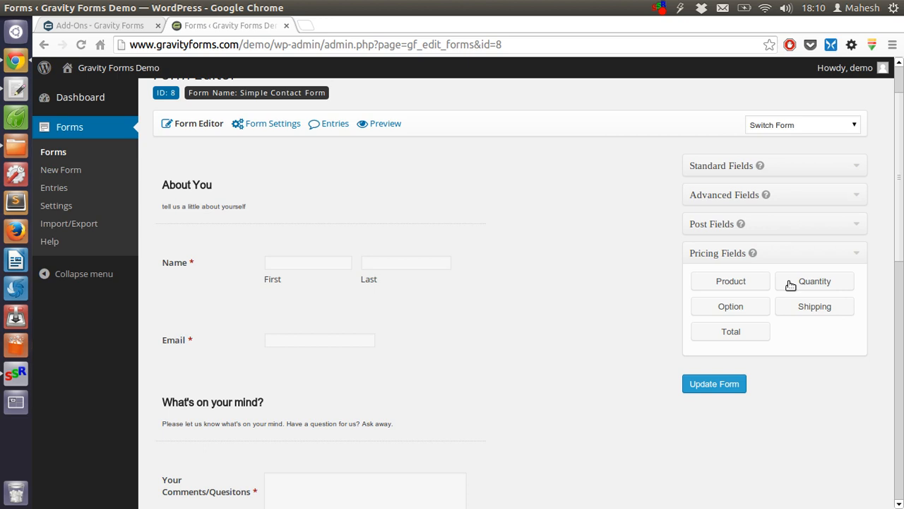
pyautogui.moveTo(752, 414)
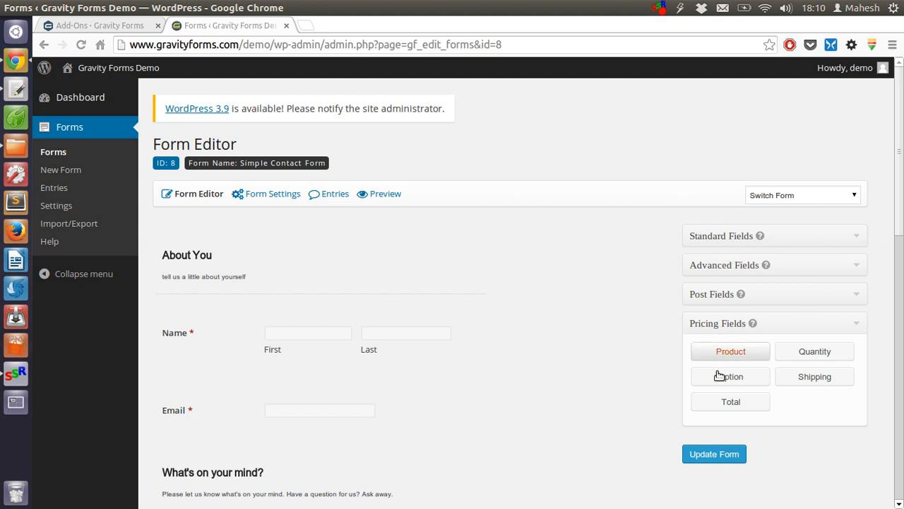
pyautogui.moveTo(593, 254)
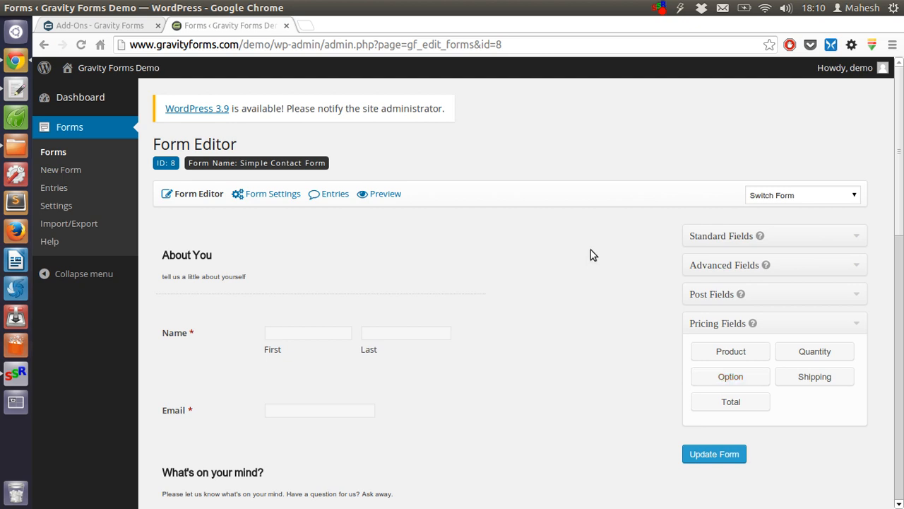
pyautogui.scroll(-3)
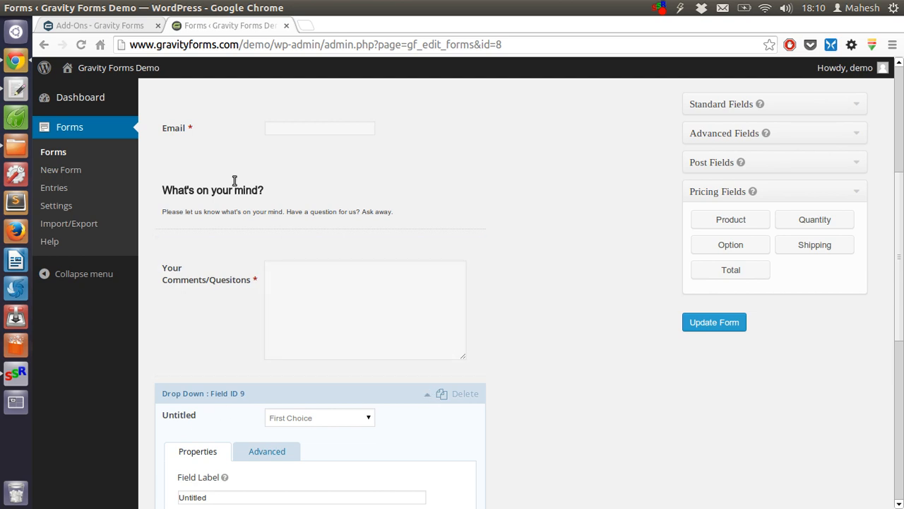
pyautogui.moveTo(263, 419)
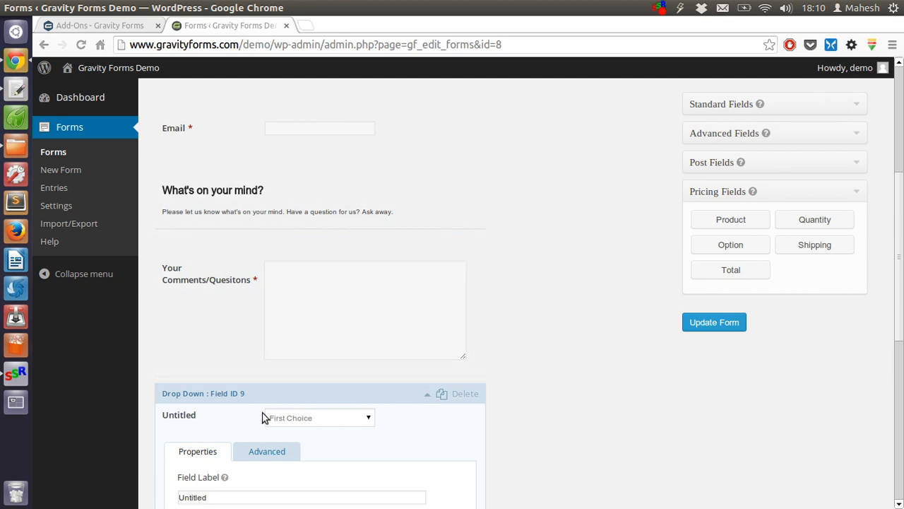
pyautogui.moveTo(427, 396)
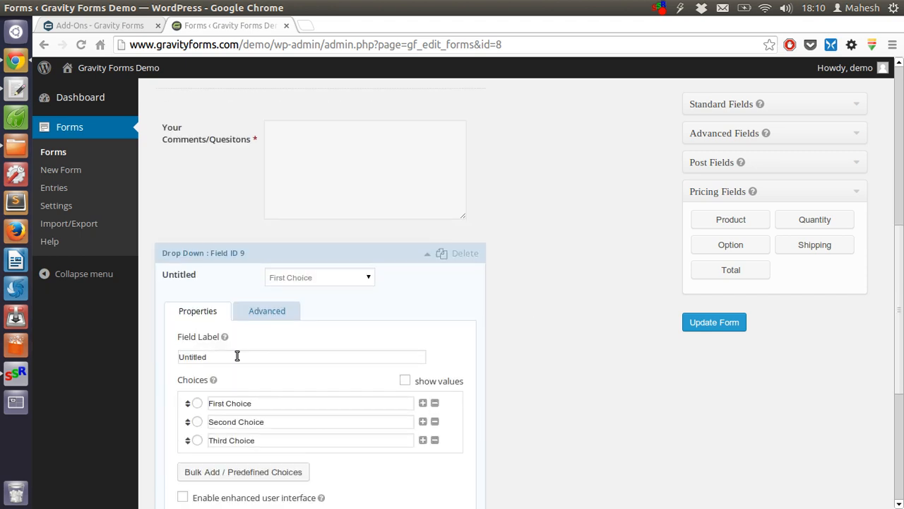
pyautogui.moveTo(213, 379)
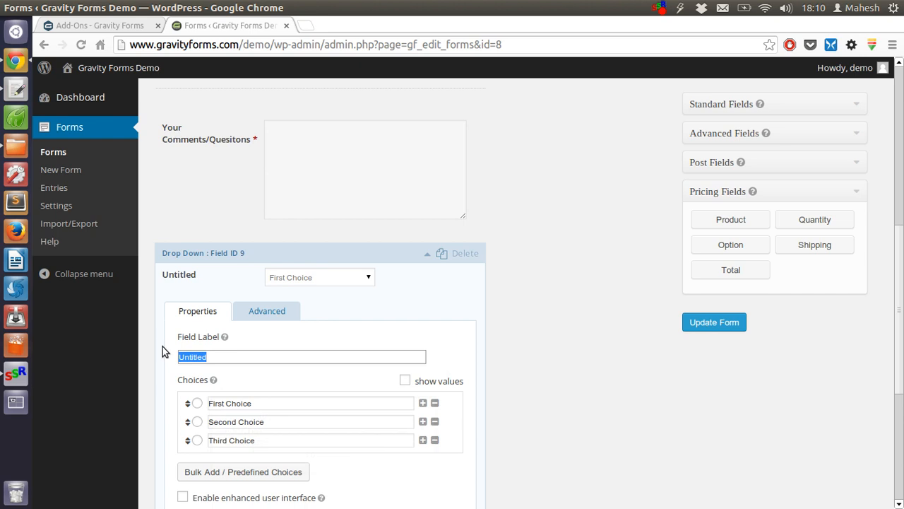
# Set the drop-down's Field Label to 'Form dropdown' and review its choices
pyautogui.write('Form dropd')
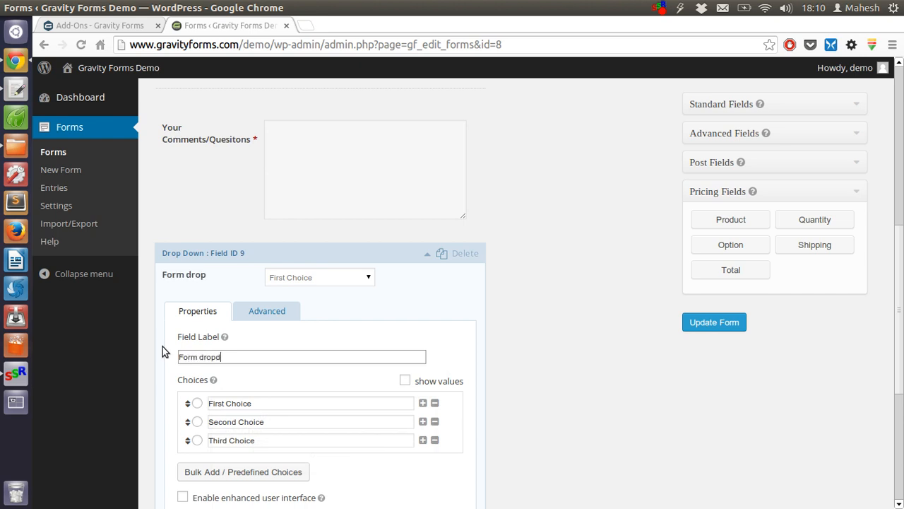
pyautogui.write('own')
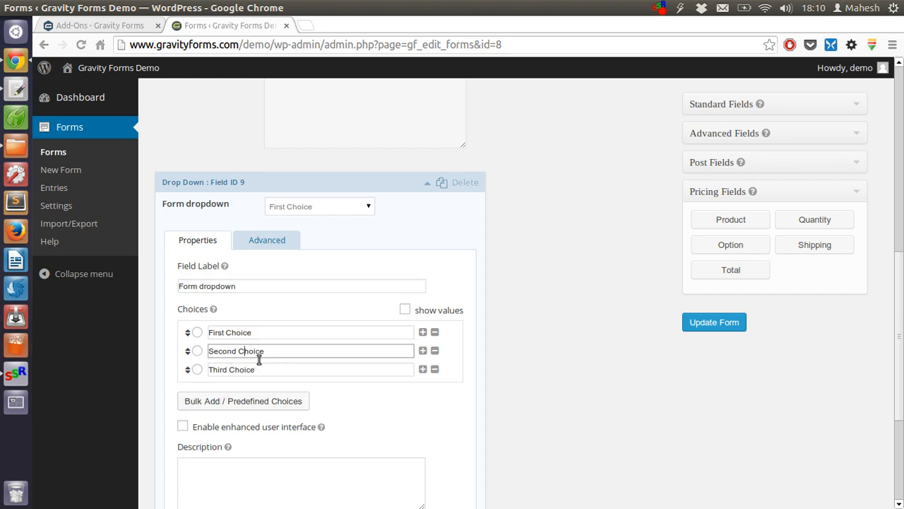
pyautogui.scroll(-3)
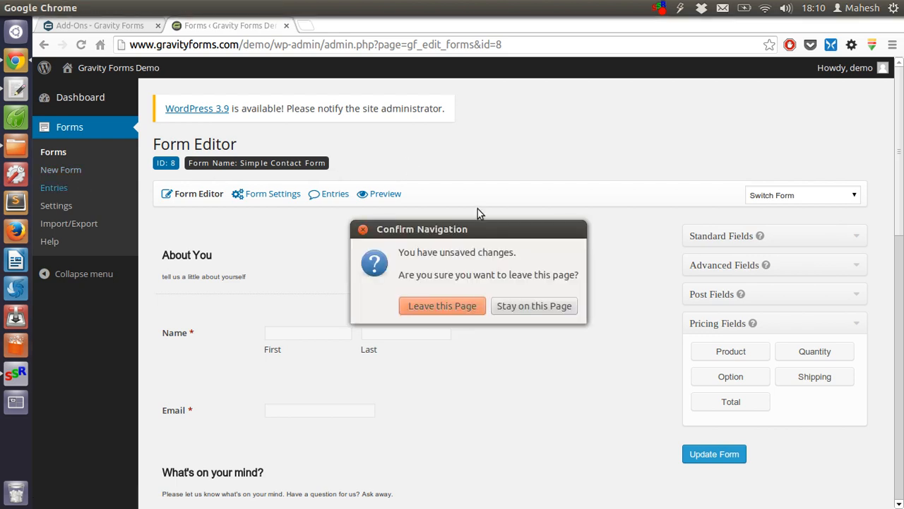
# Leave the page discarding edits, scroll the Advanced Contact Form entries, then go to Settings
pyautogui.click(443, 305)
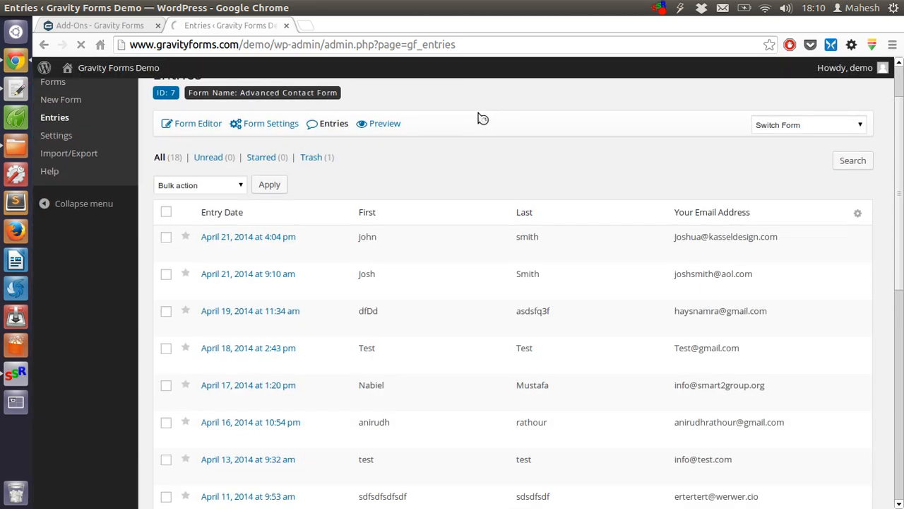
pyautogui.moveTo(365, 282)
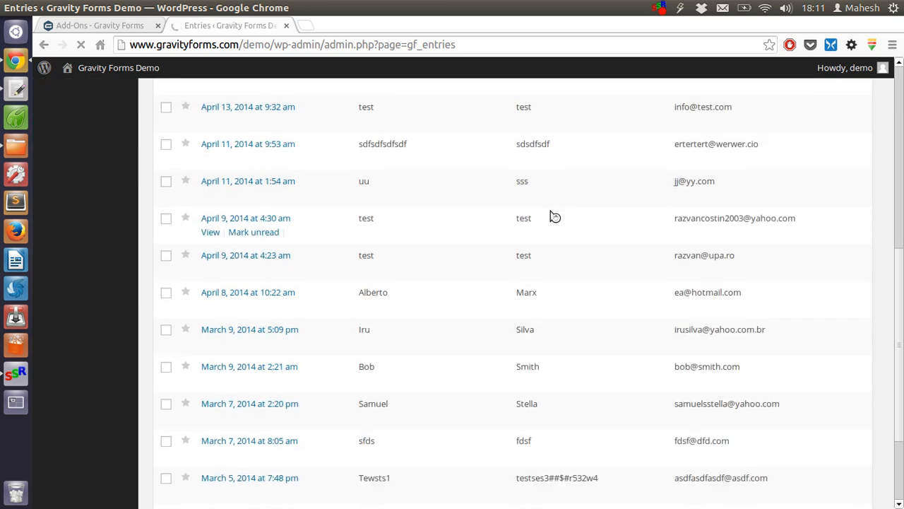
pyautogui.scroll(-3)
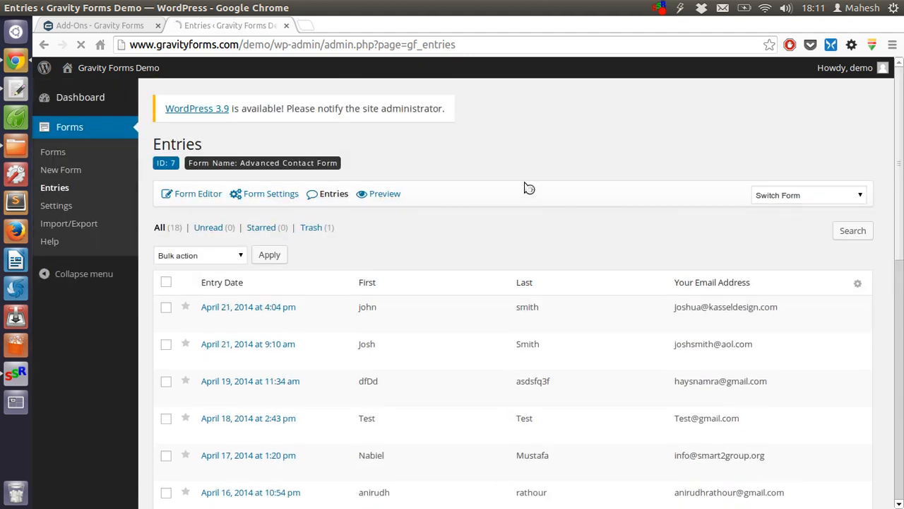
pyautogui.click(57, 205)
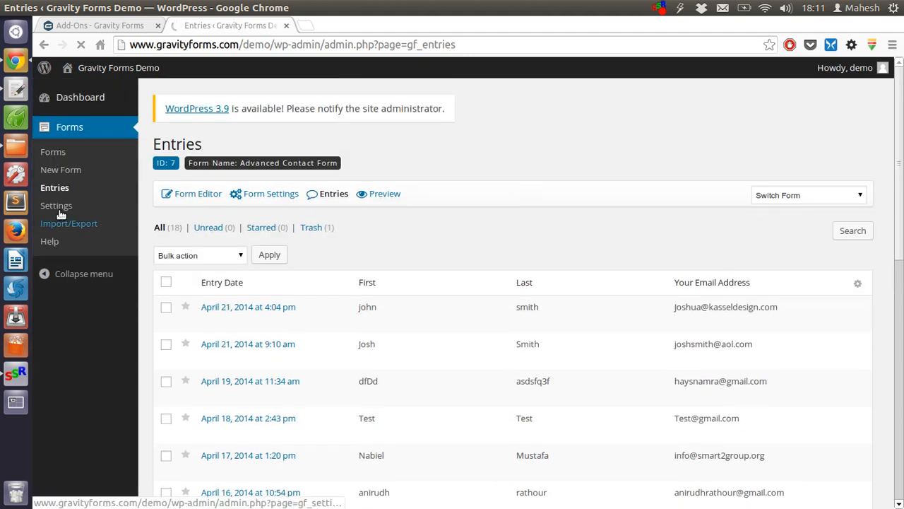
pyautogui.click(56, 205)
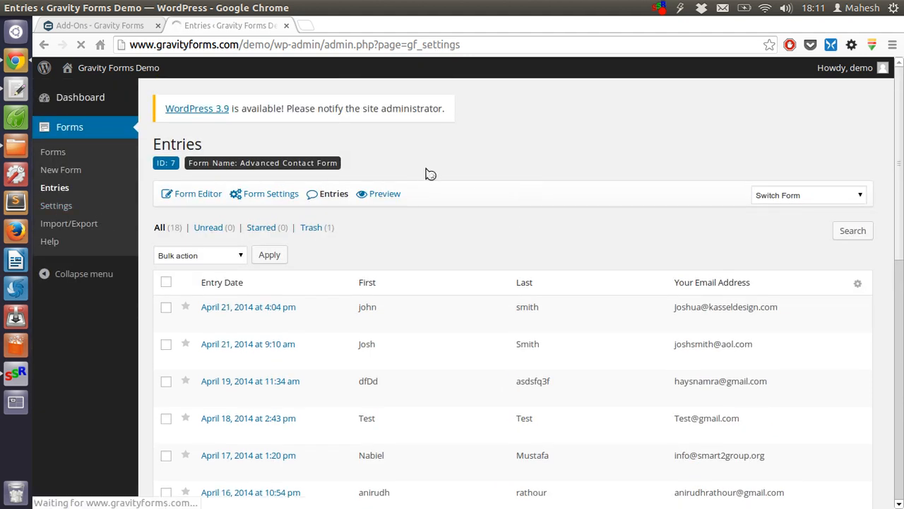
pyautogui.click(57, 207)
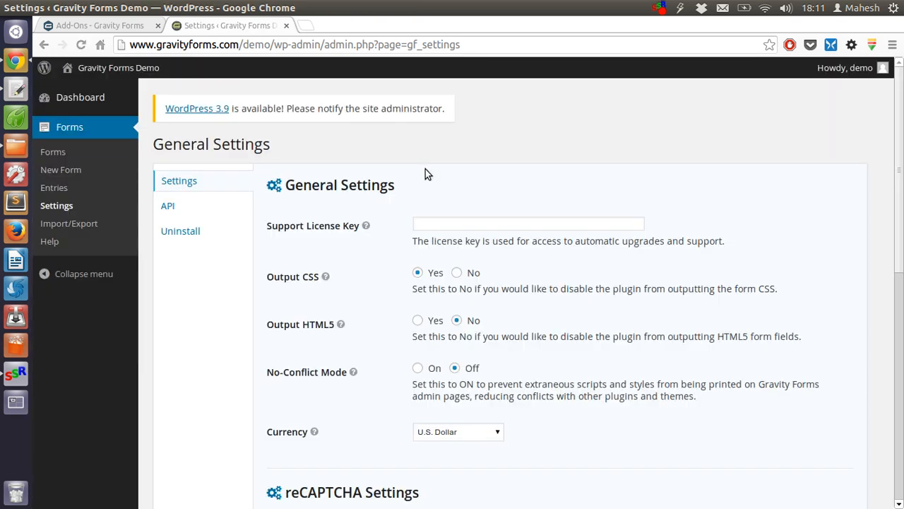
pyautogui.click(528, 223)
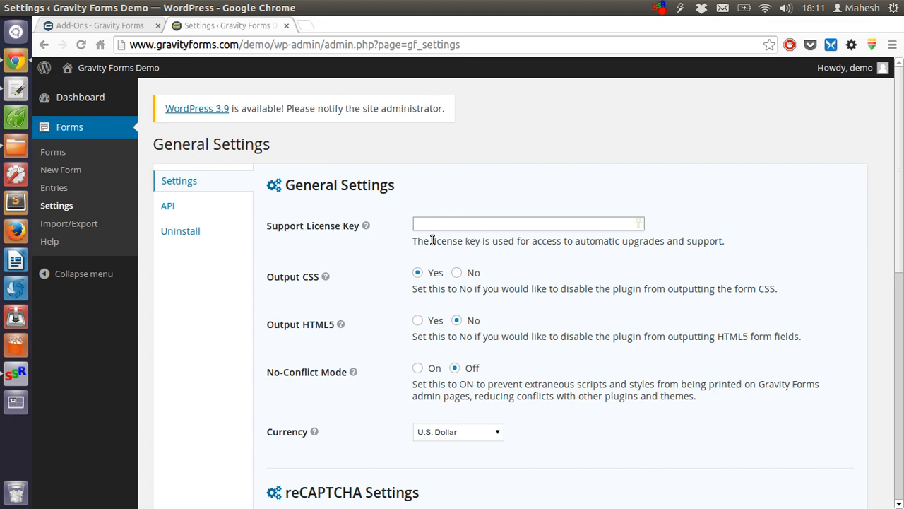
pyautogui.moveTo(54, 187)
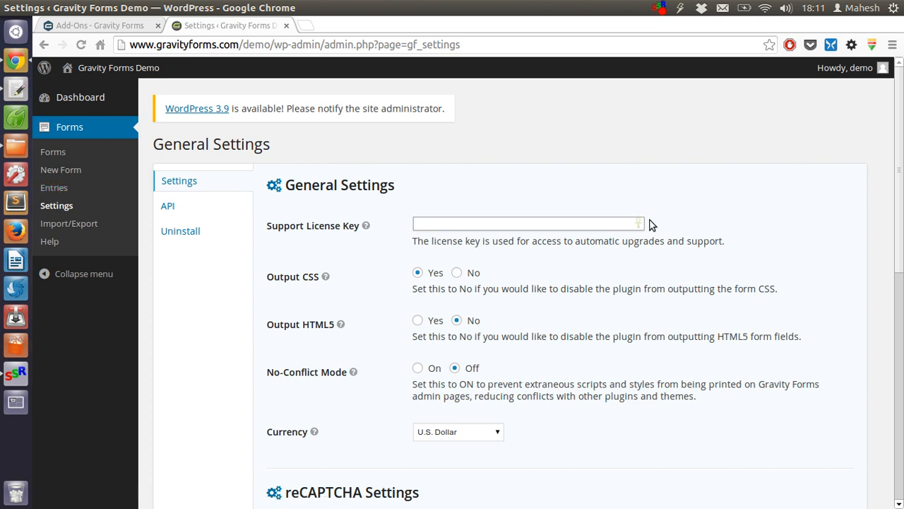
pyautogui.moveTo(325, 276)
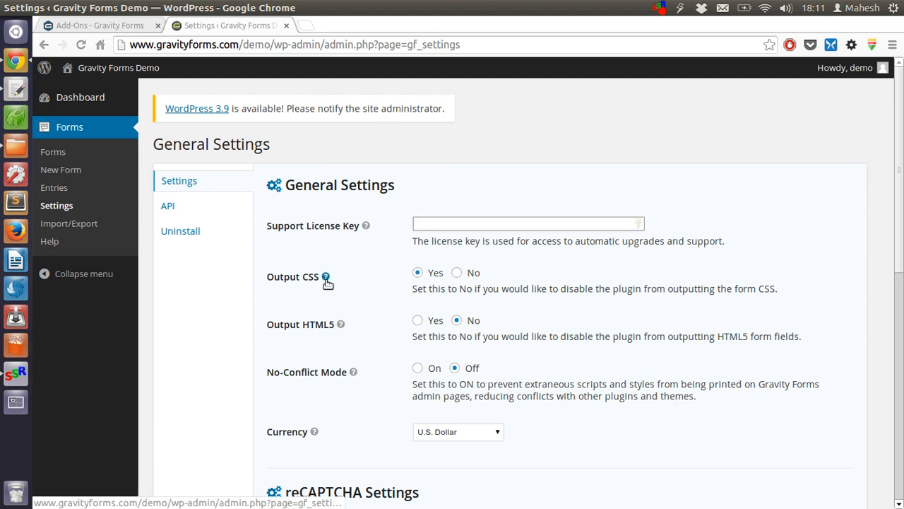
pyautogui.moveTo(325, 275)
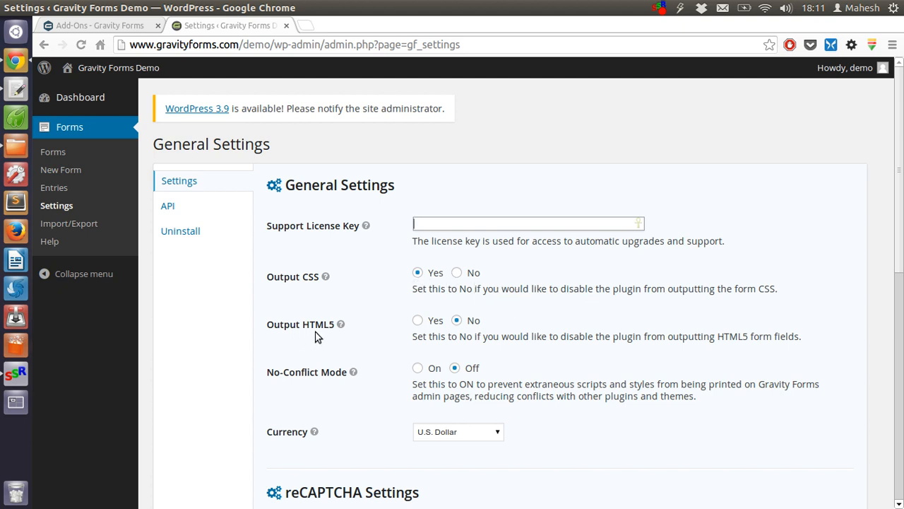
pyautogui.moveTo(642, 301)
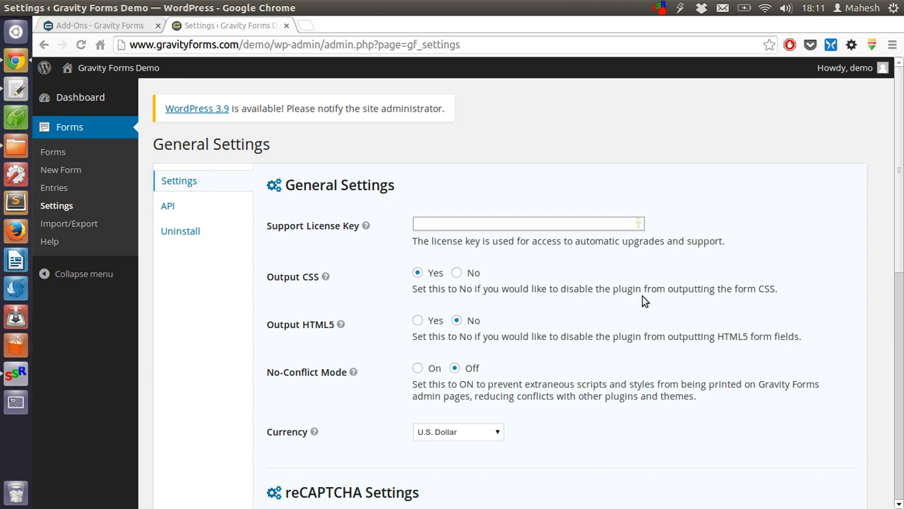
pyautogui.scroll(-3)
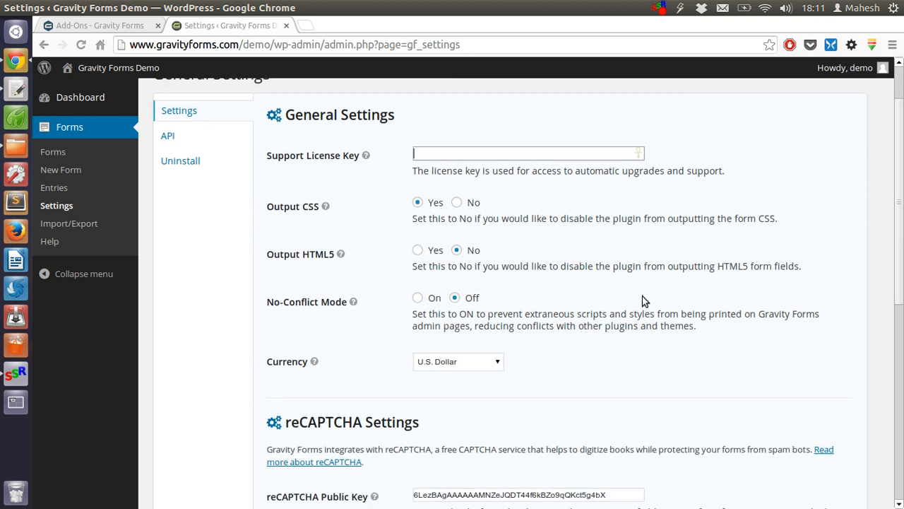
pyautogui.click(526, 152)
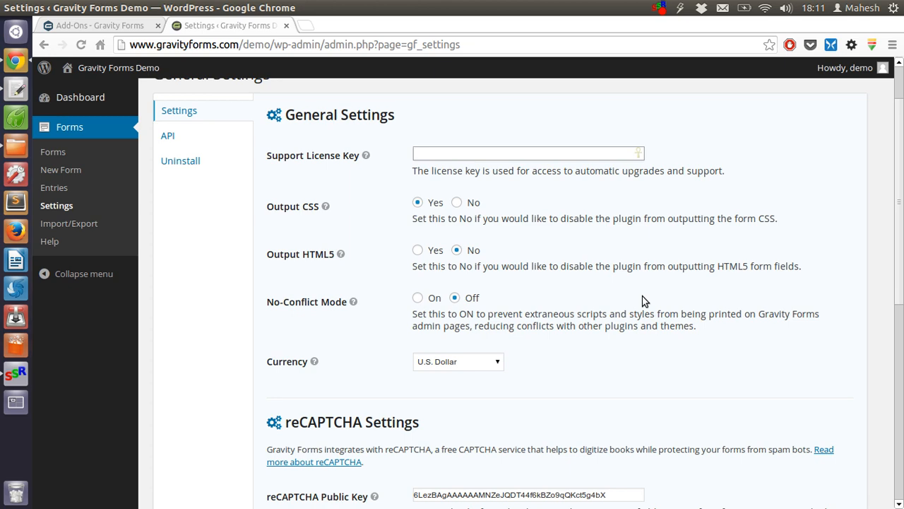
# Browse the Currency list keeping U.S. Dollar, then head to the API settings section
pyautogui.scroll(-3)
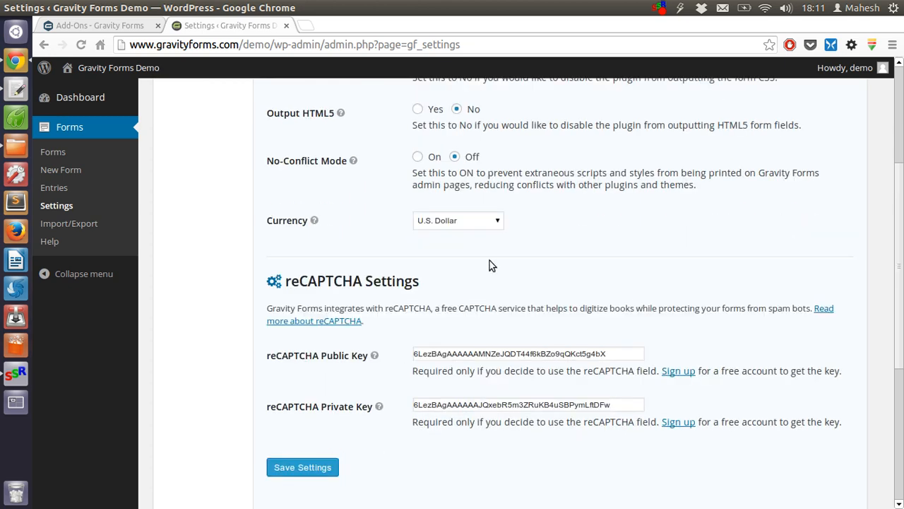
pyautogui.click(458, 220)
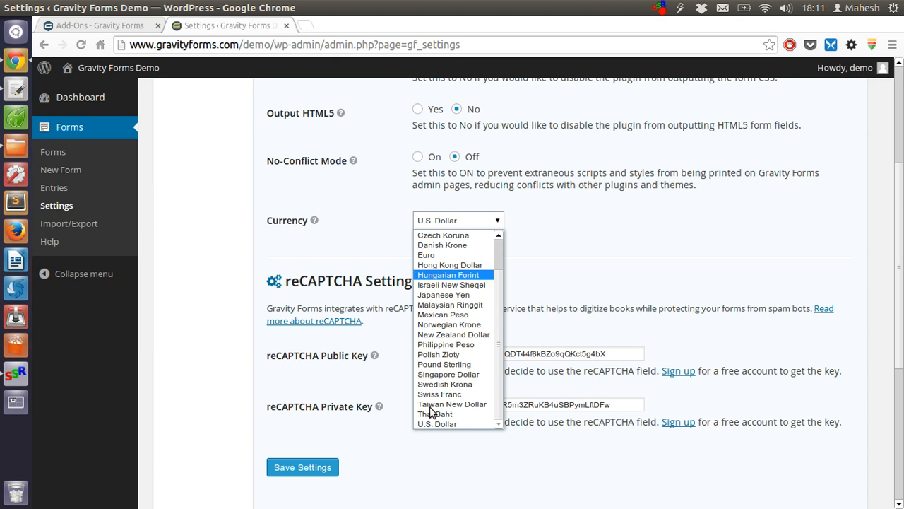
pyautogui.moveTo(432, 412)
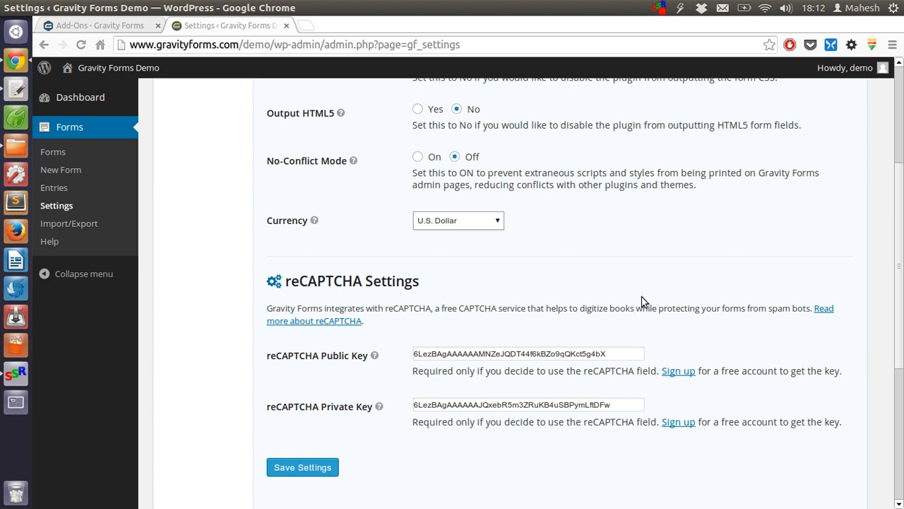
pyautogui.moveTo(577, 302)
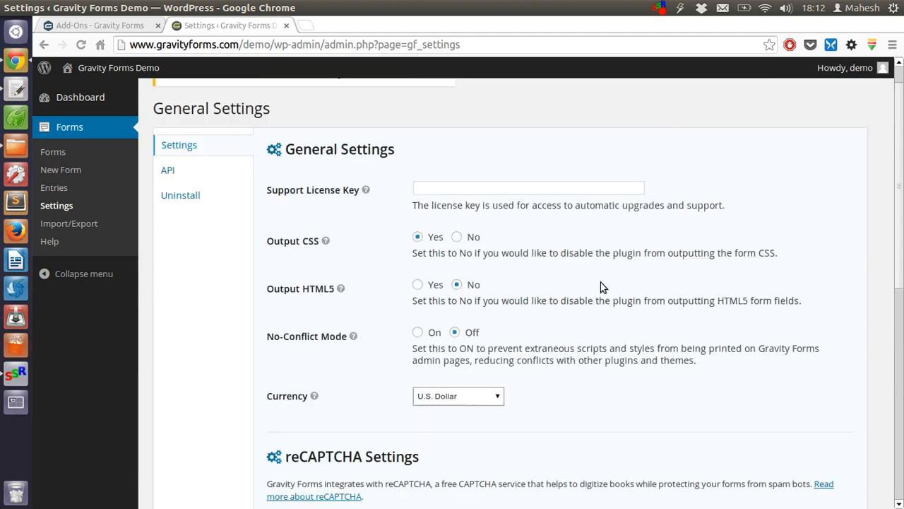
pyautogui.scroll(-3)
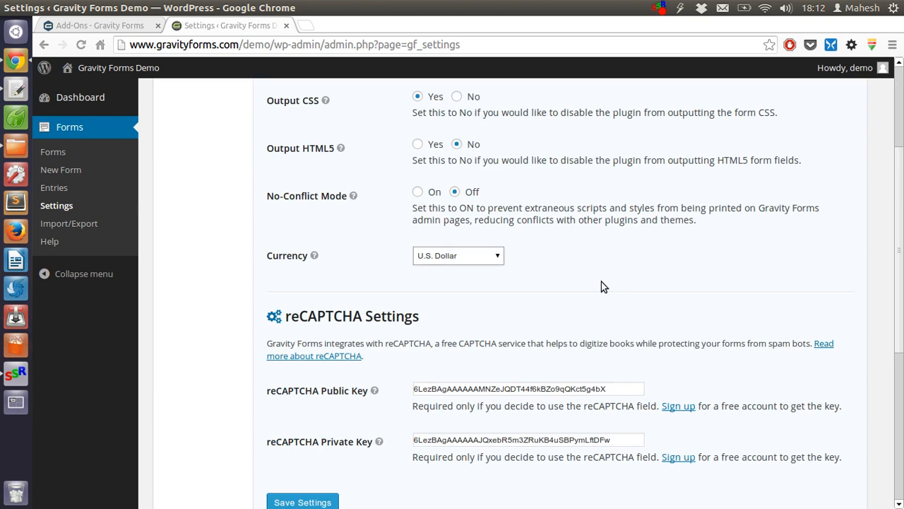
pyautogui.scroll(3)
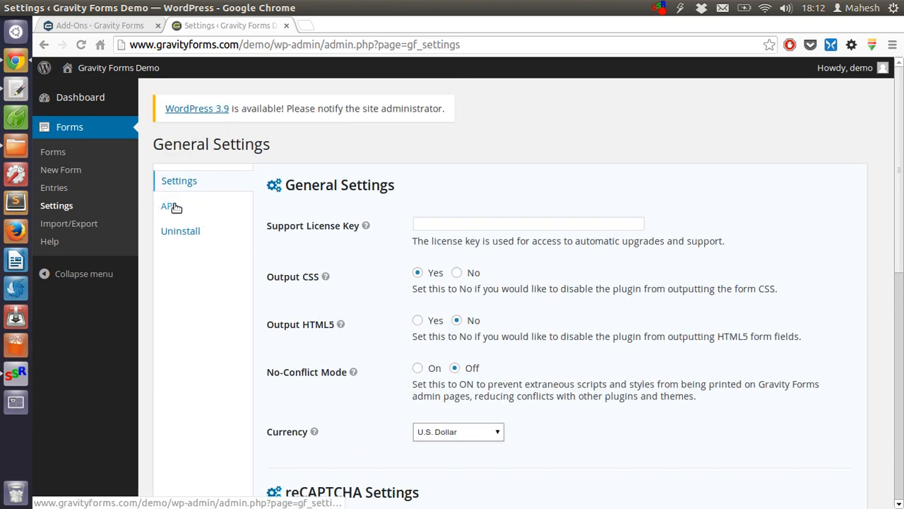
pyautogui.click(166, 207)
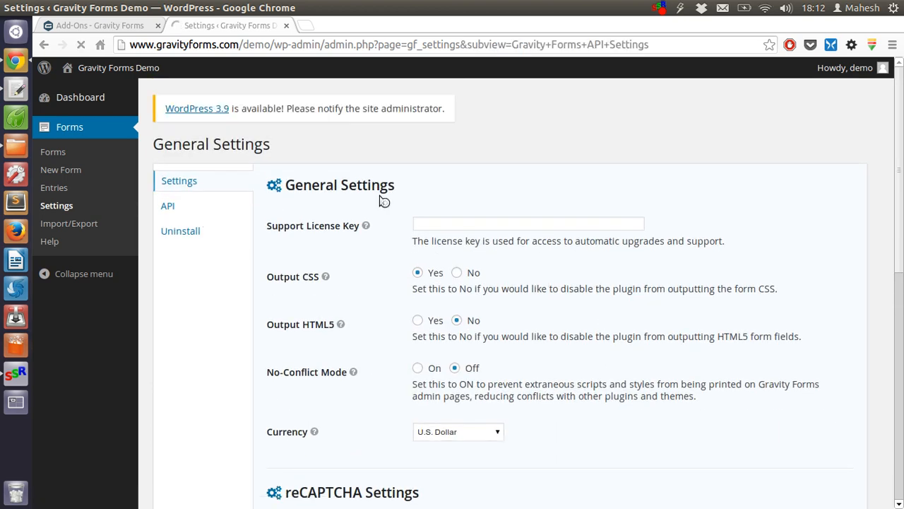
# Review API access, keys, QR code and admin impersonation, then go to Import/Export
pyautogui.click(166, 206)
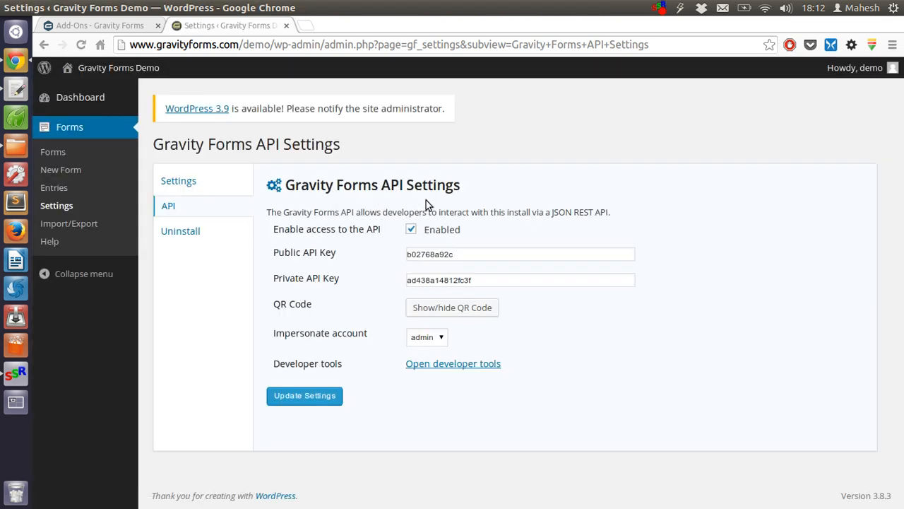
pyautogui.moveTo(432, 198)
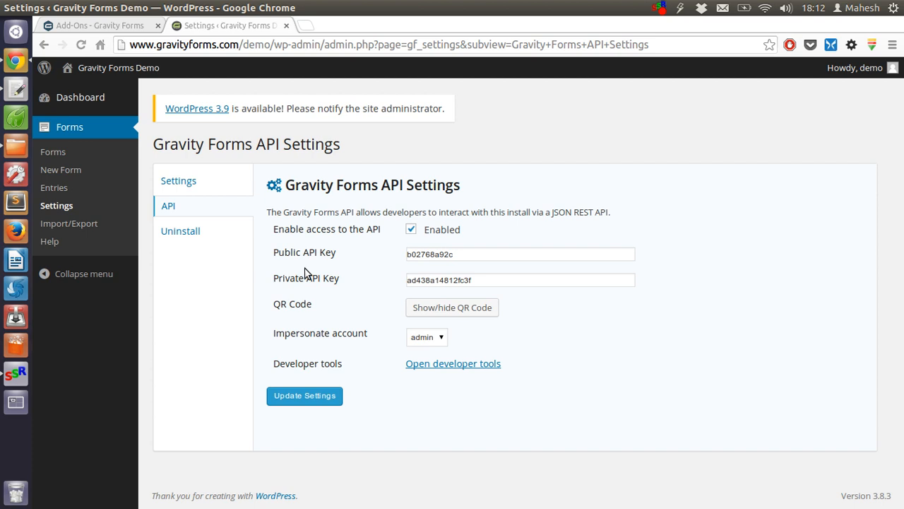
pyautogui.moveTo(438, 311)
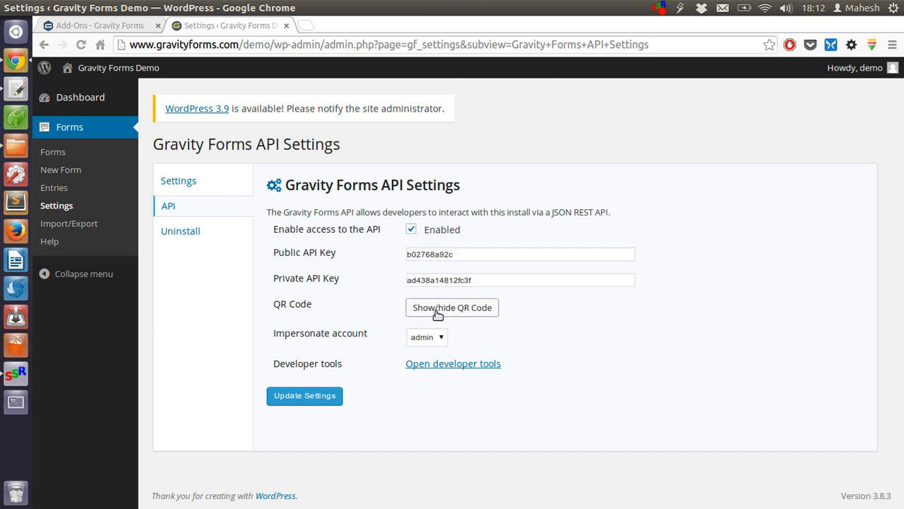
pyautogui.moveTo(356, 225)
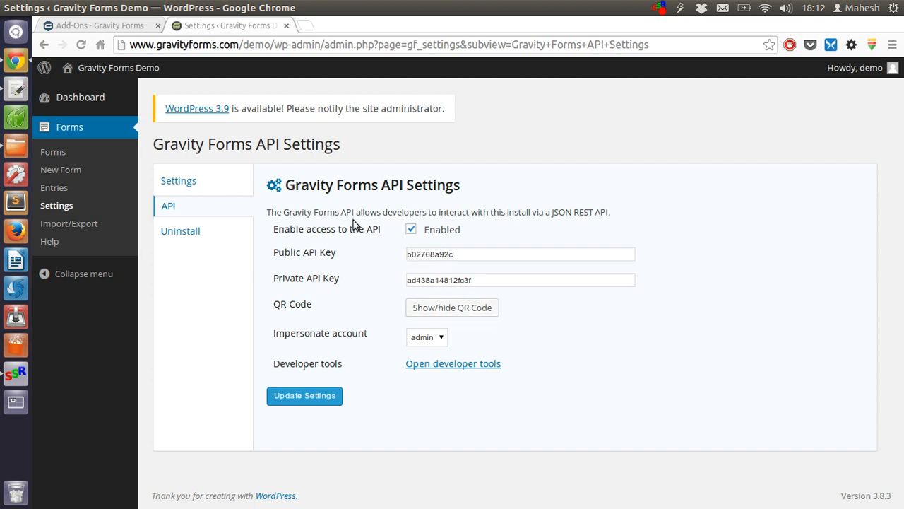
pyautogui.moveTo(507, 161)
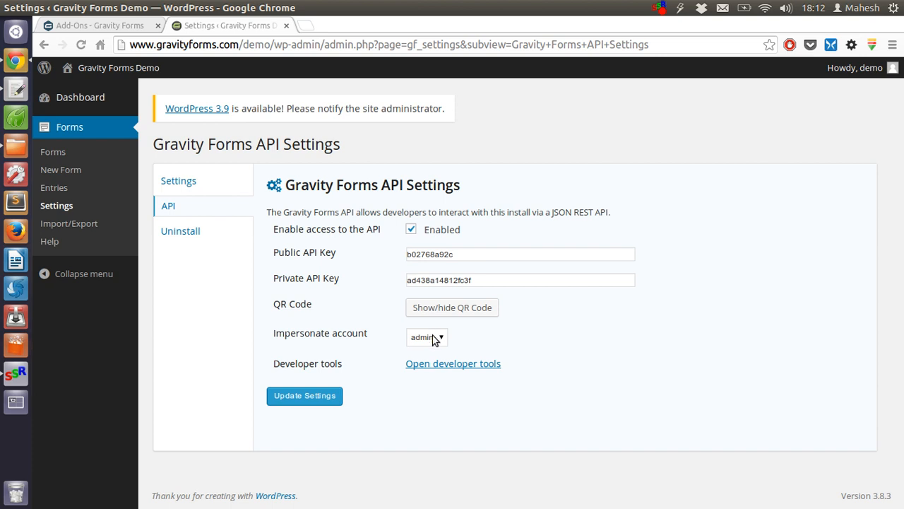
pyautogui.moveTo(181, 230)
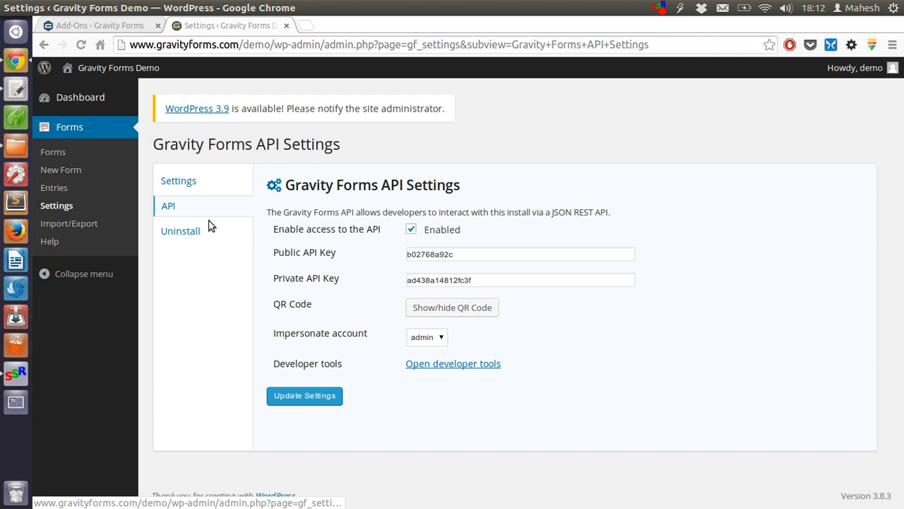
pyautogui.moveTo(218, 235)
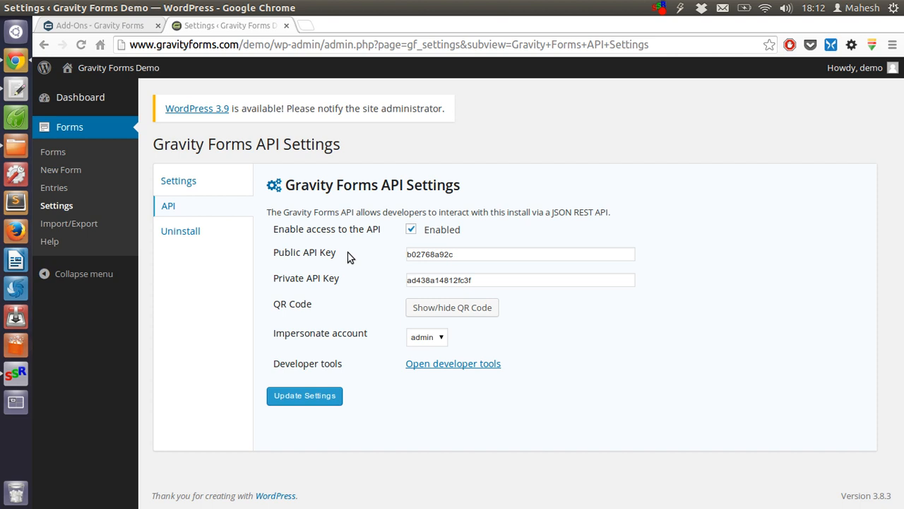
pyautogui.moveTo(67, 224)
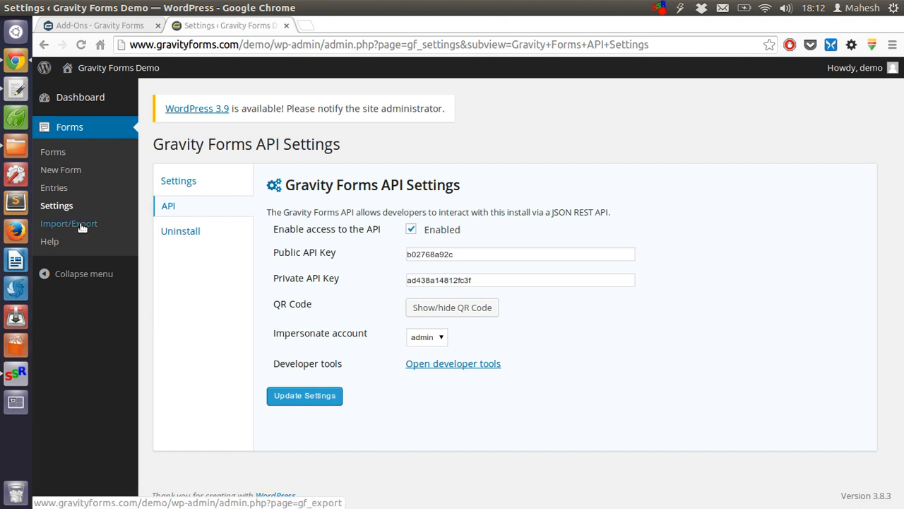
pyautogui.click(68, 223)
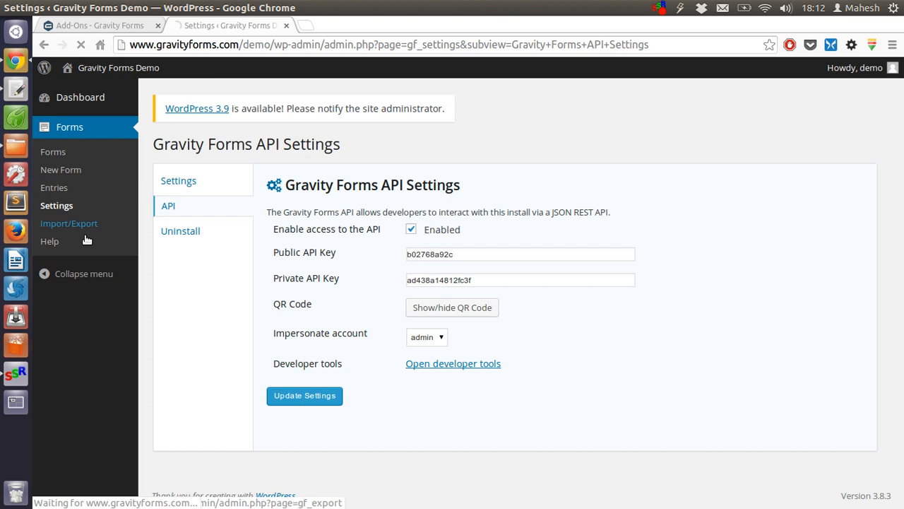
# On Export Entries, choose Advanced Contact Form from the Select A Form list
pyautogui.click(68, 223)
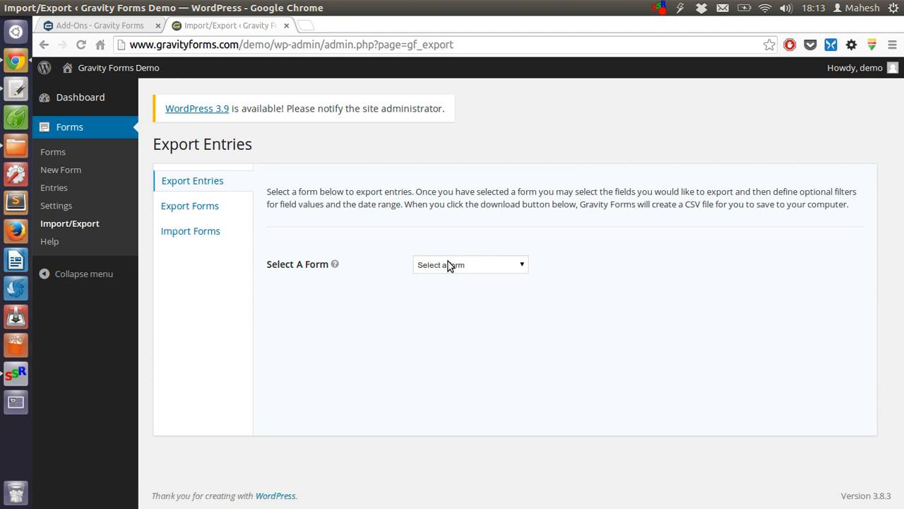
pyautogui.click(469, 264)
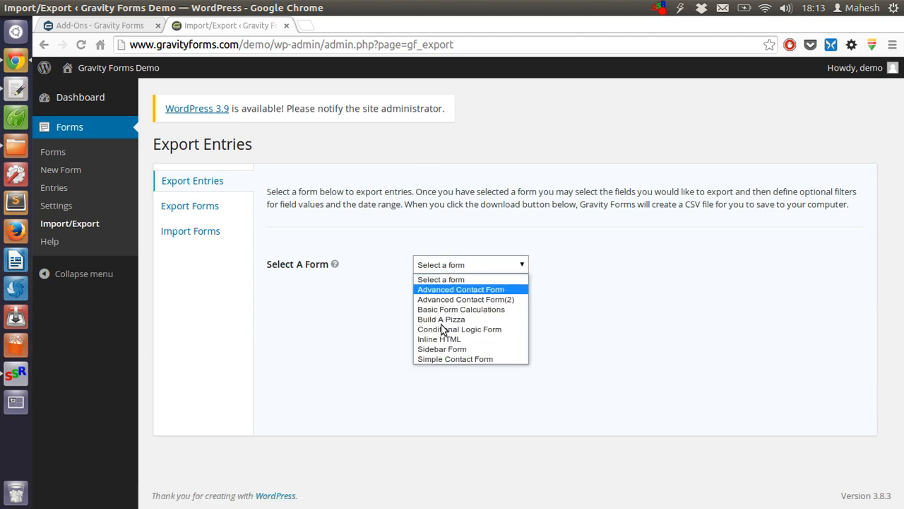
pyautogui.moveTo(438, 339)
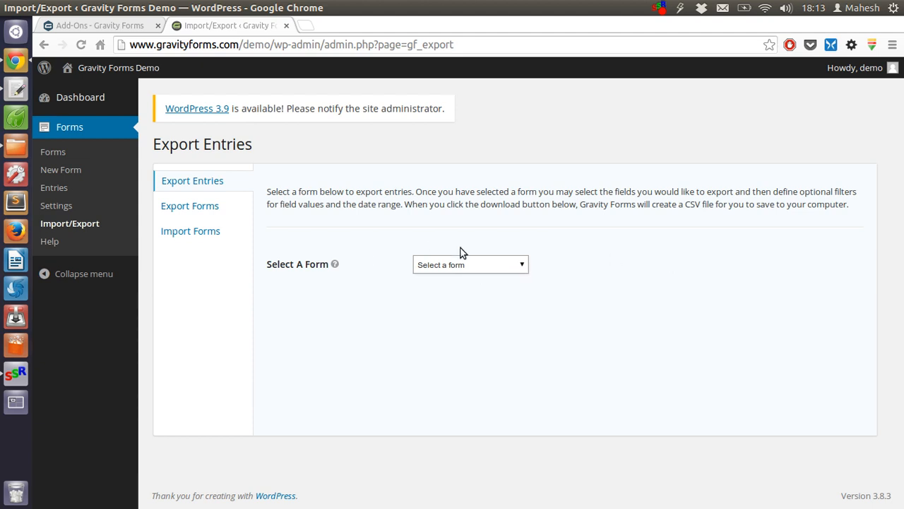
pyautogui.click(469, 264)
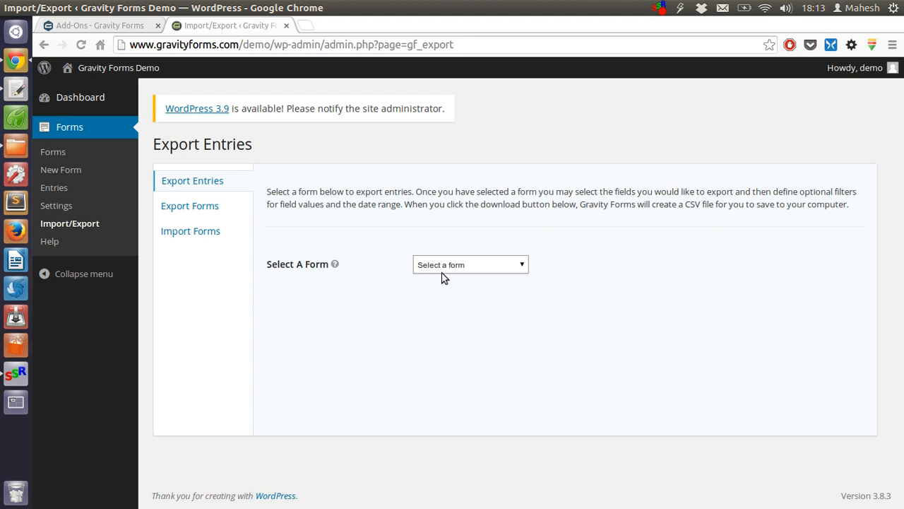
pyautogui.moveTo(387, 221)
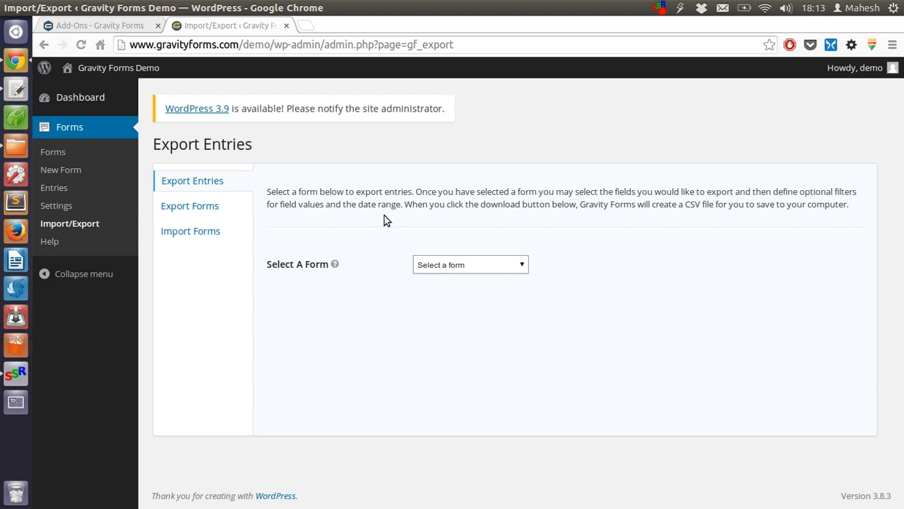
pyautogui.click(469, 264)
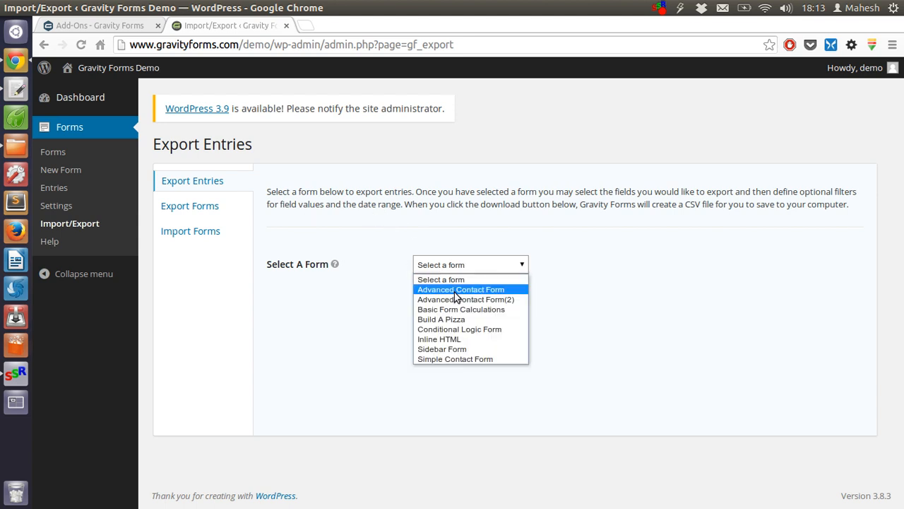
pyautogui.click(461, 288)
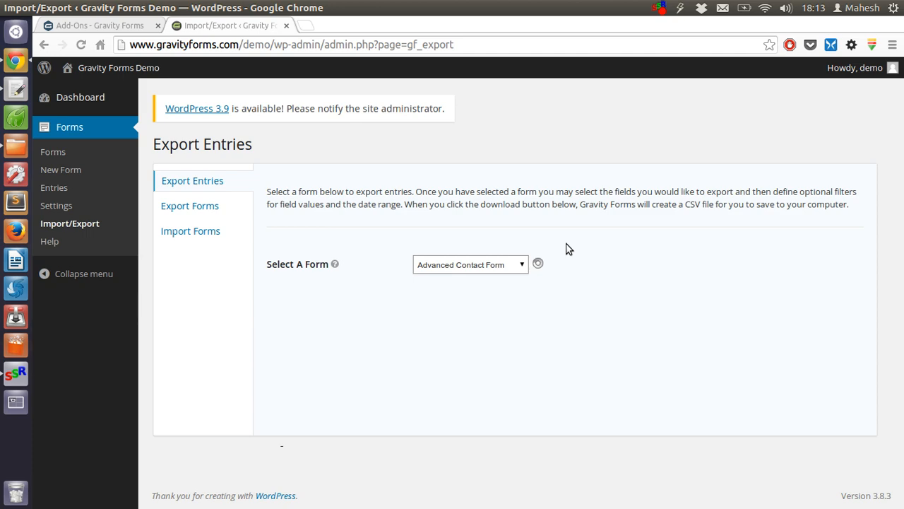
# Tick Select All under Select Fields, then move toward exporting whole forms
pyautogui.click(469, 264)
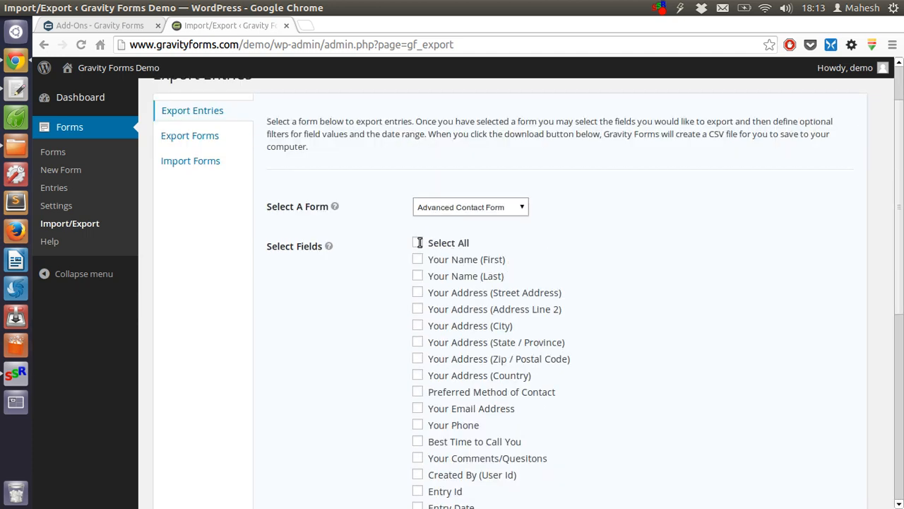
pyautogui.click(419, 243)
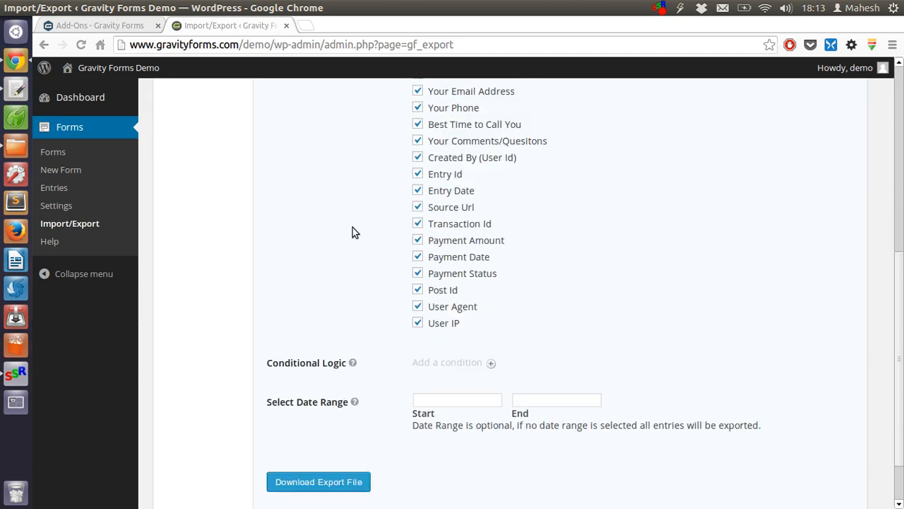
pyautogui.scroll(-3)
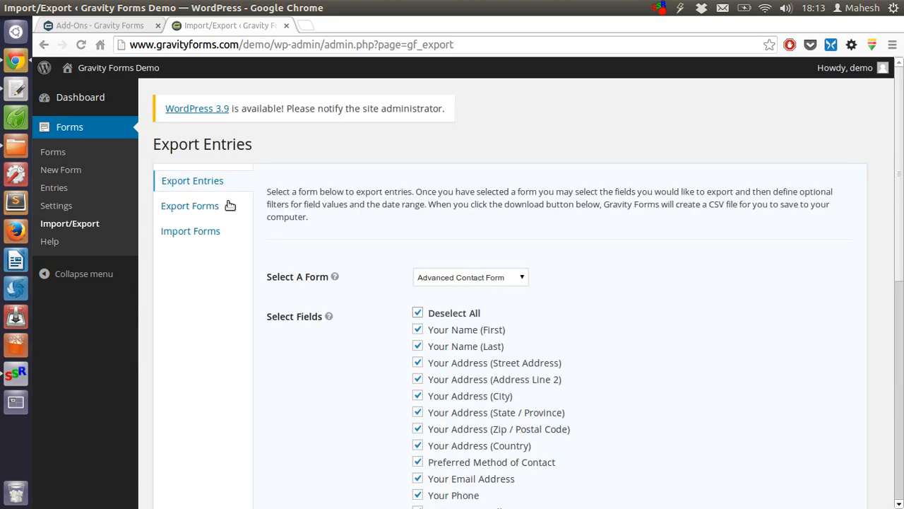
pyautogui.click(189, 207)
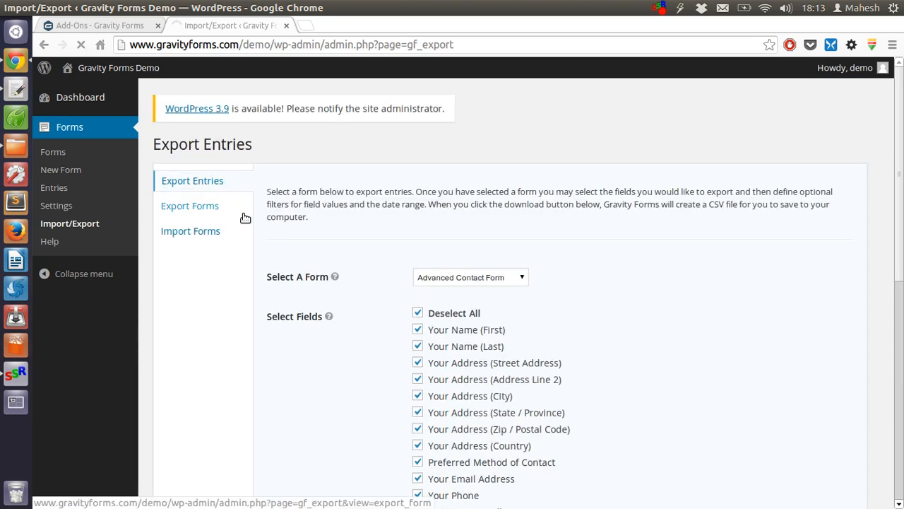
# View the Export Forms list, then switch to the Import Forms page for XML files
pyautogui.click(189, 206)
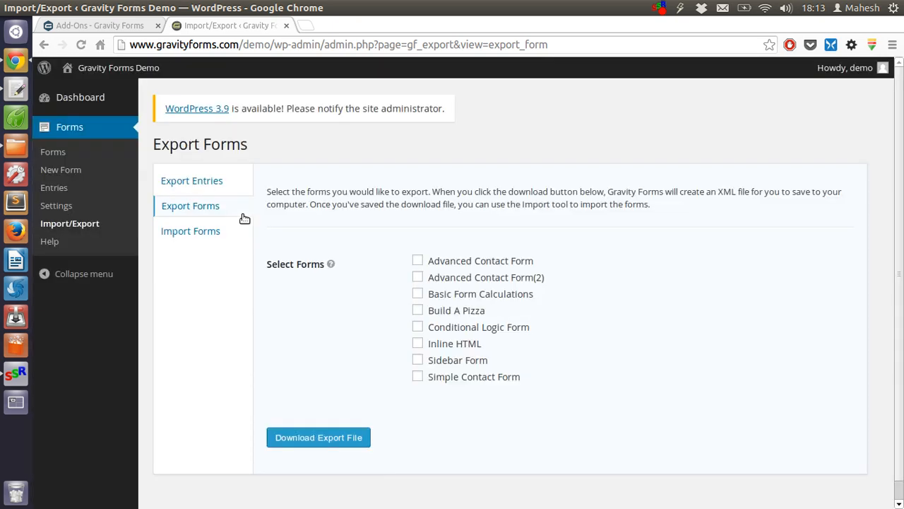
pyautogui.moveTo(418, 260)
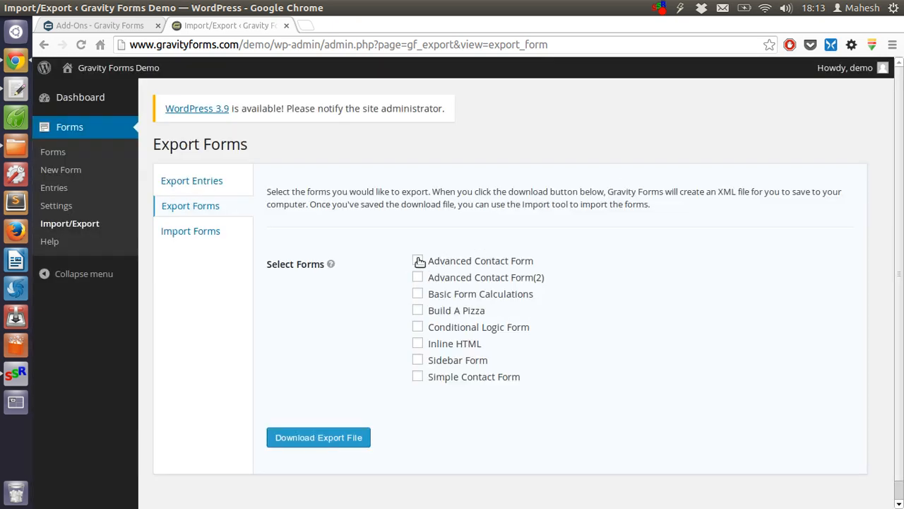
pyautogui.moveTo(278, 192); pyautogui.dragTo(648, 204)
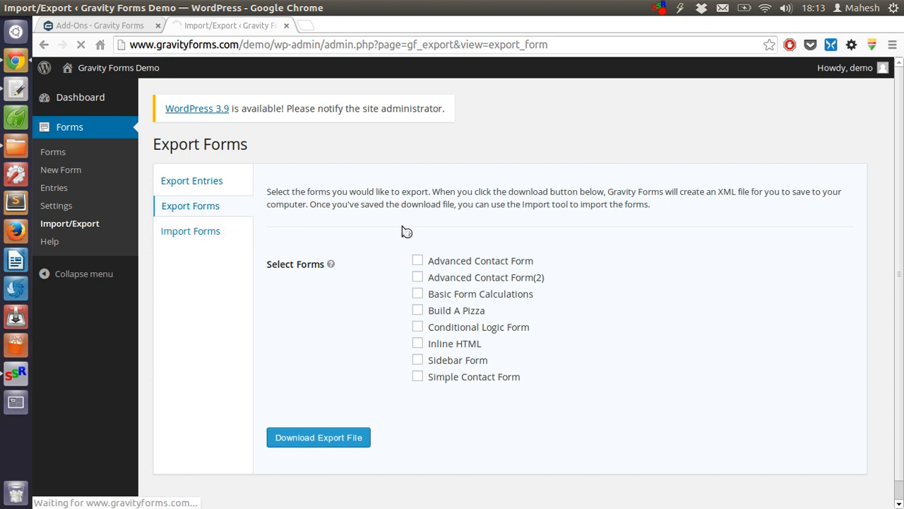
pyautogui.click(189, 230)
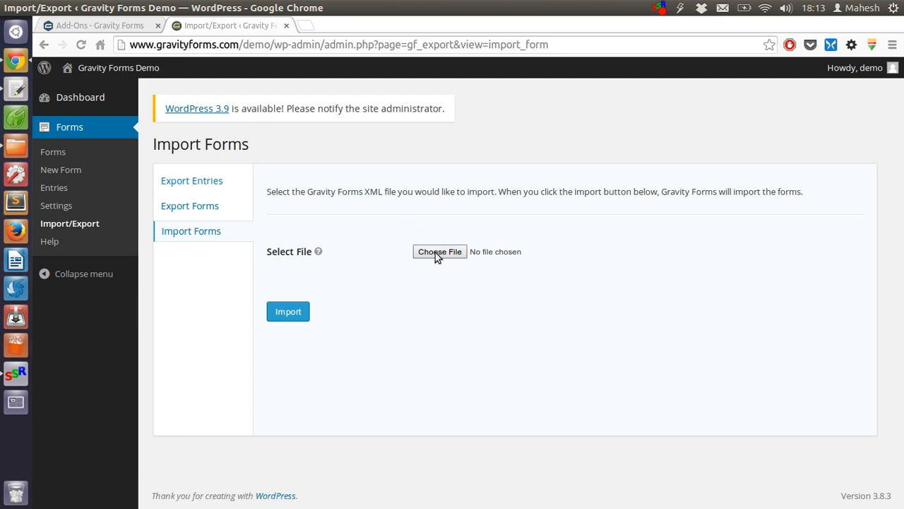
pyautogui.moveTo(54, 151)
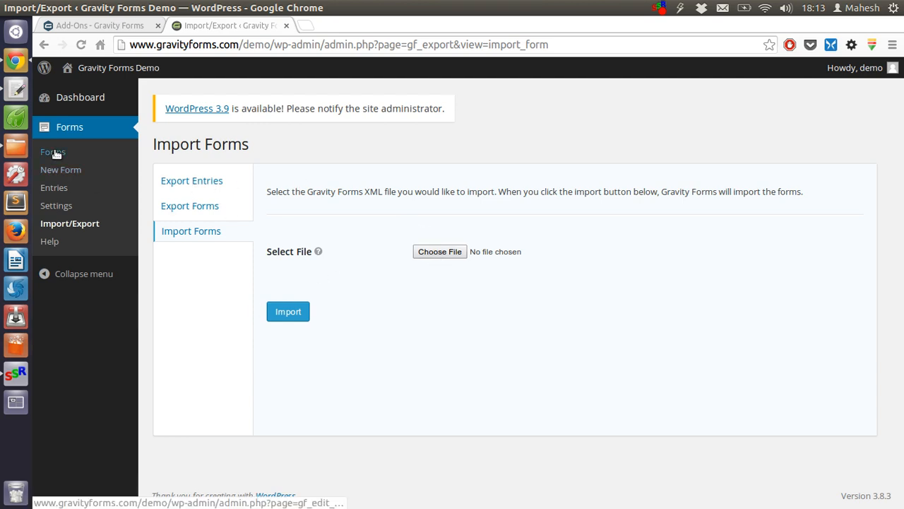
# Return to the Forms list showing all eight forms with views, entries and conversions
pyautogui.click(53, 151)
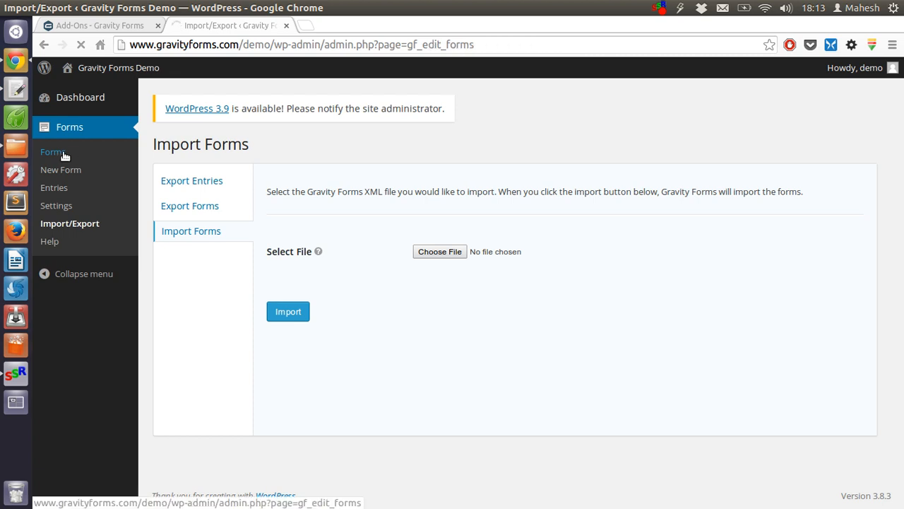
pyautogui.click(51, 151)
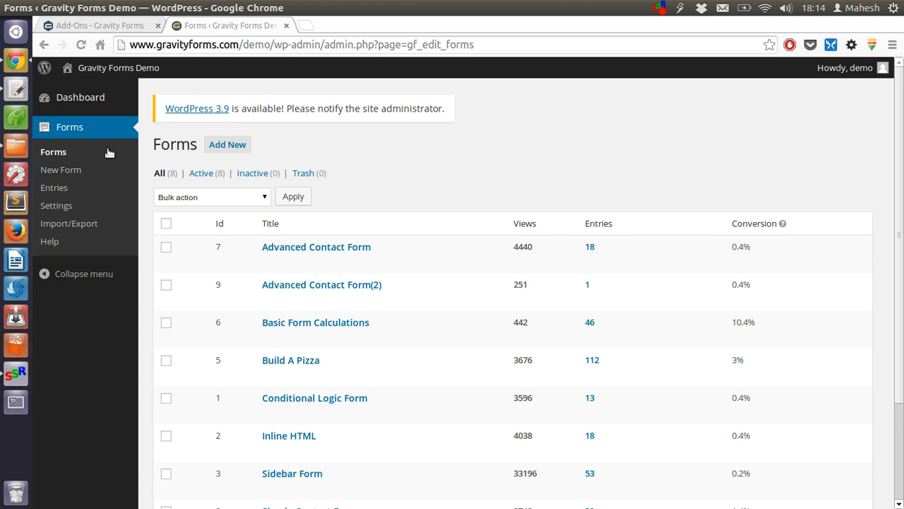
pyautogui.moveTo(49, 240)
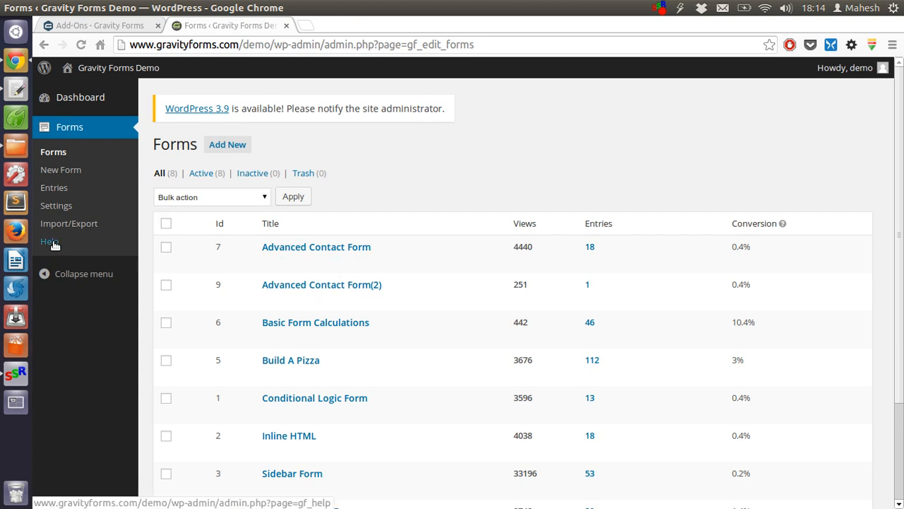
# Go to the Help page and scroll its documentation, FAQ, downloads and tutorials
pyautogui.click(50, 241)
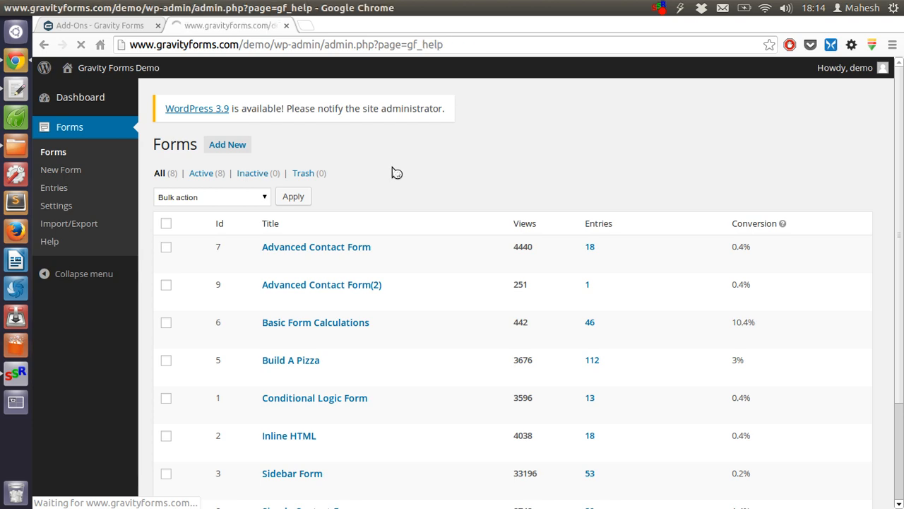
pyautogui.click(49, 240)
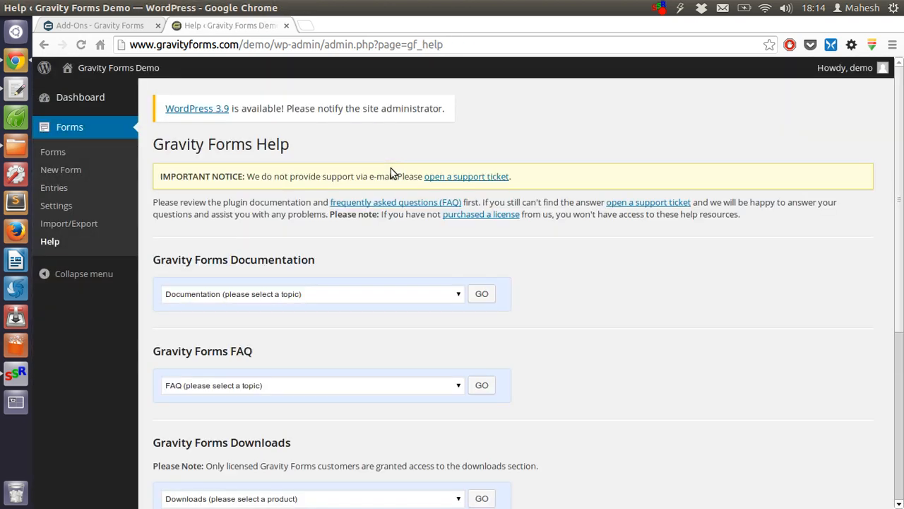
pyautogui.click(311, 117)
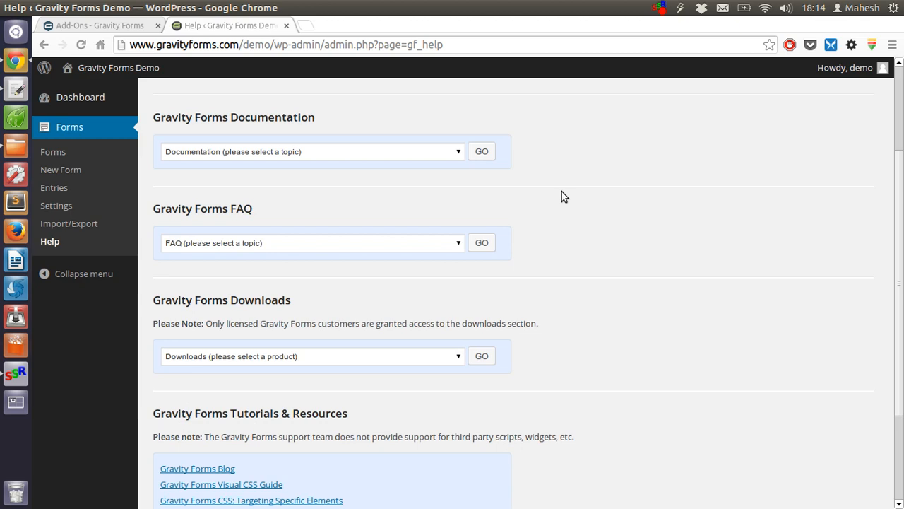
pyautogui.scroll(3)
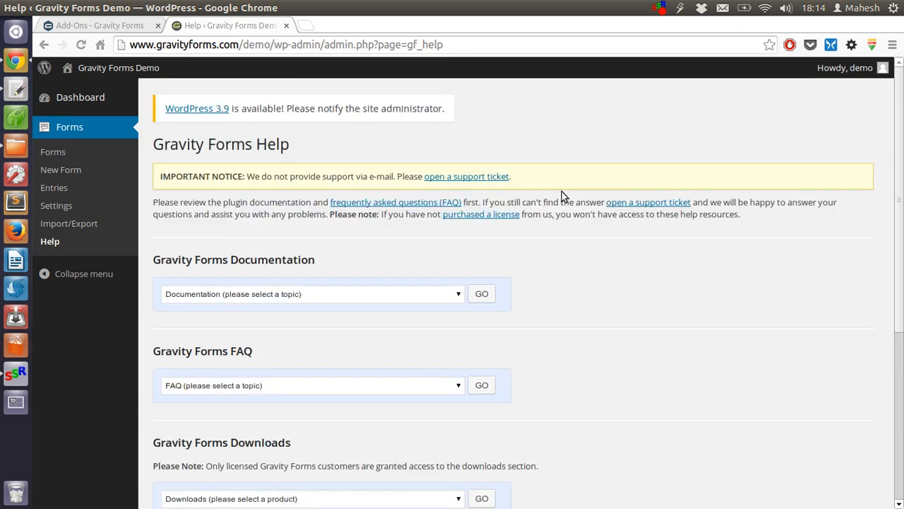
pyautogui.scroll(-3)
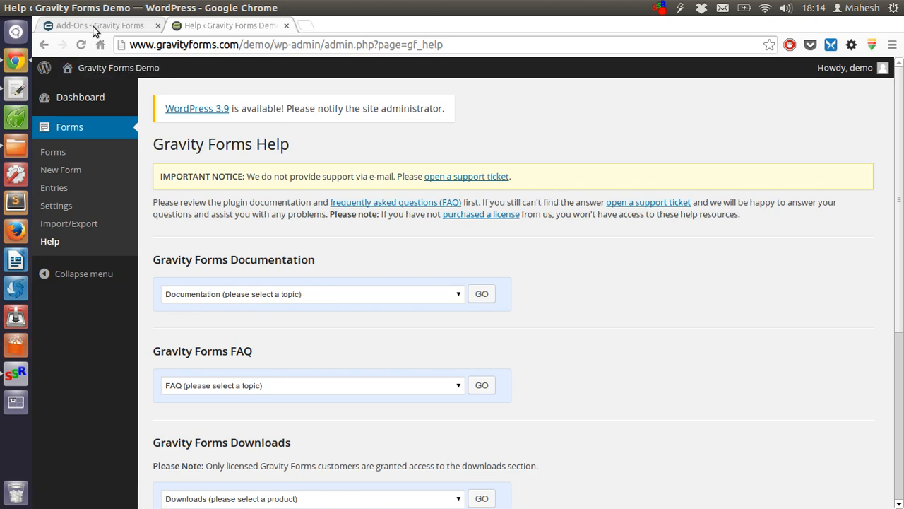
# Switch to the gravityforms.com Add-Ons browser tab listing add-ons by license tier
pyautogui.click(99, 26)
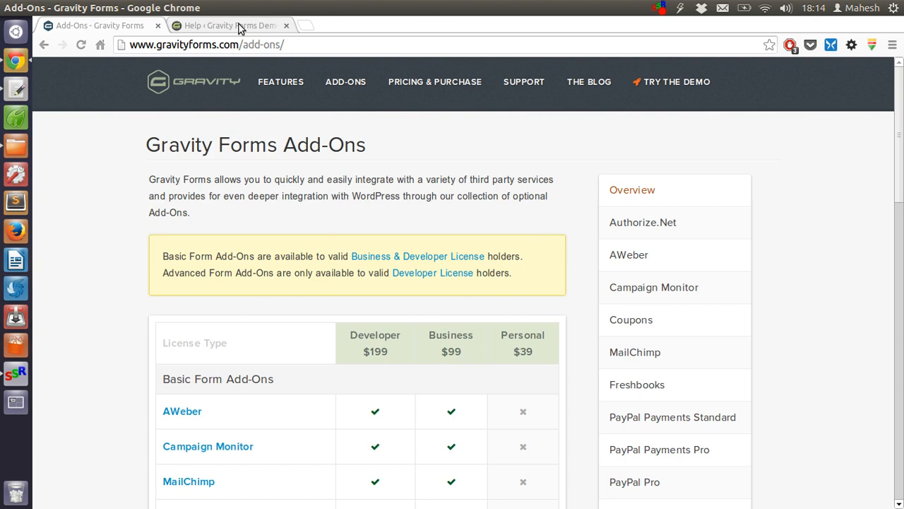
pyautogui.click(226, 25)
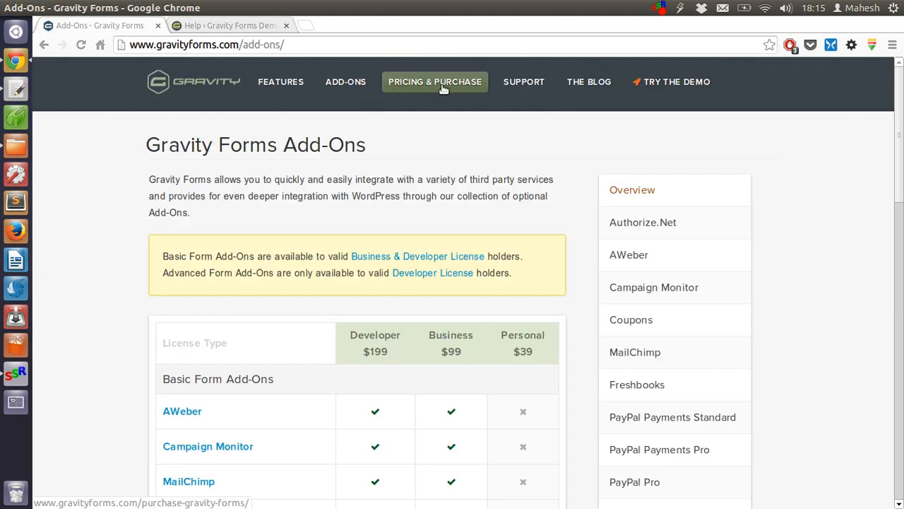
# Review Business, Developer and Personal license cards on Pricing & Purchase, then return to the demo Help tab
pyautogui.click(436, 80)
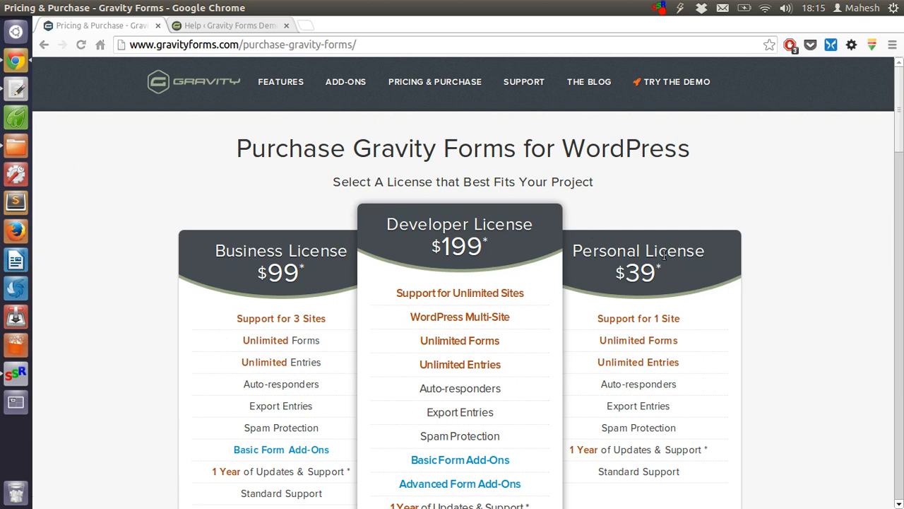
pyautogui.moveTo(497, 243)
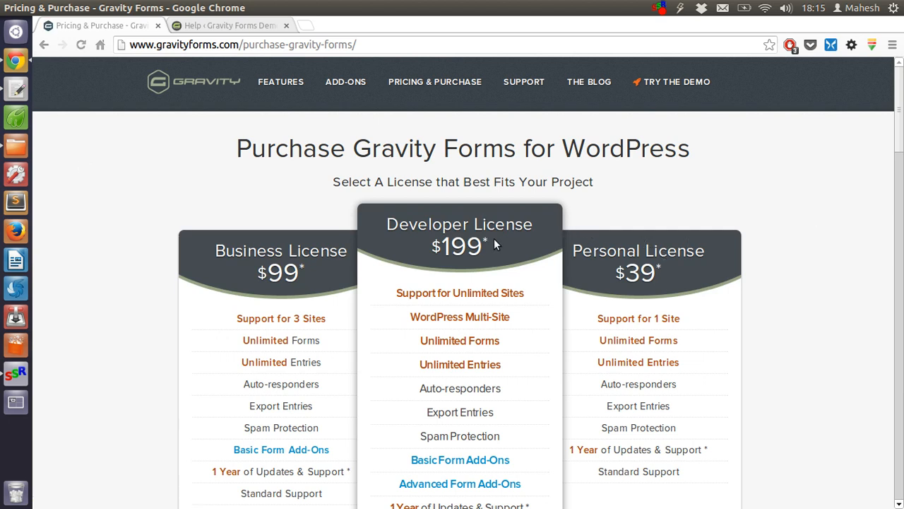
pyautogui.scroll(-3)
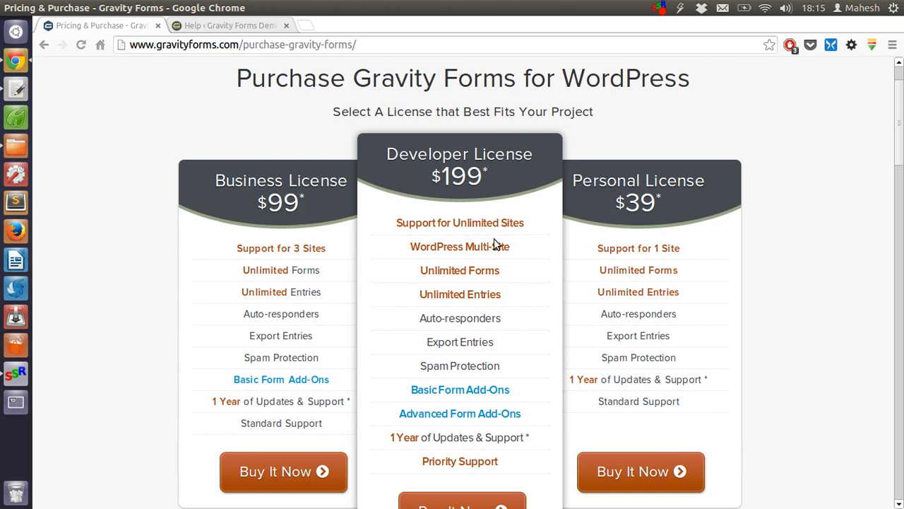
pyautogui.scroll(-3)
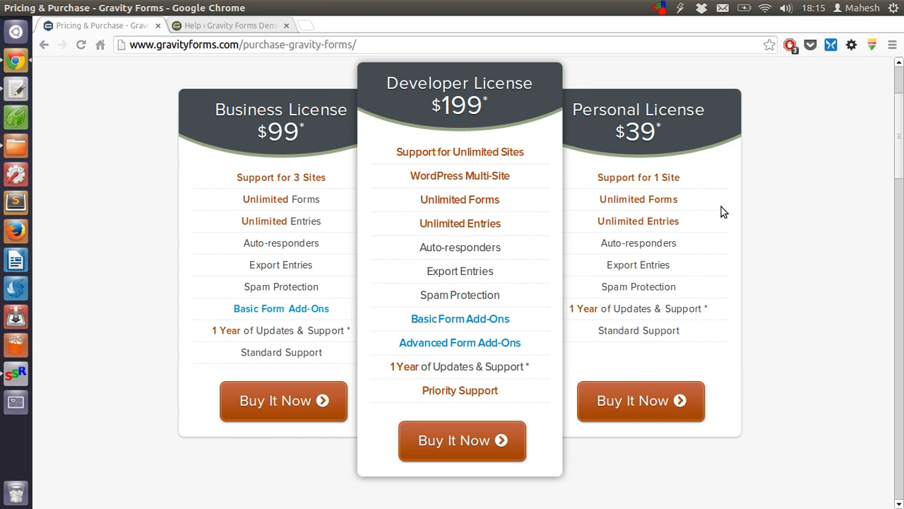
pyautogui.moveTo(696, 214)
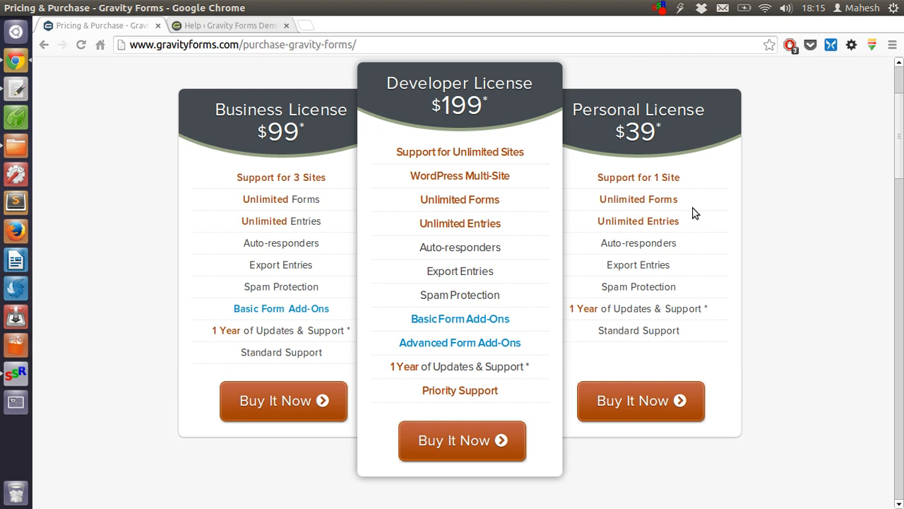
pyautogui.scroll(-3)
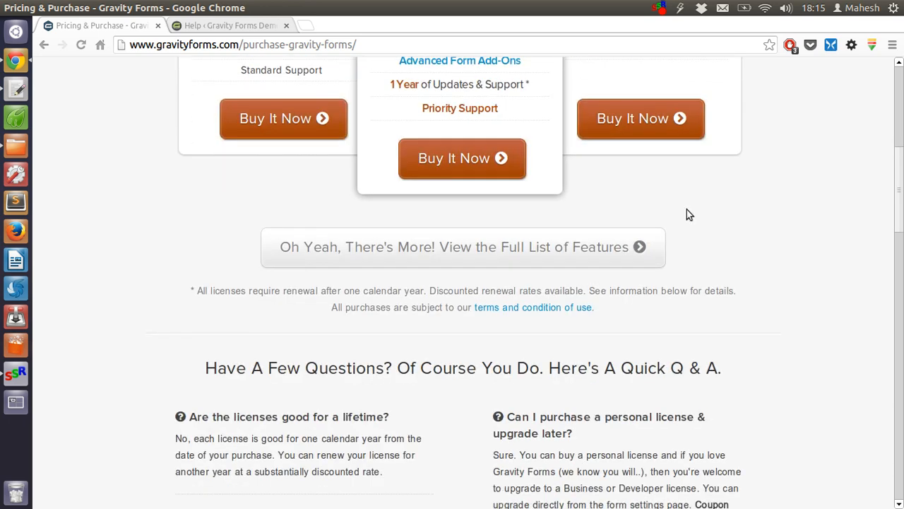
pyautogui.scroll(-3)
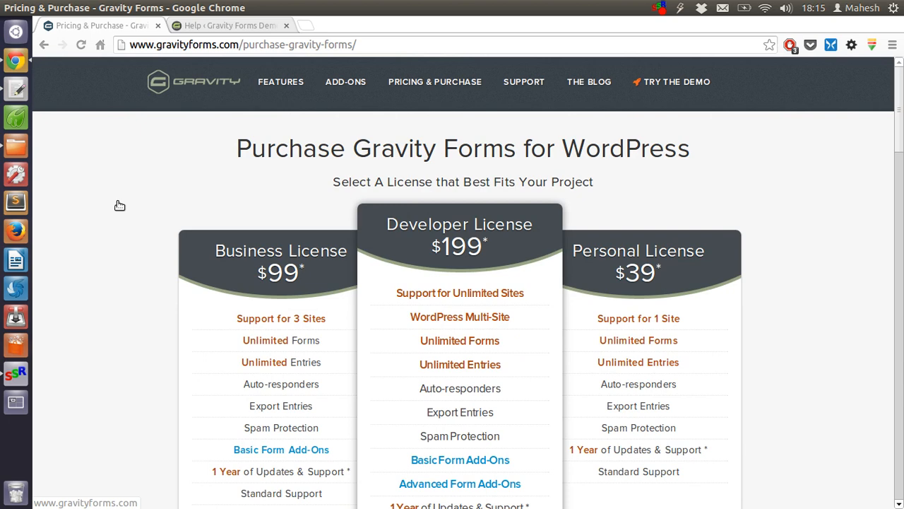
pyautogui.click(226, 26)
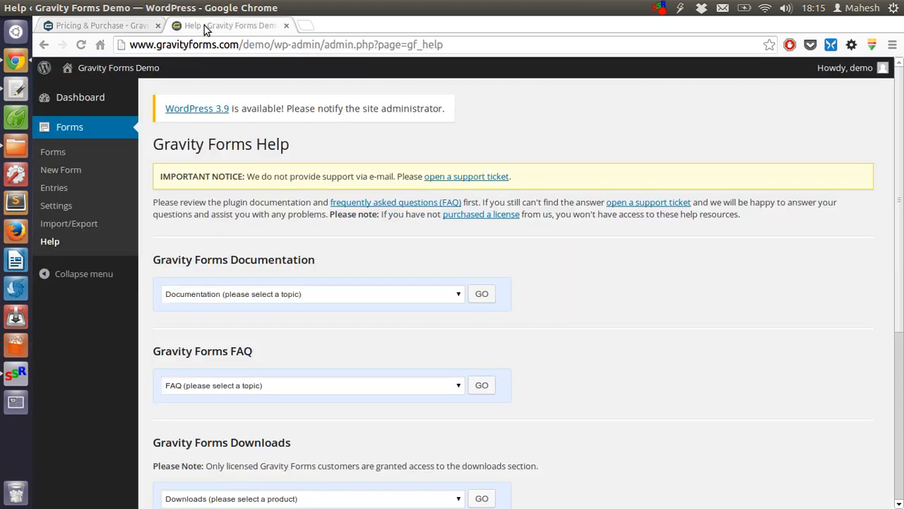
pyautogui.moveTo(600, 157)
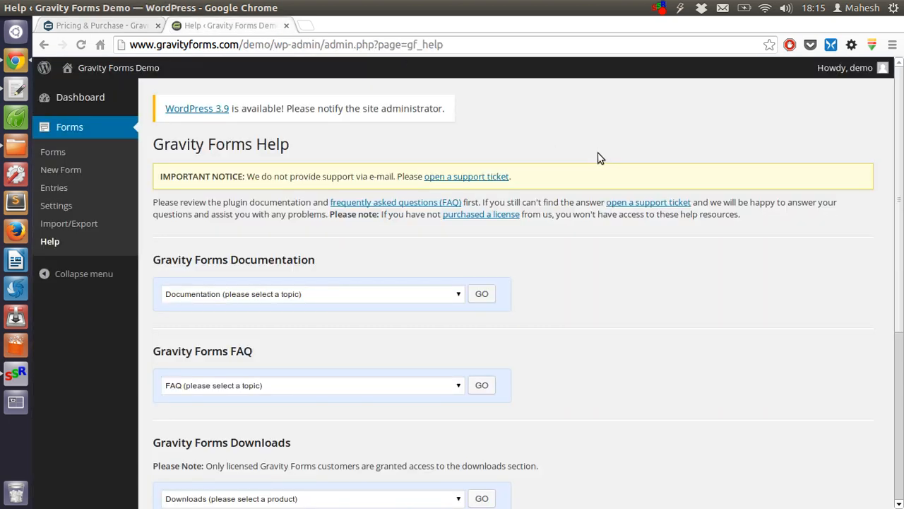